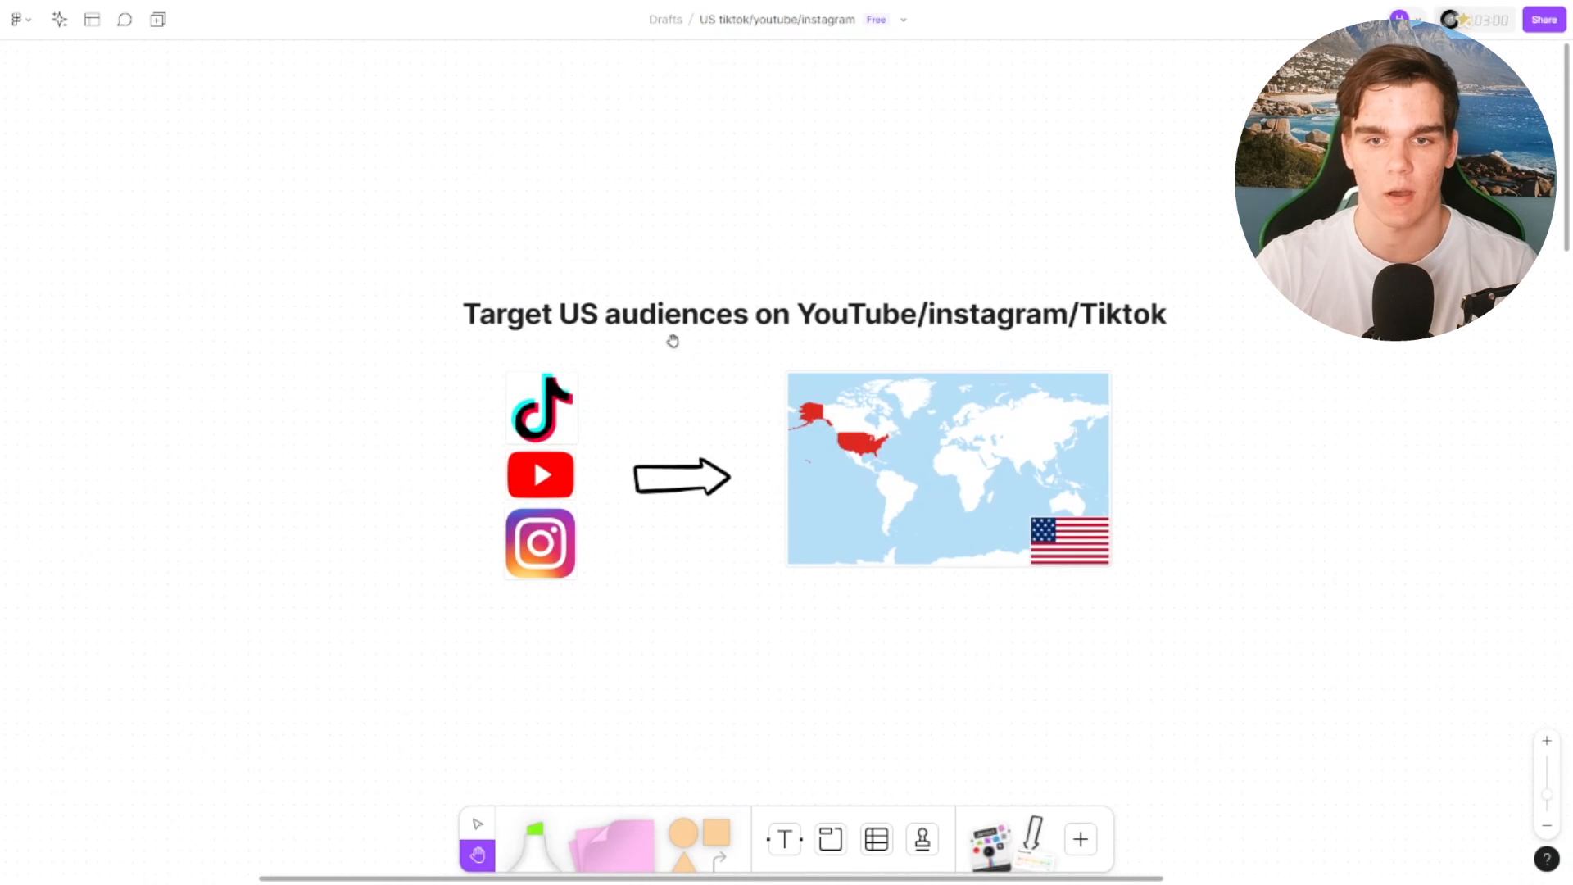
mouse_move(998, 396)
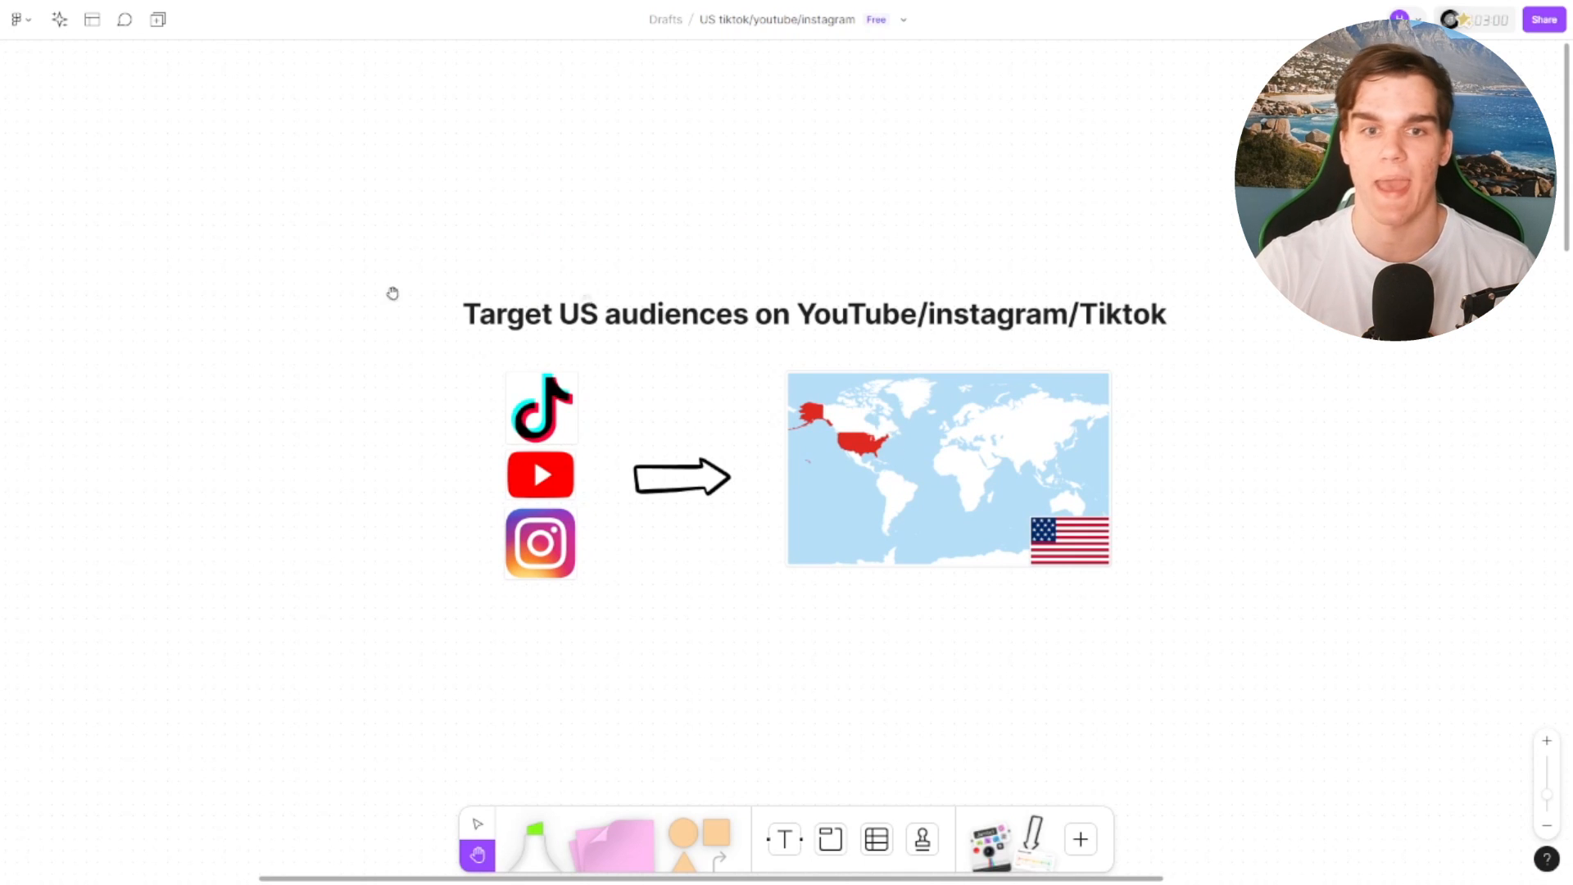
mouse_move(820, 453)
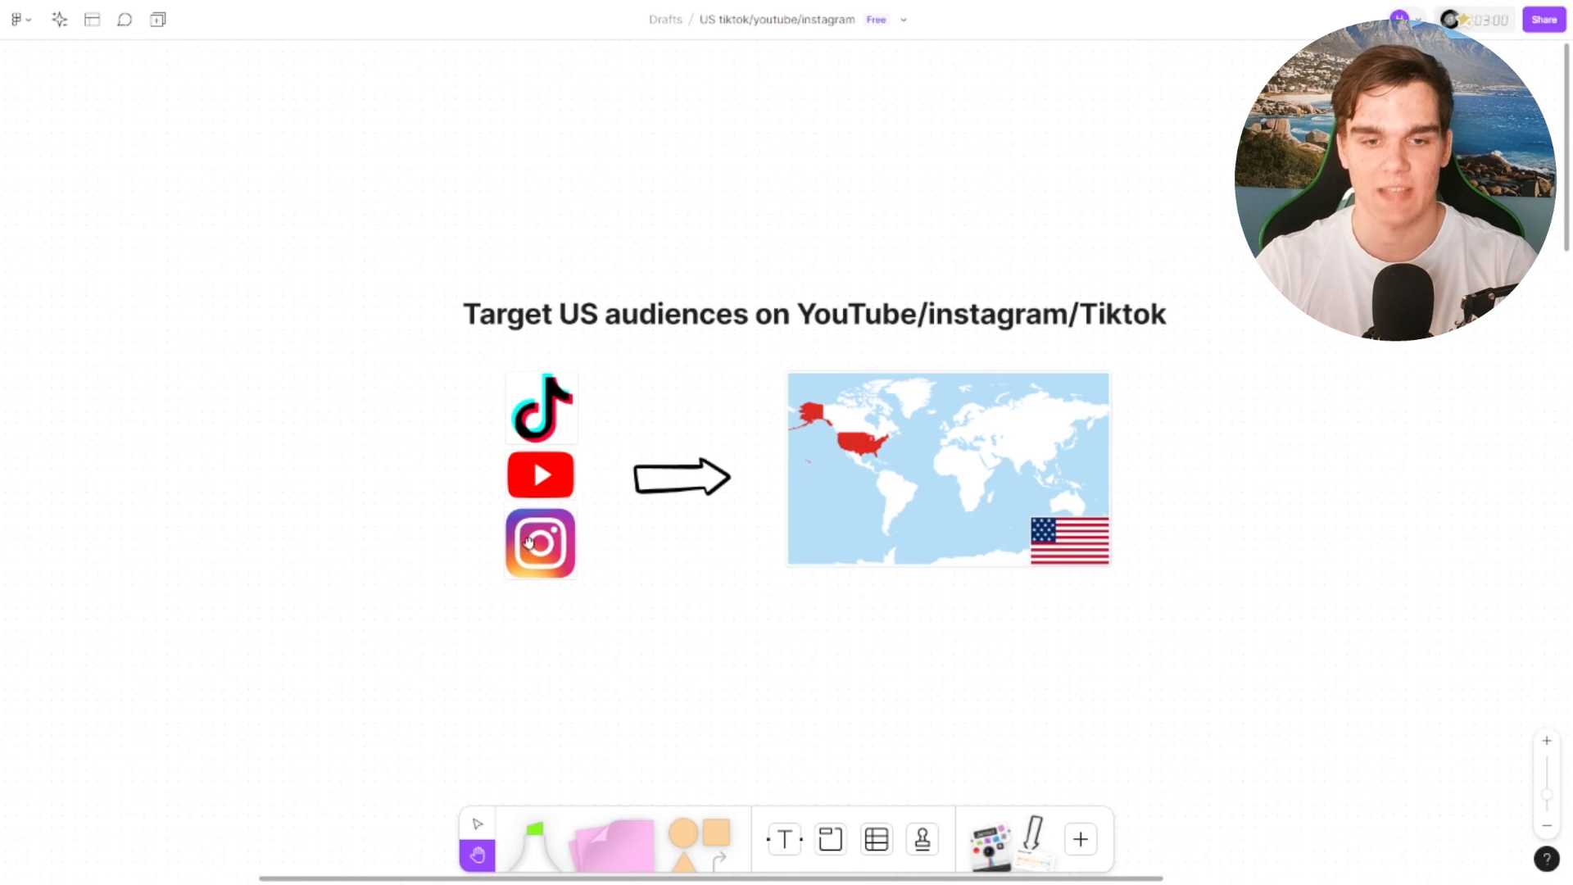
Step: Scroll to the YouTube section listing India, Australia, Netherlands and anywhere else
scroll(down, 3)
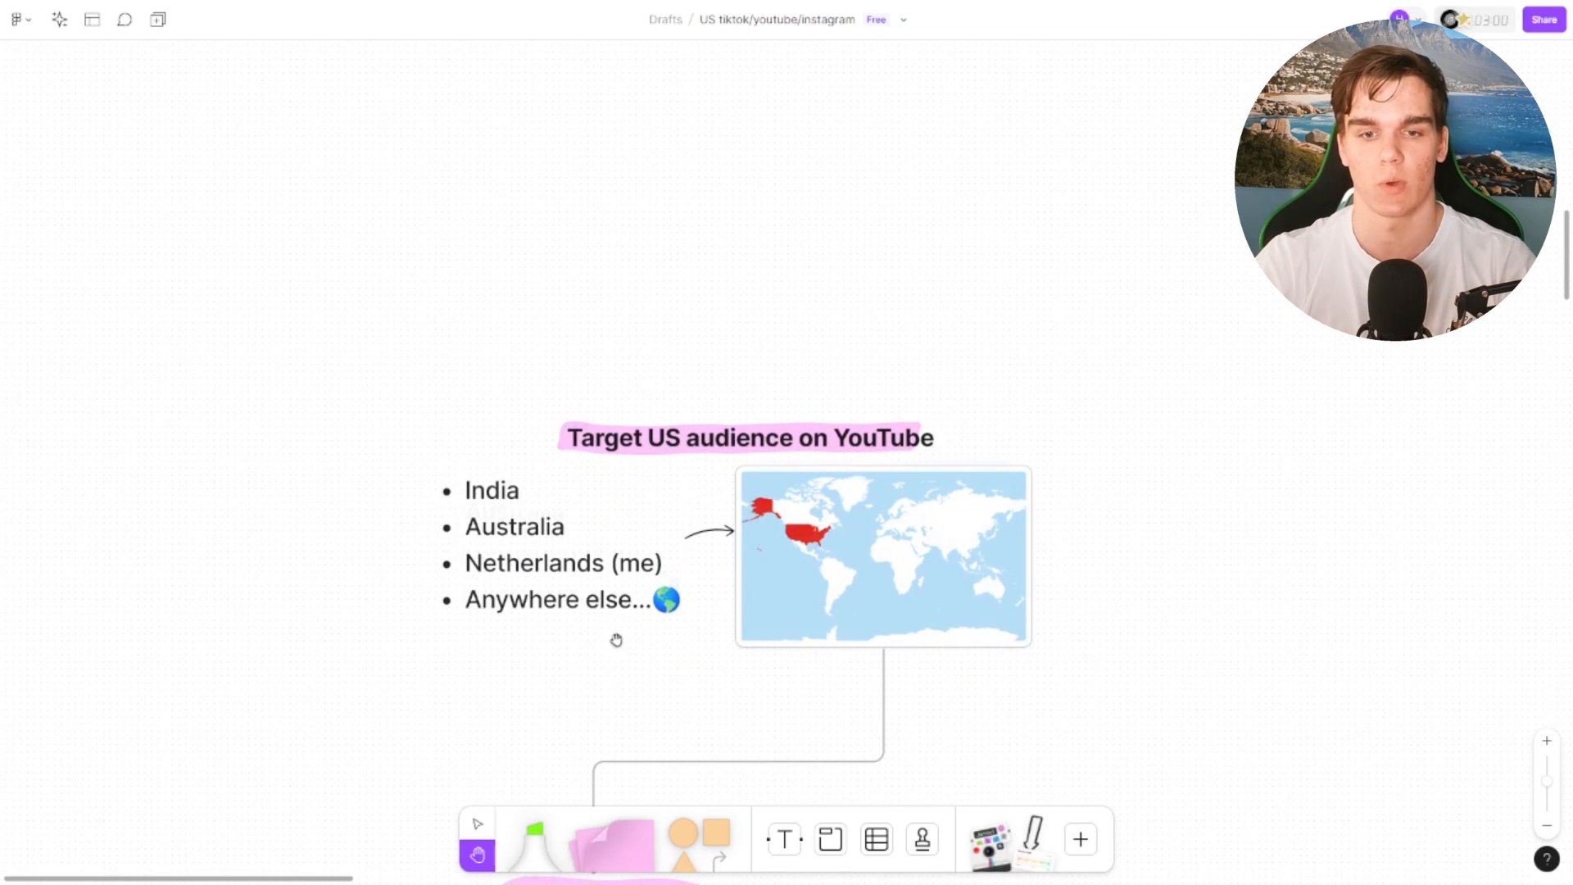
Step: Scroll past the YouTube bullets and purple note to step one, language settings
scroll(down, 3)
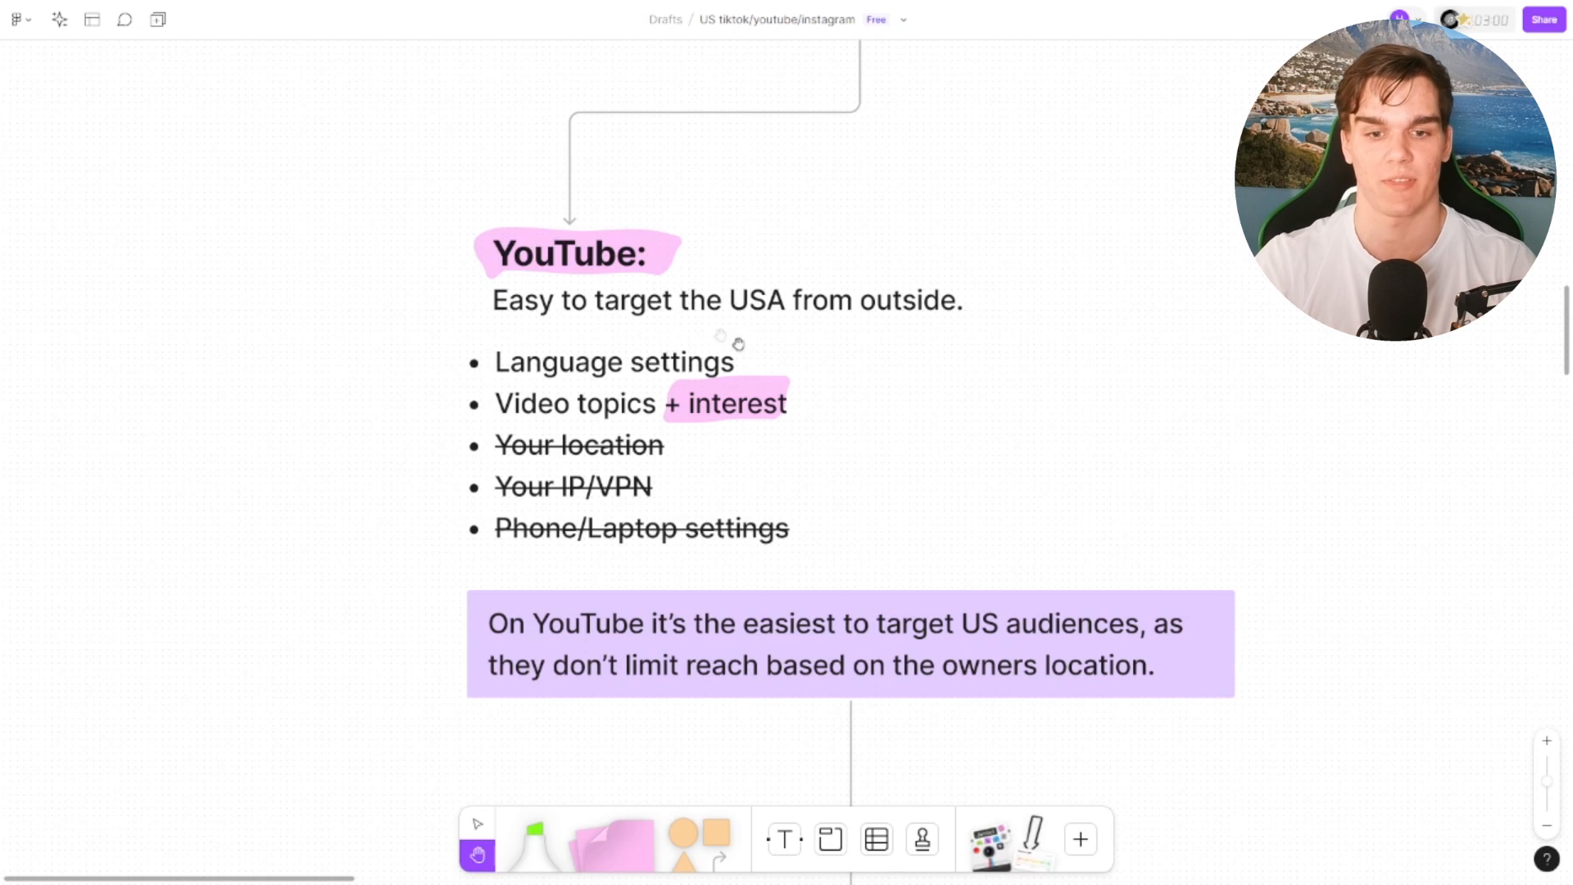
scroll(down, 3)
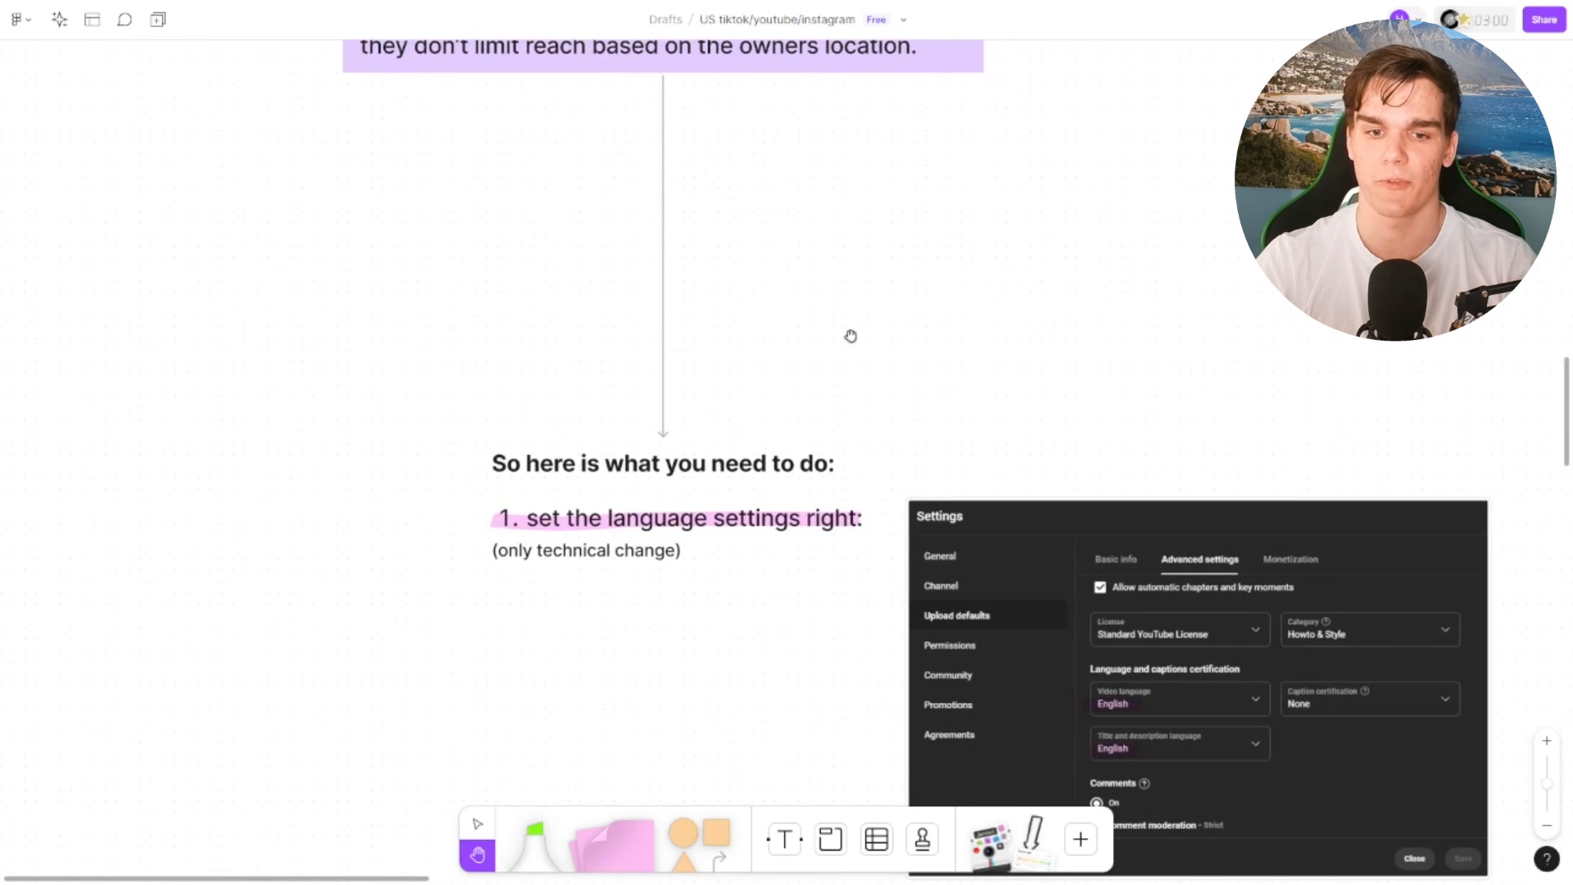
Step: Scroll through step two's English-content examples and top-geographies charts to the Instagram section
scroll(down, 3)
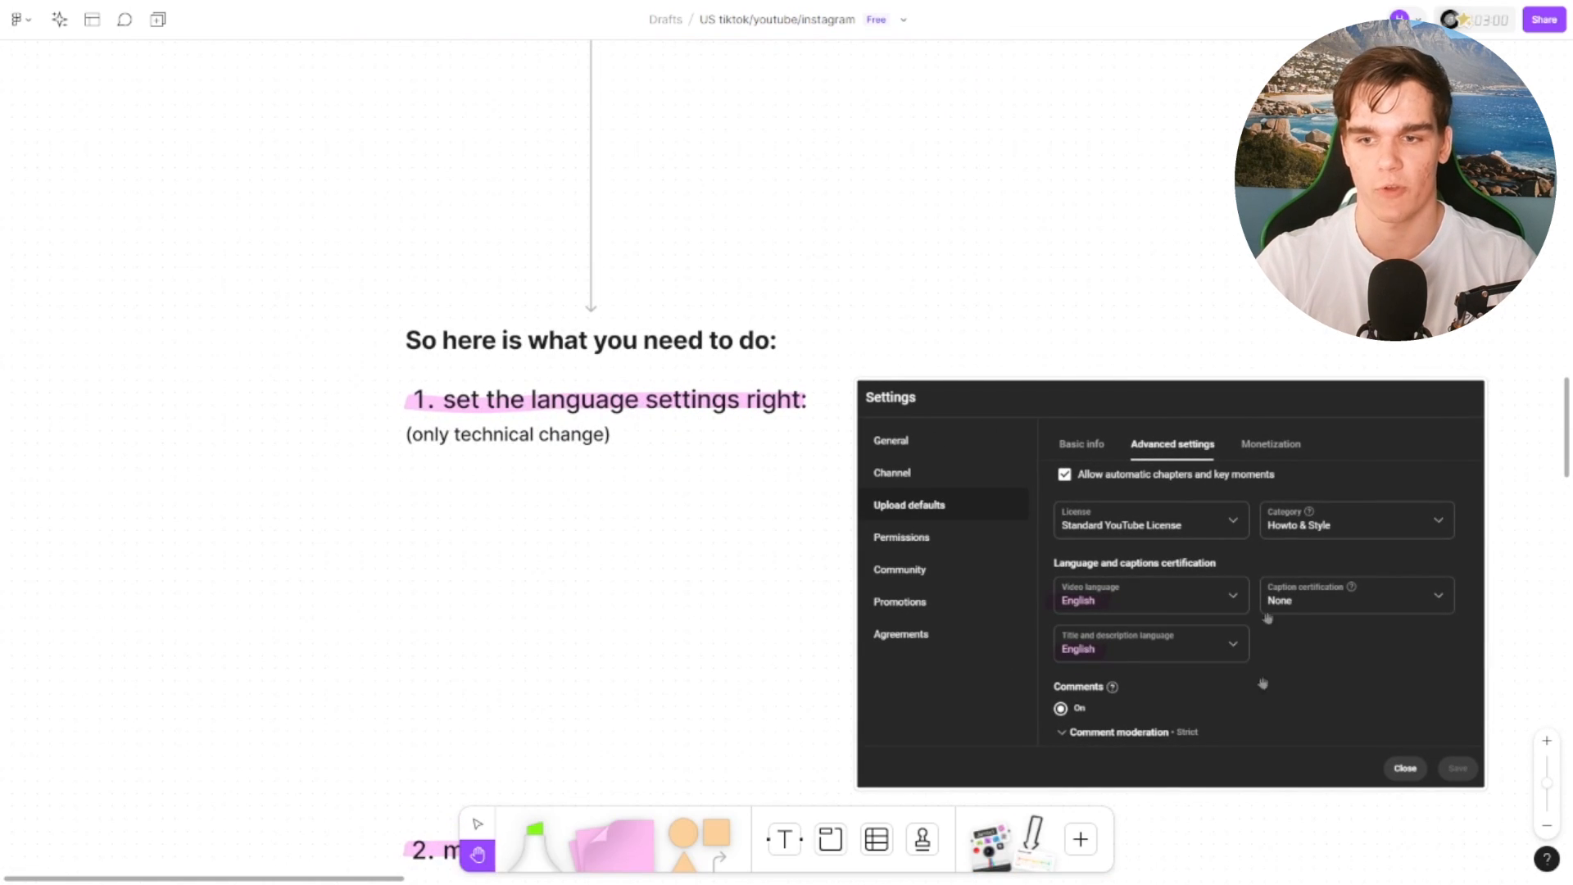
scroll(down, 3)
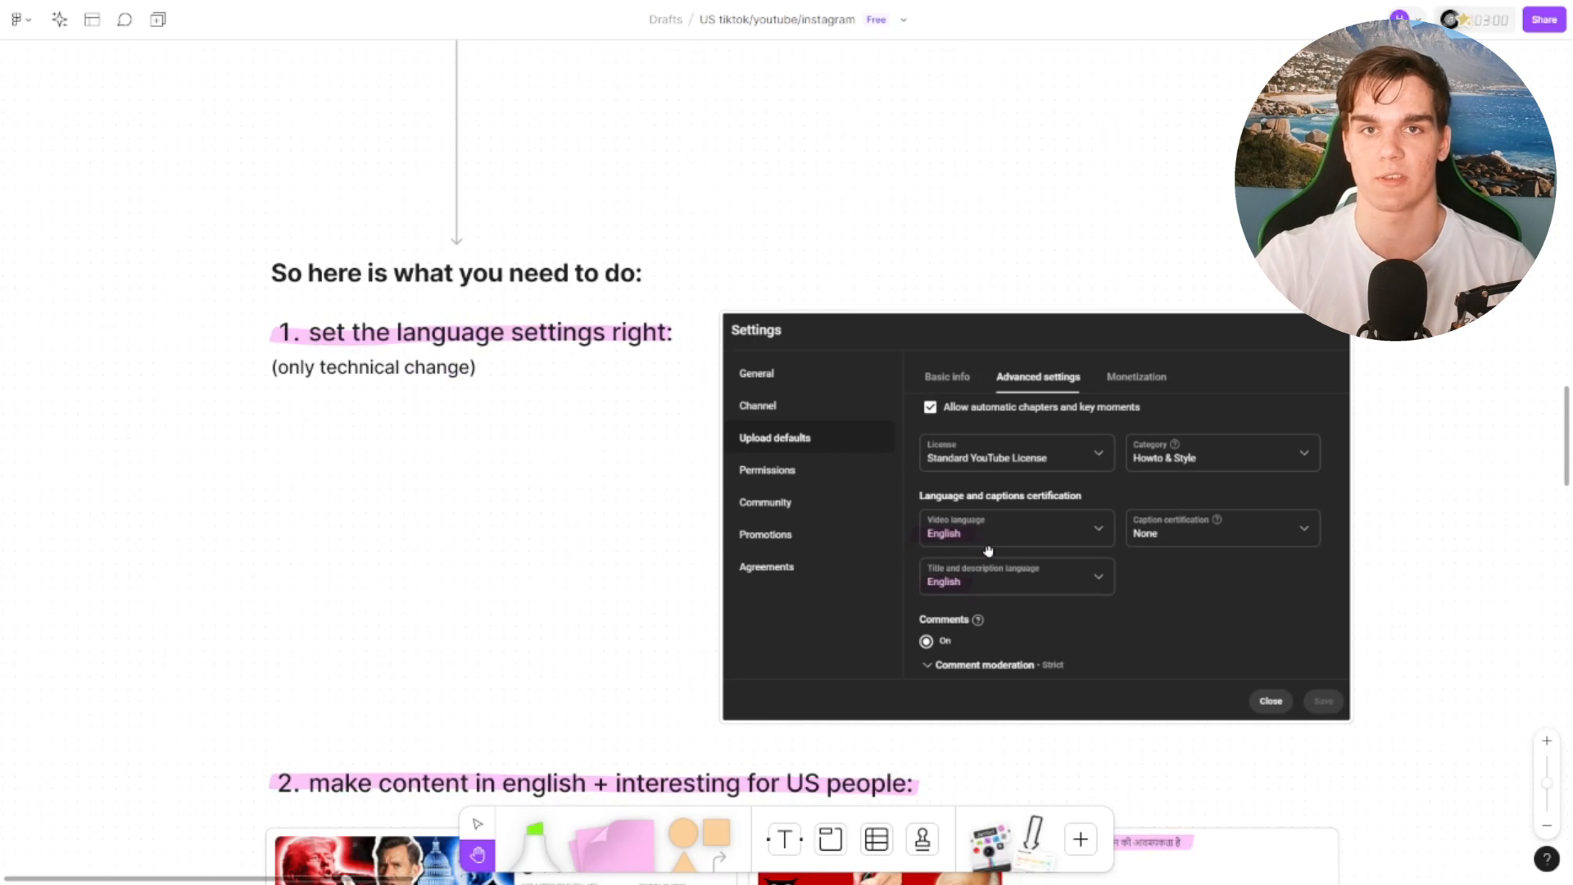
mouse_move(598, 389)
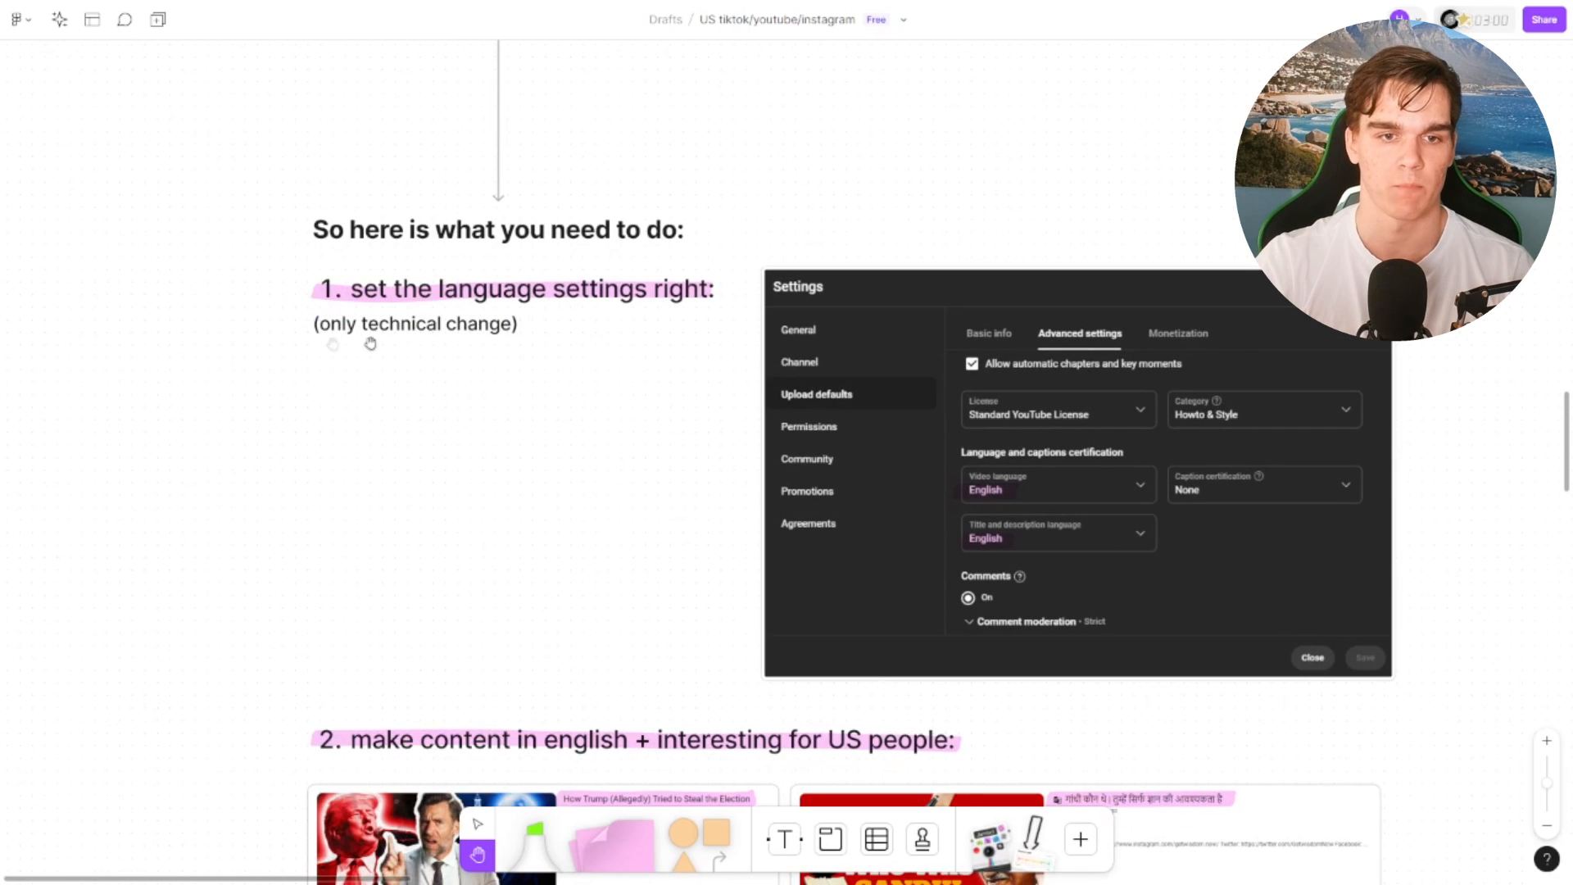
scroll(down, 3)
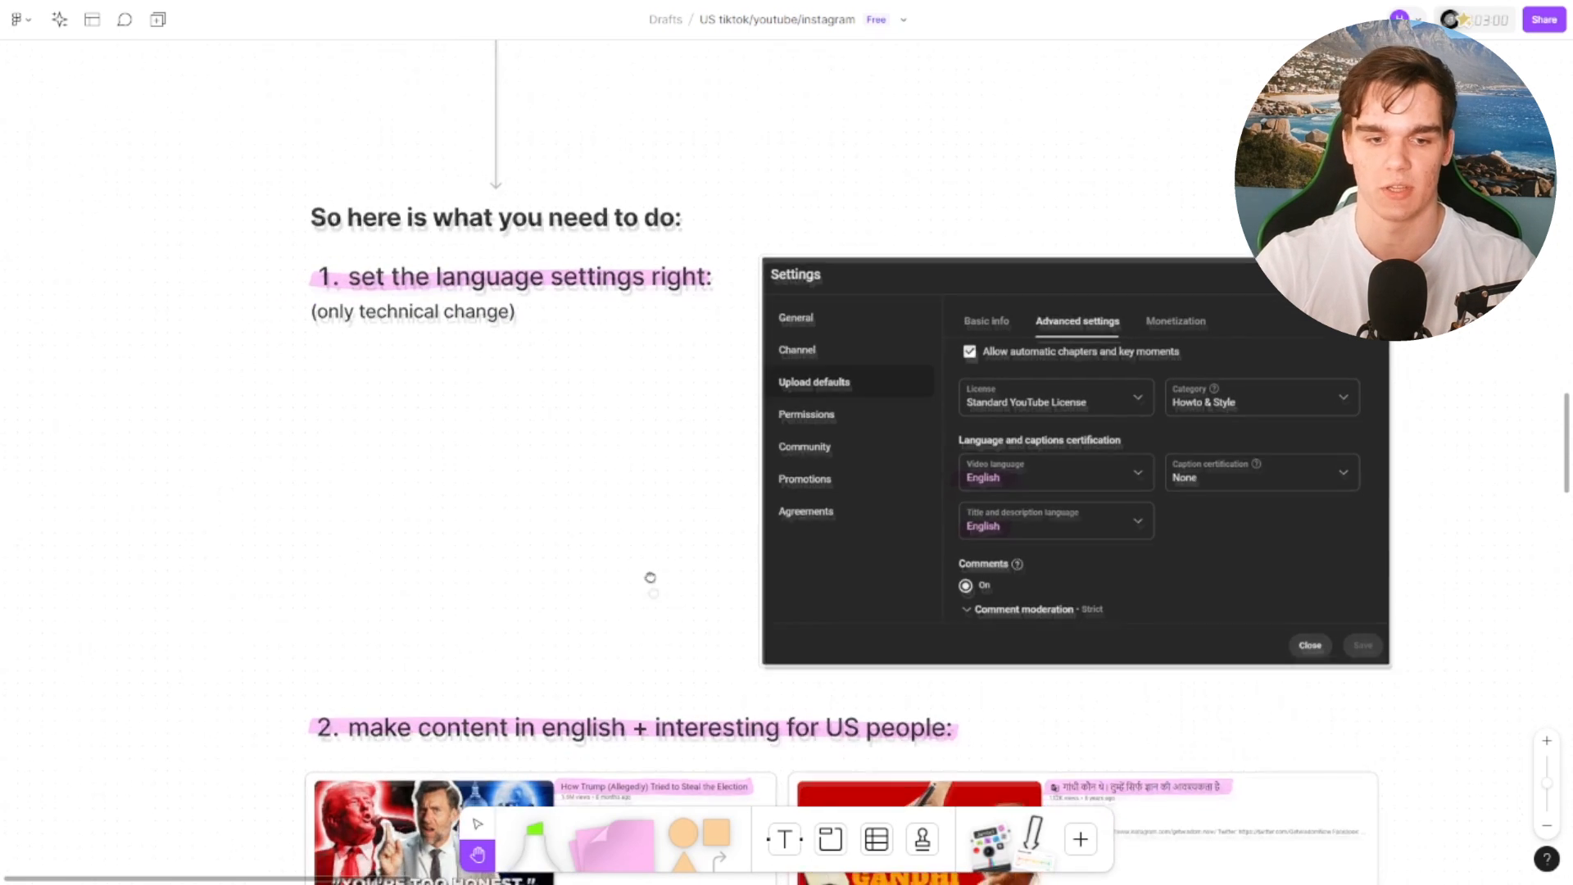
scroll(down, 3)
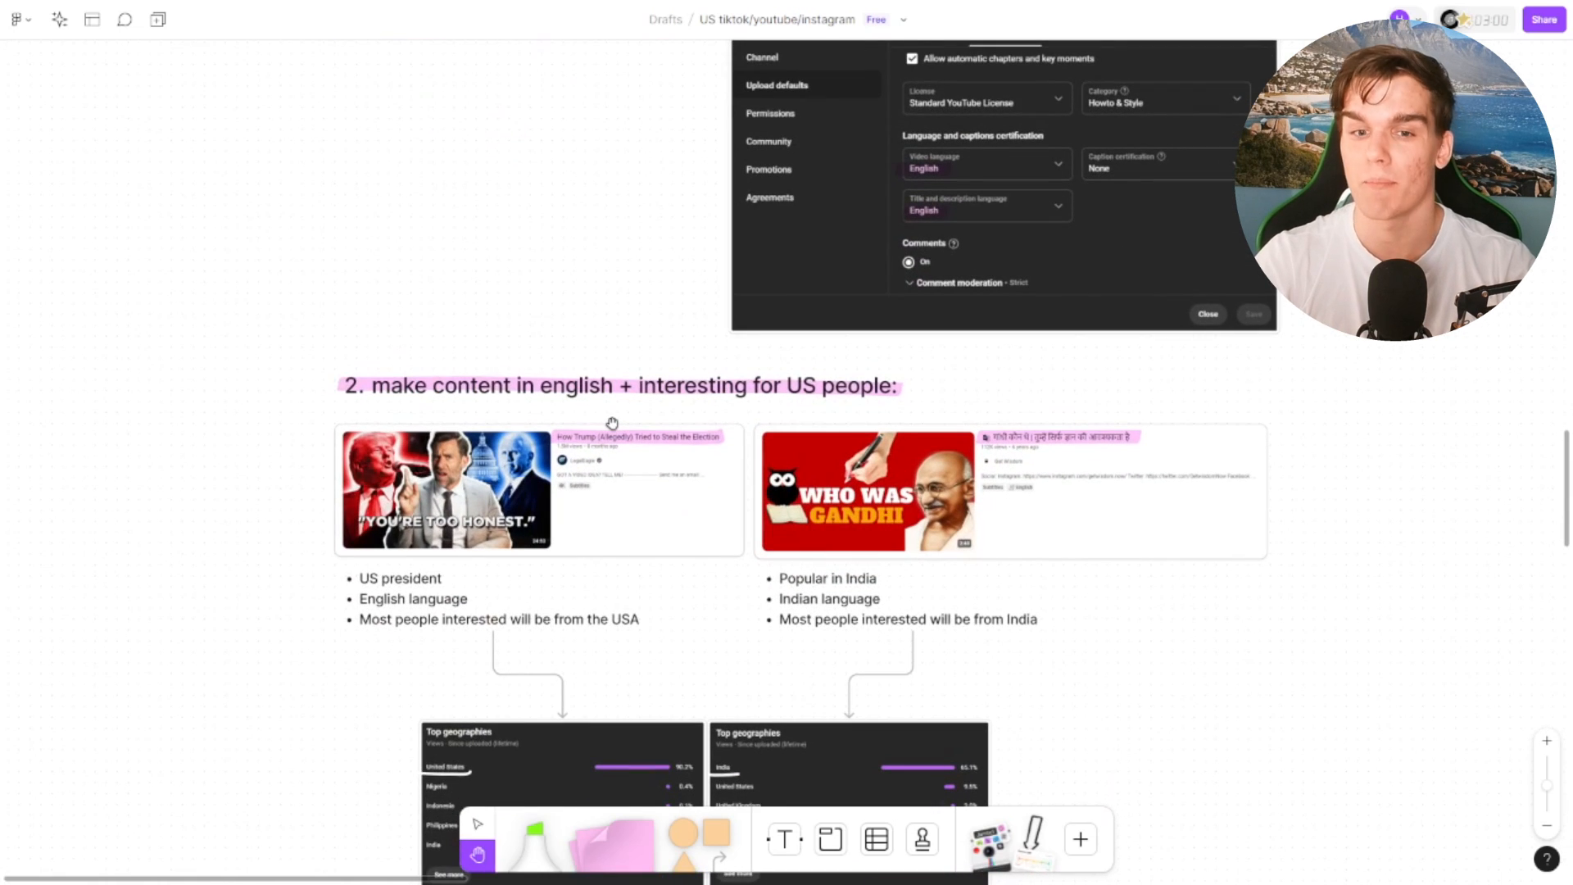
scroll(down, 3)
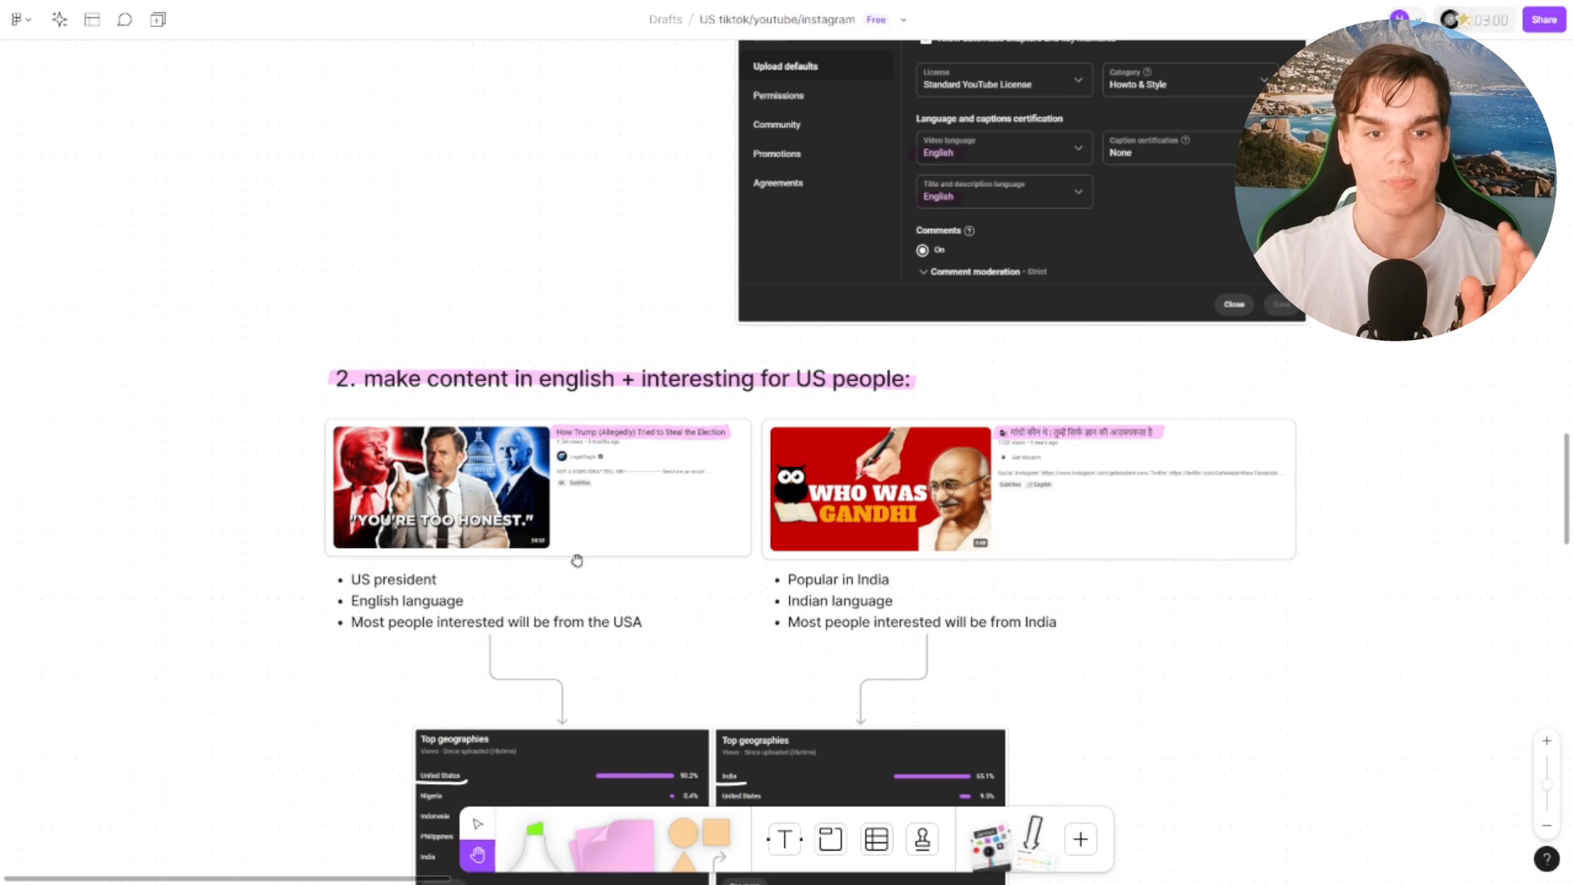
mouse_move(575, 403)
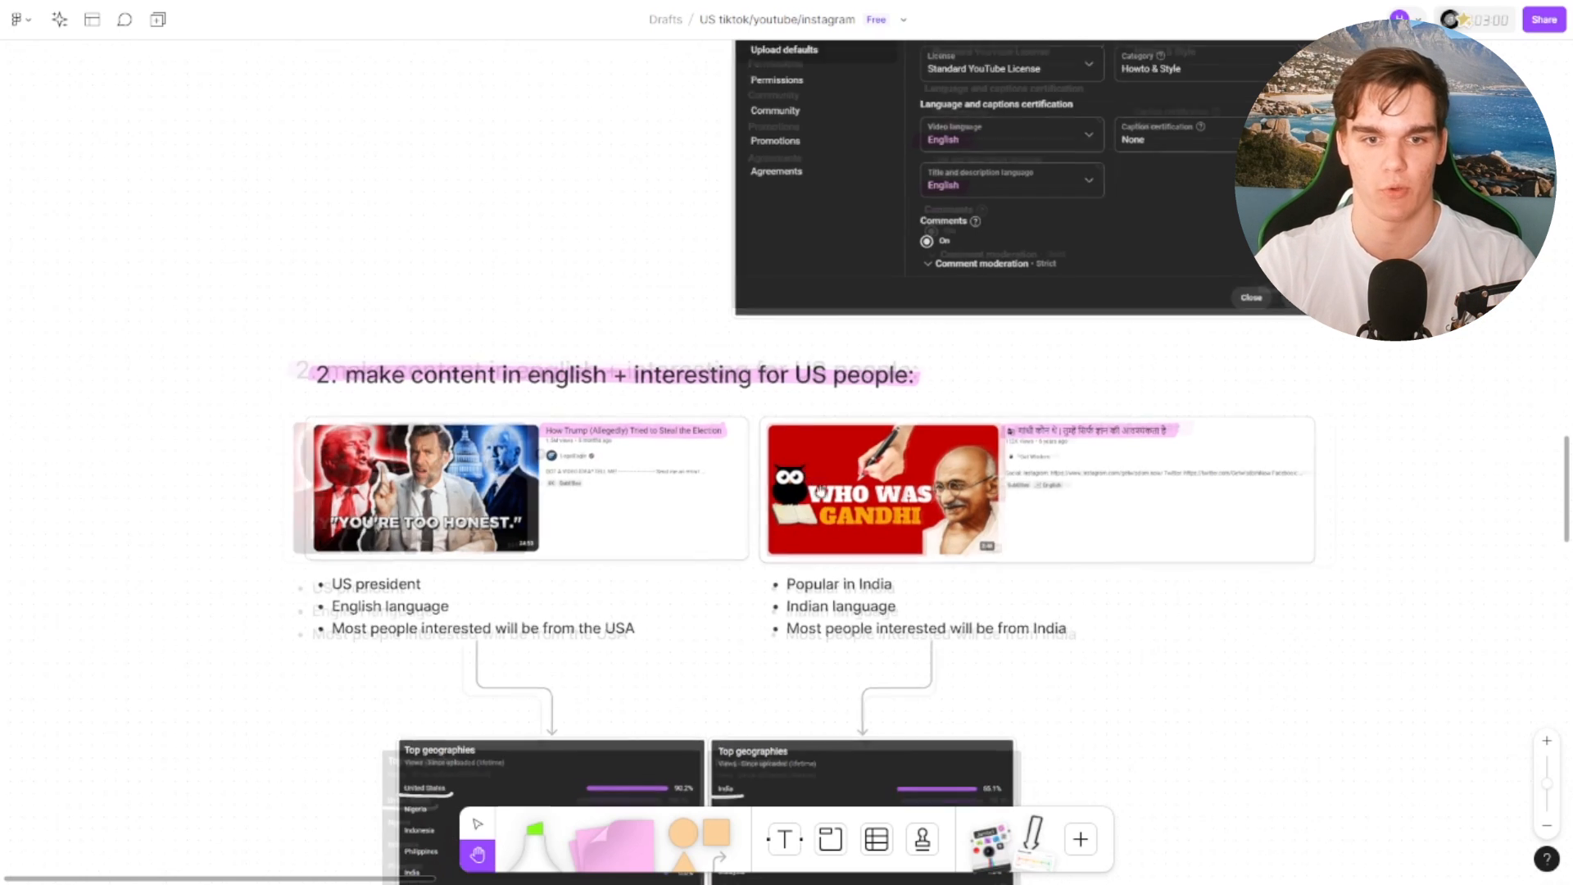
scroll(down, 3)
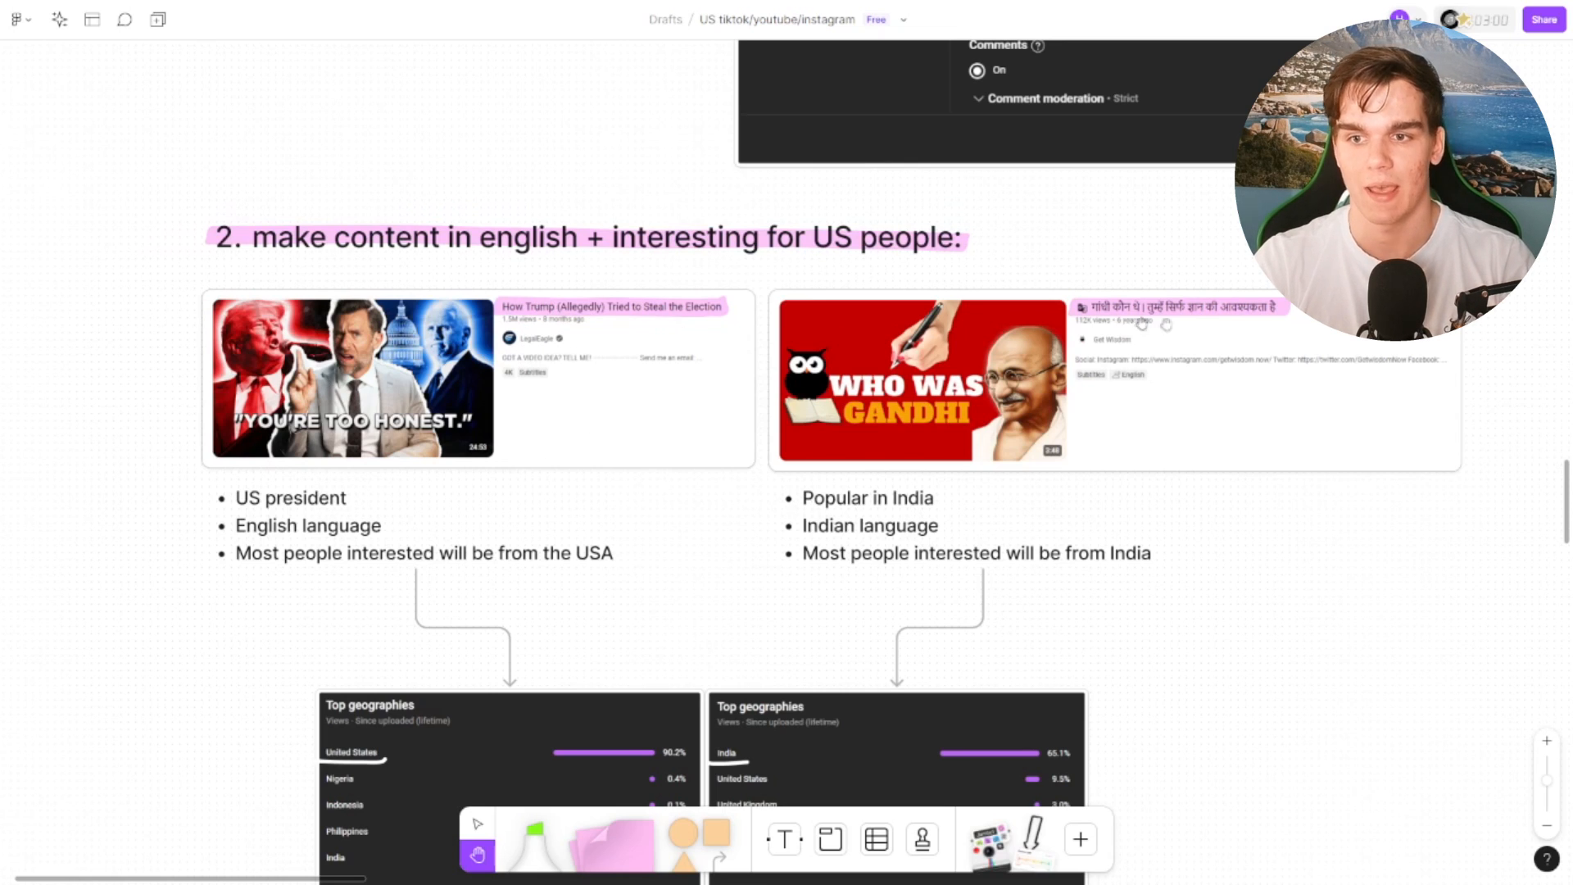
mouse_move(348, 561)
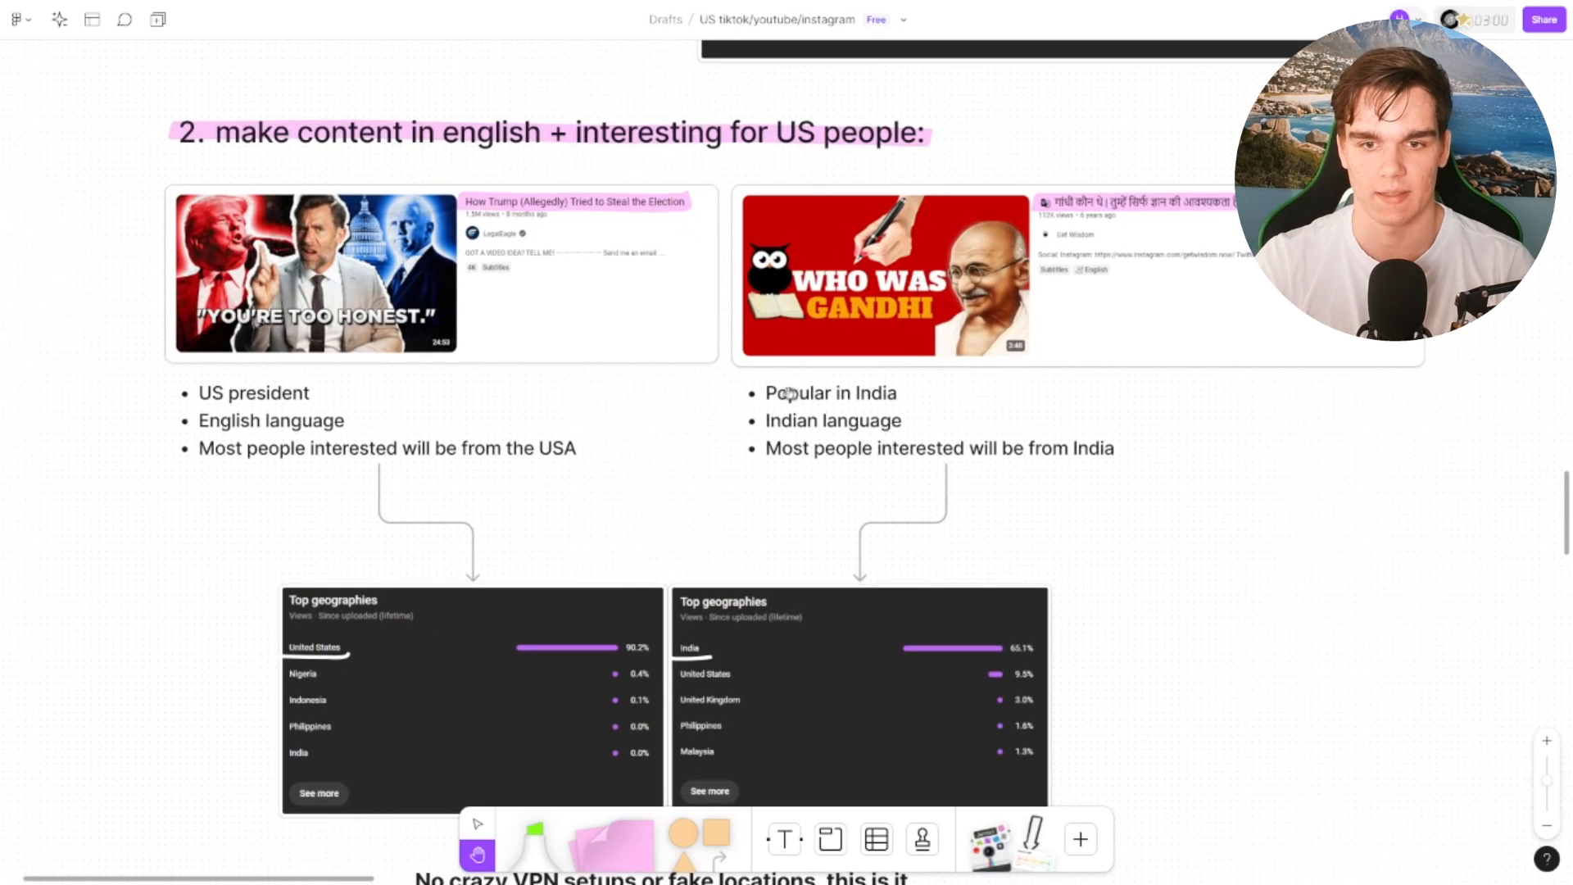
mouse_move(902, 346)
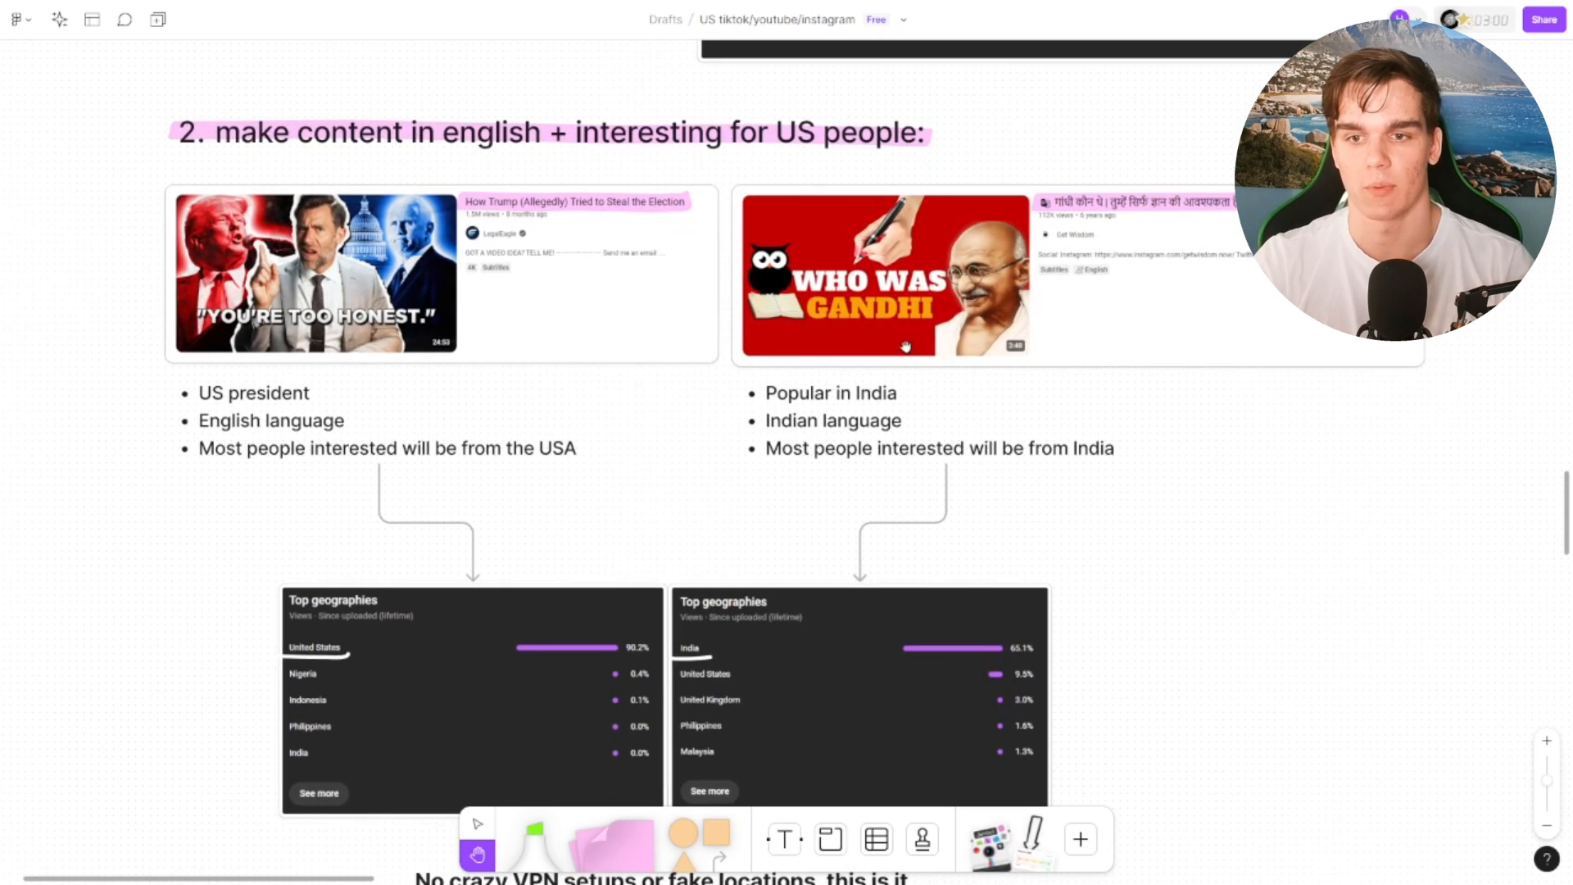
mouse_move(957, 374)
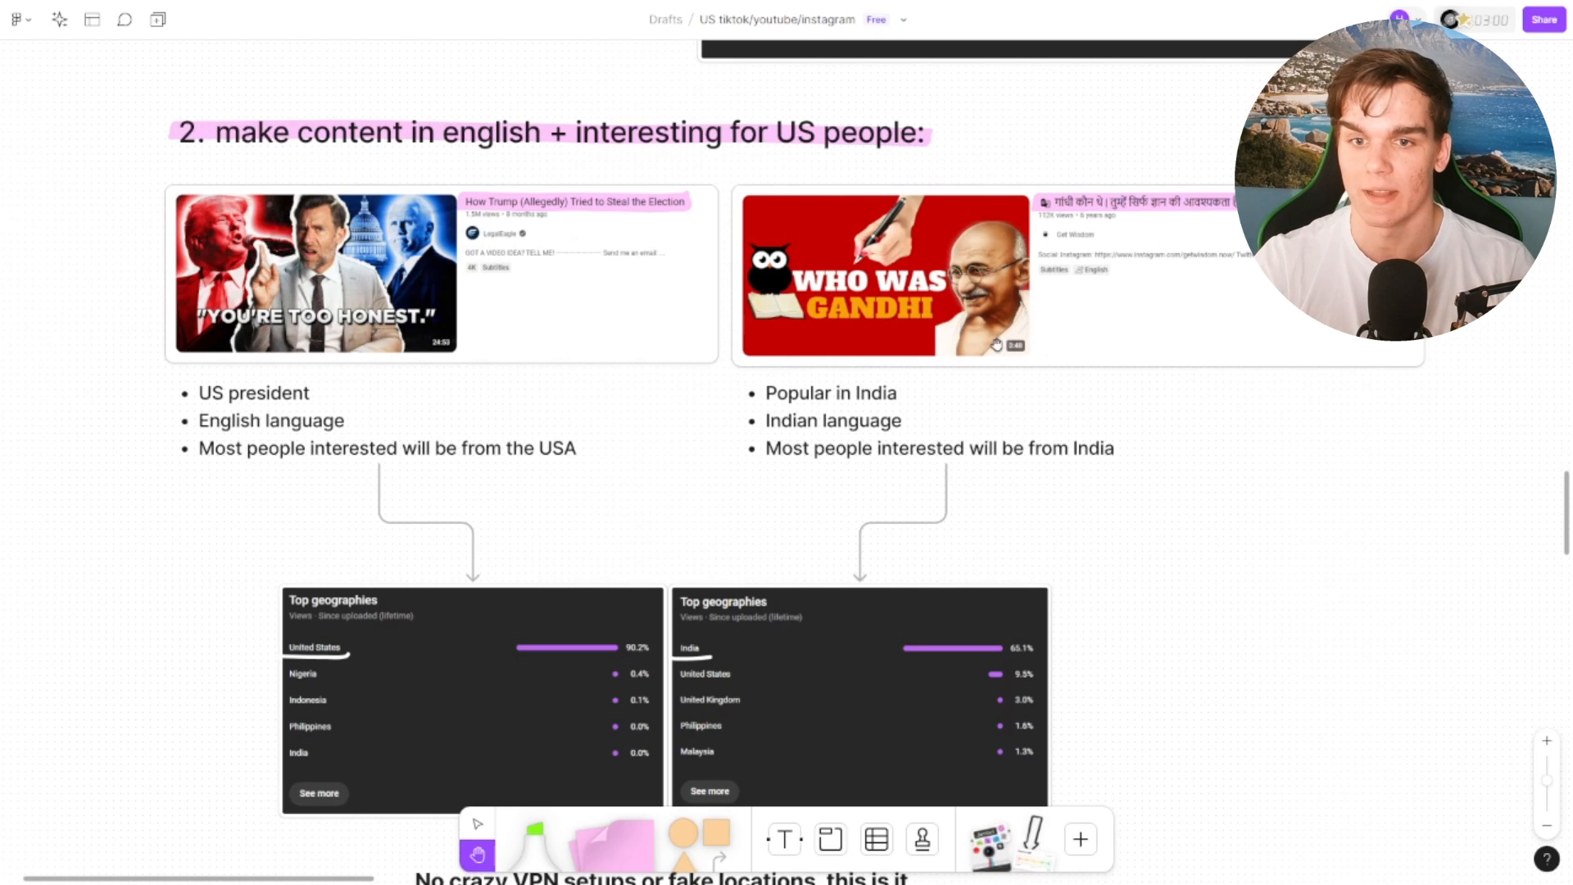
scroll(down, 3)
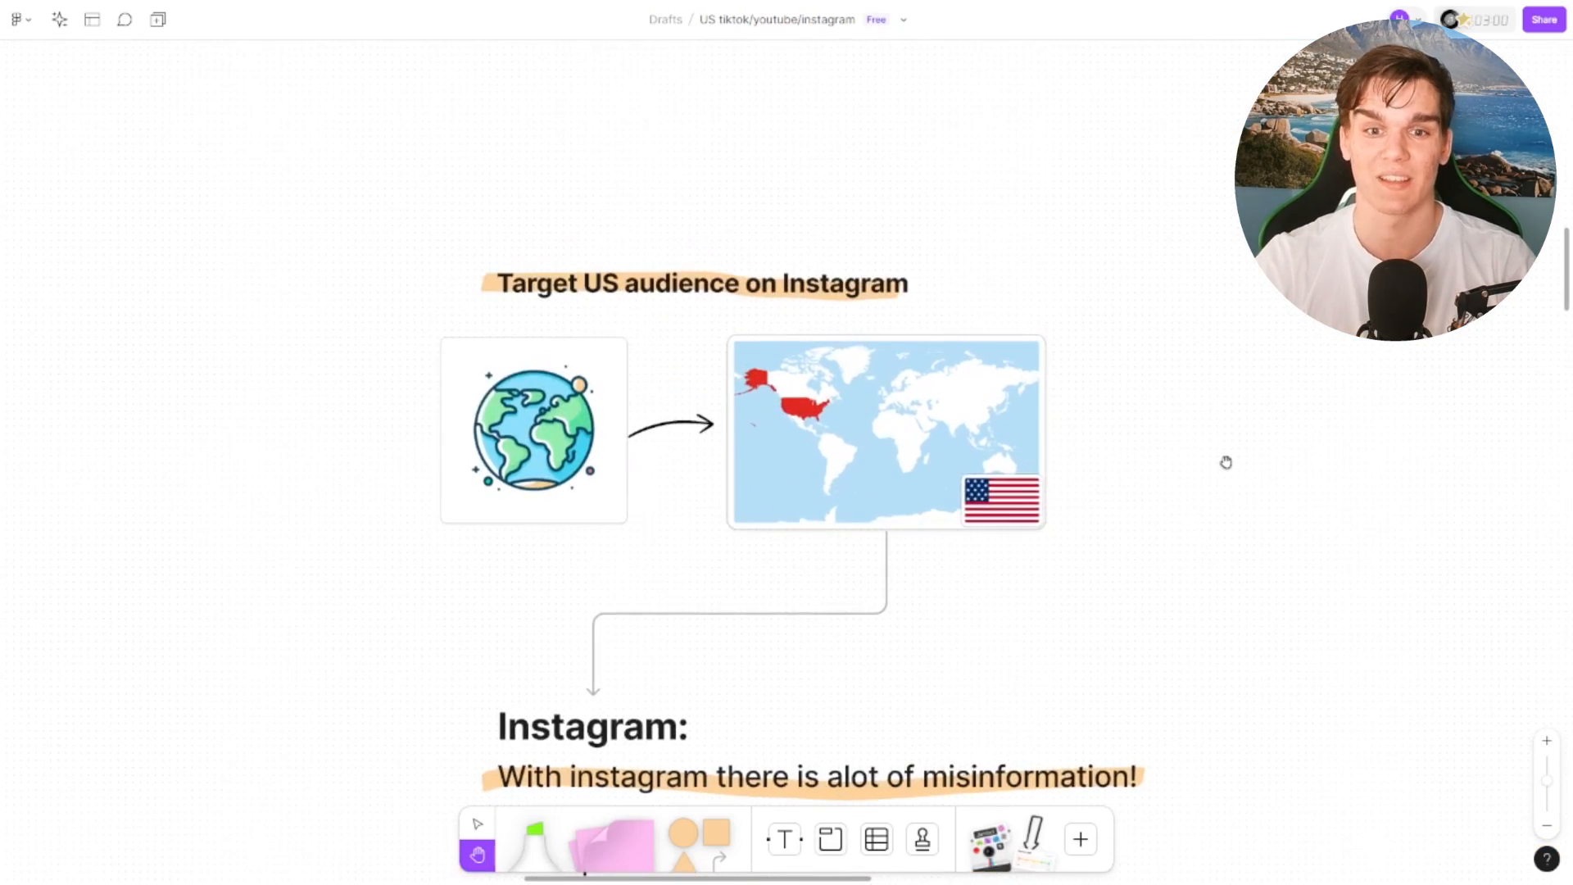
Step: Scroll past the Instagram bullets and orange note to the TikTok section's warning
scroll(down, 3)
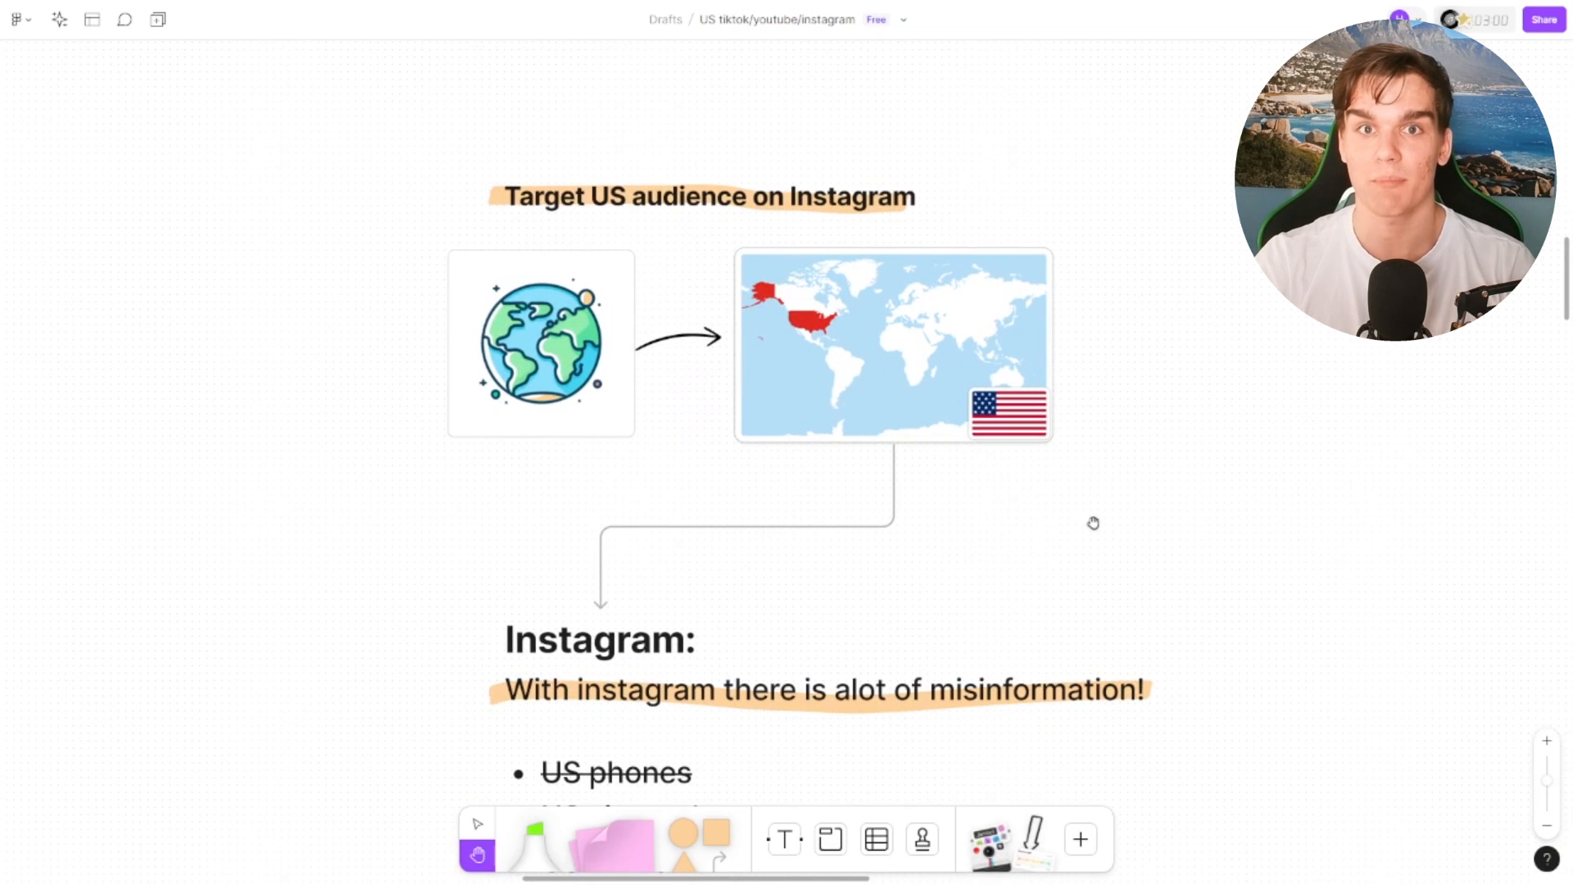
scroll(down, 3)
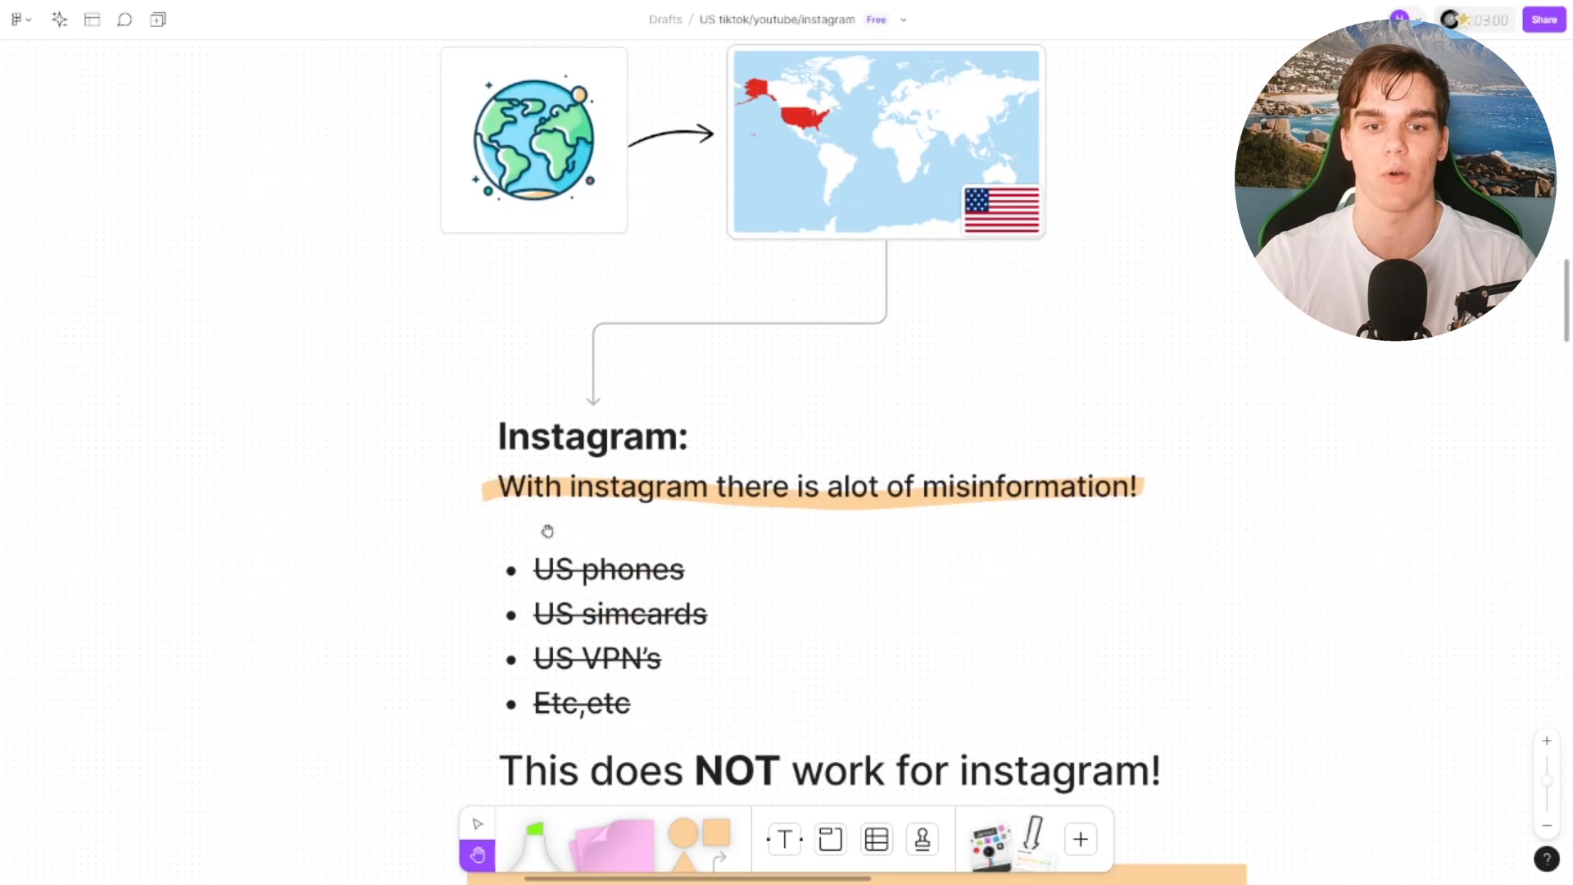
mouse_move(734, 522)
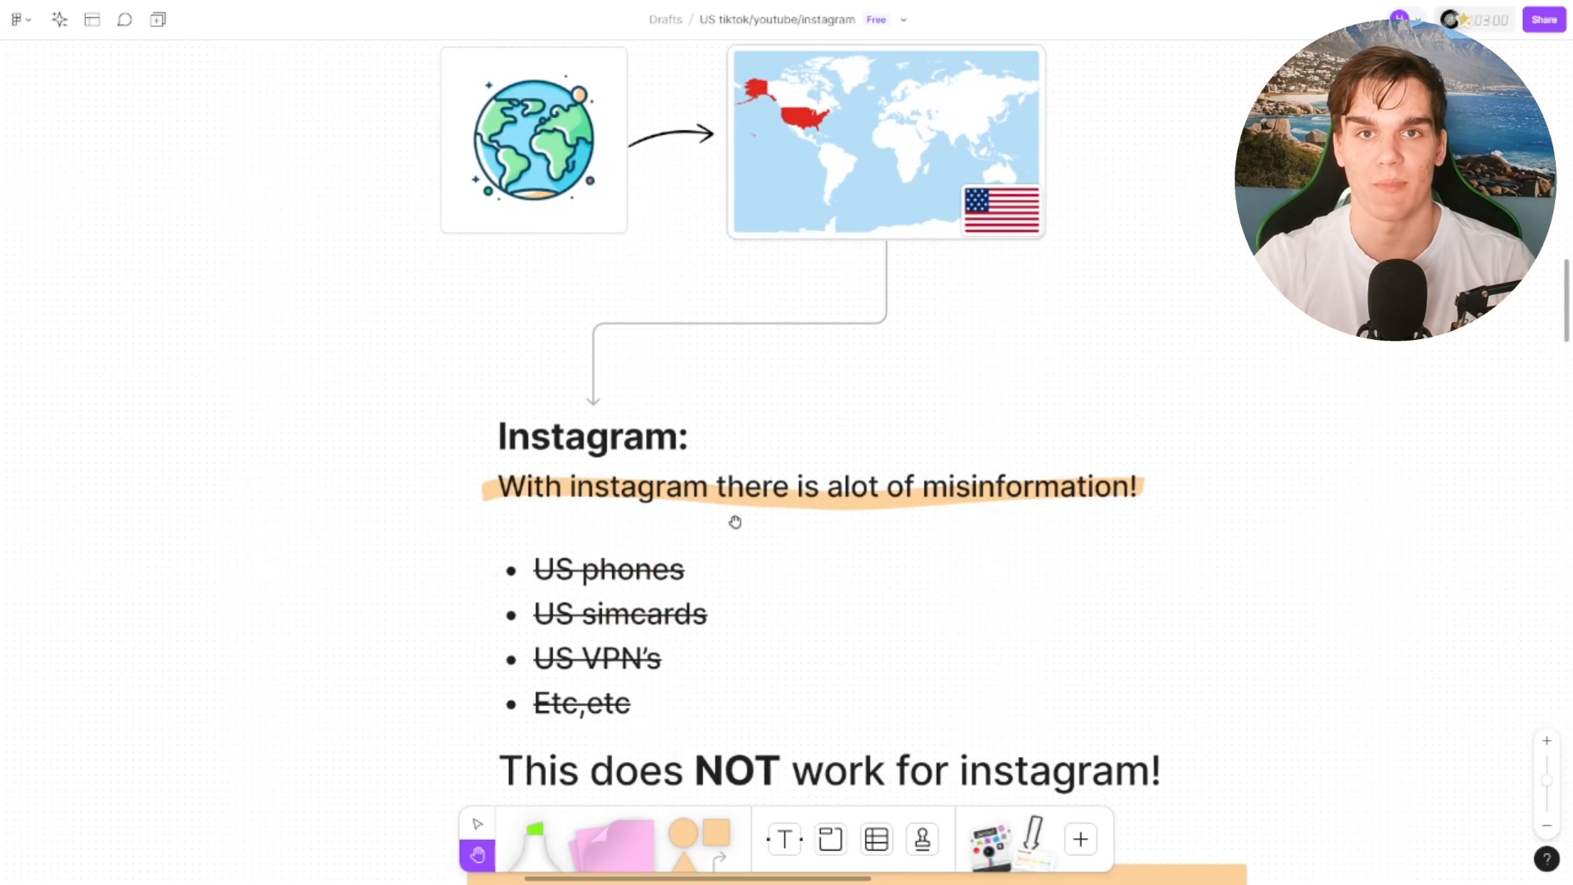
scroll(down, 3)
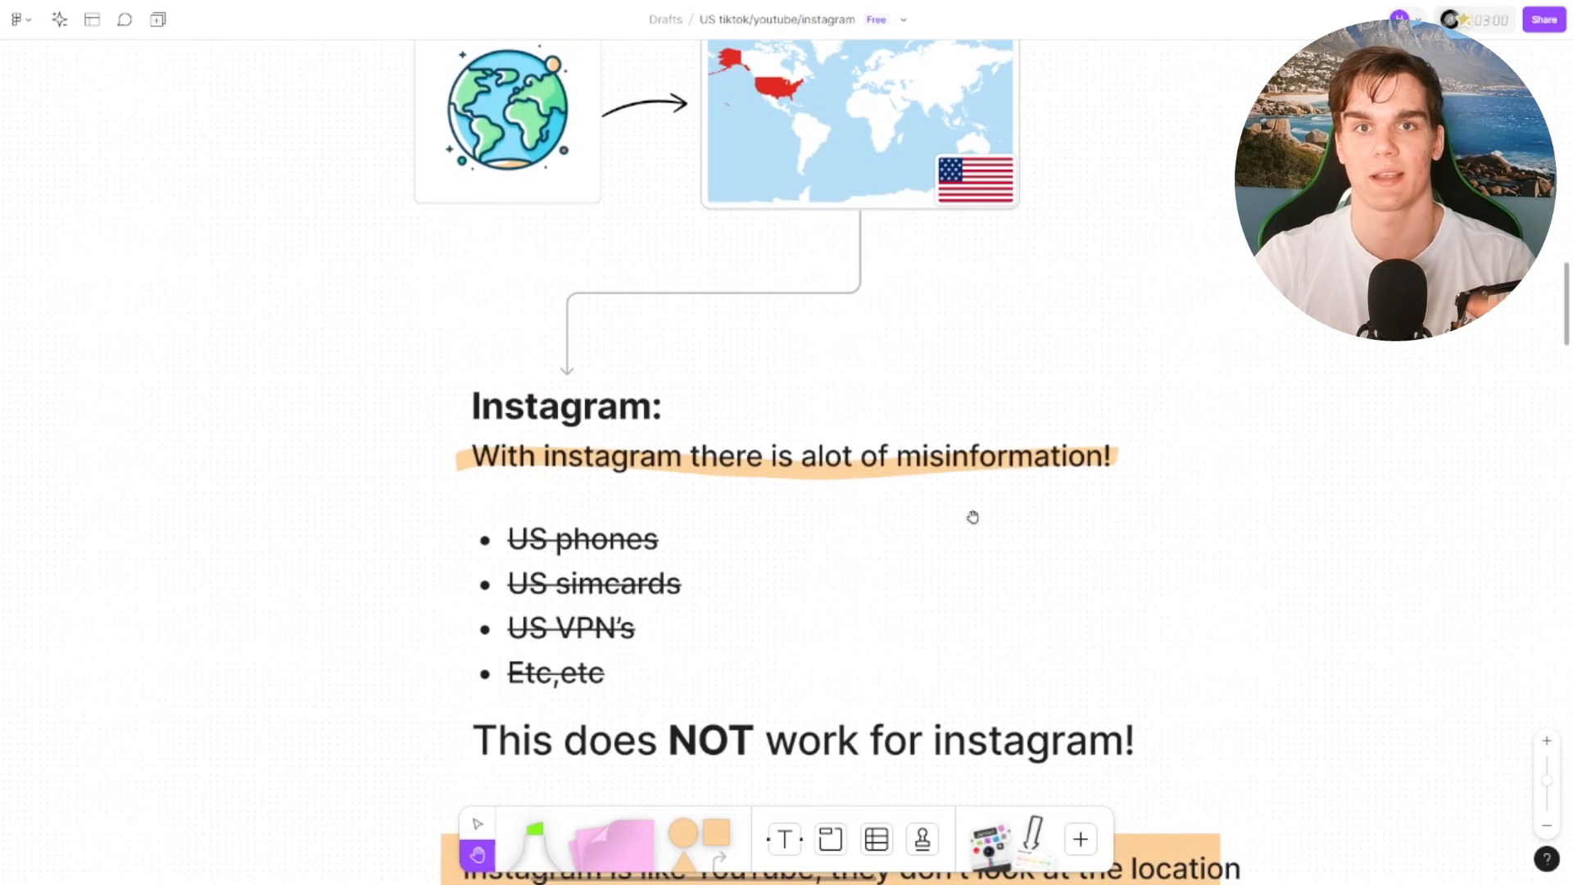
scroll(down, 3)
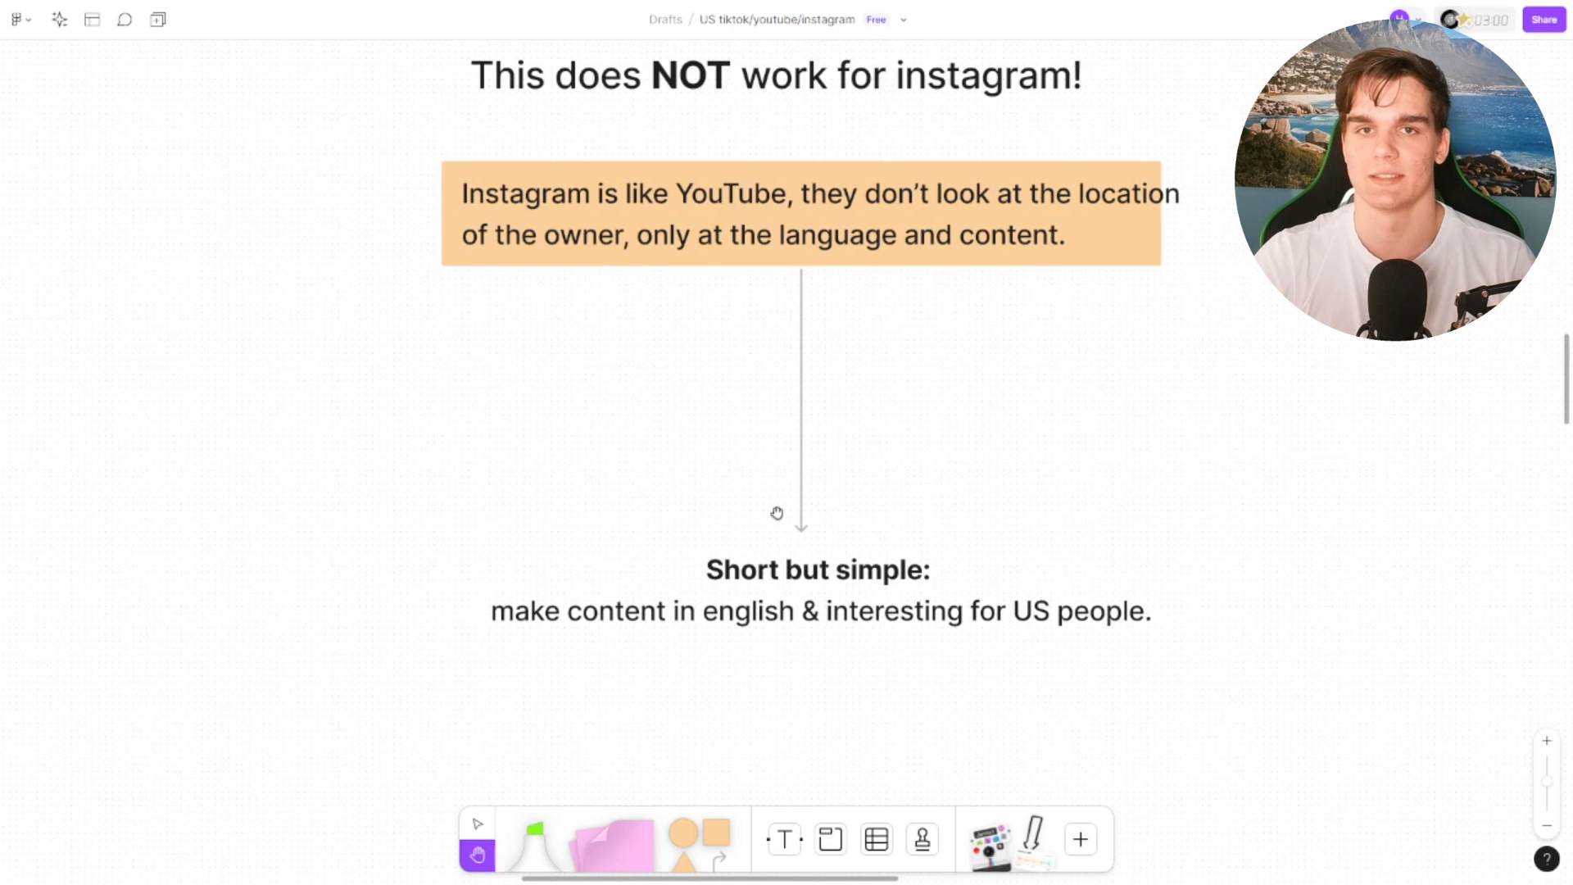
scroll(down, 3)
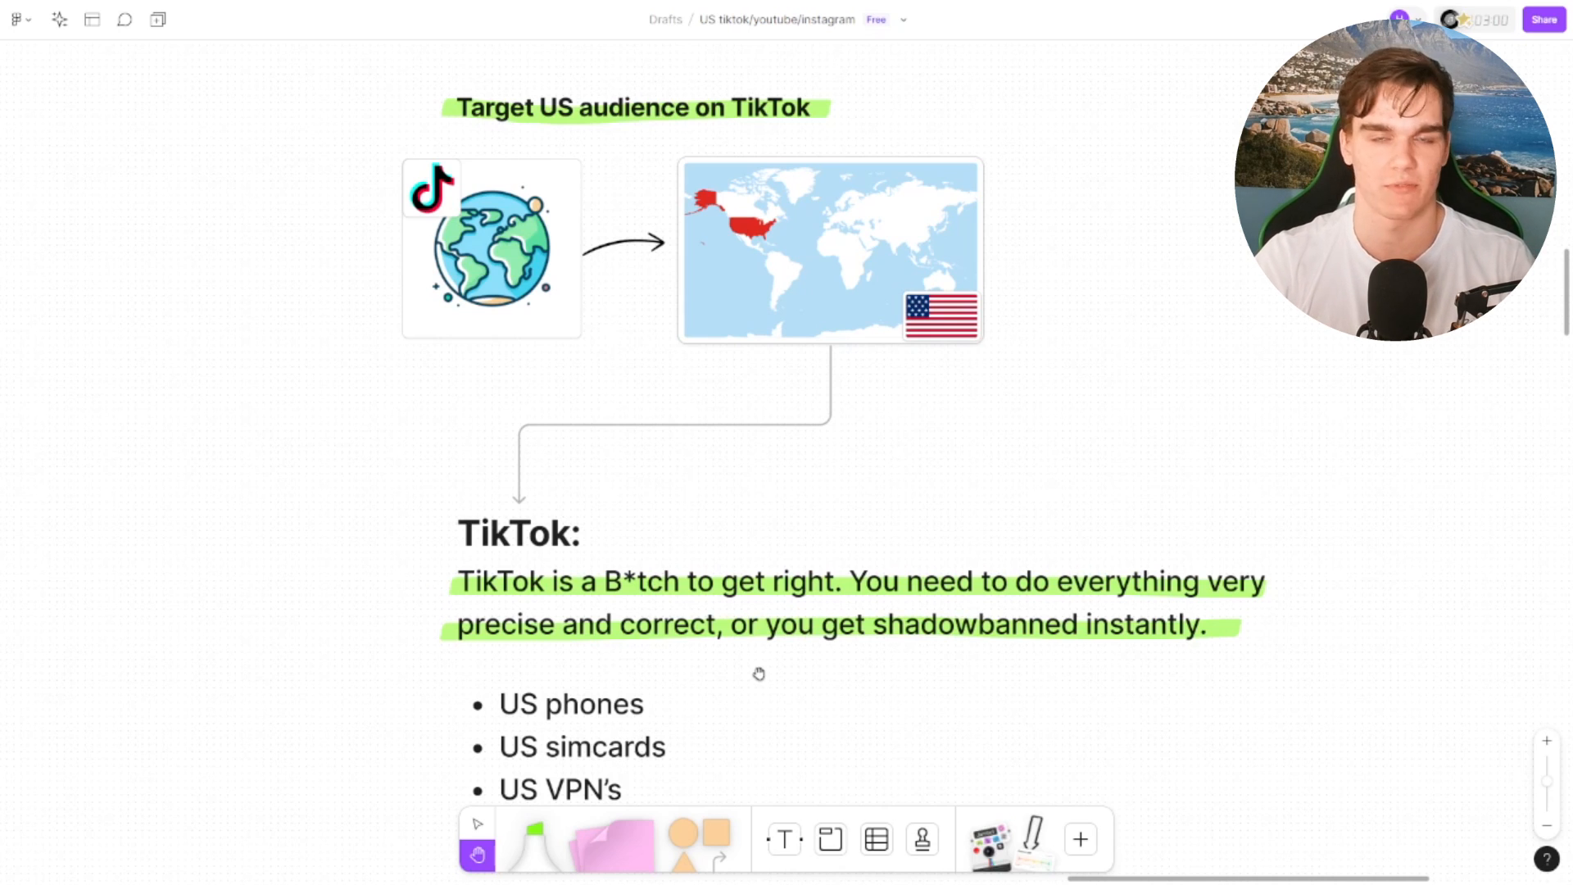
scroll(down, 3)
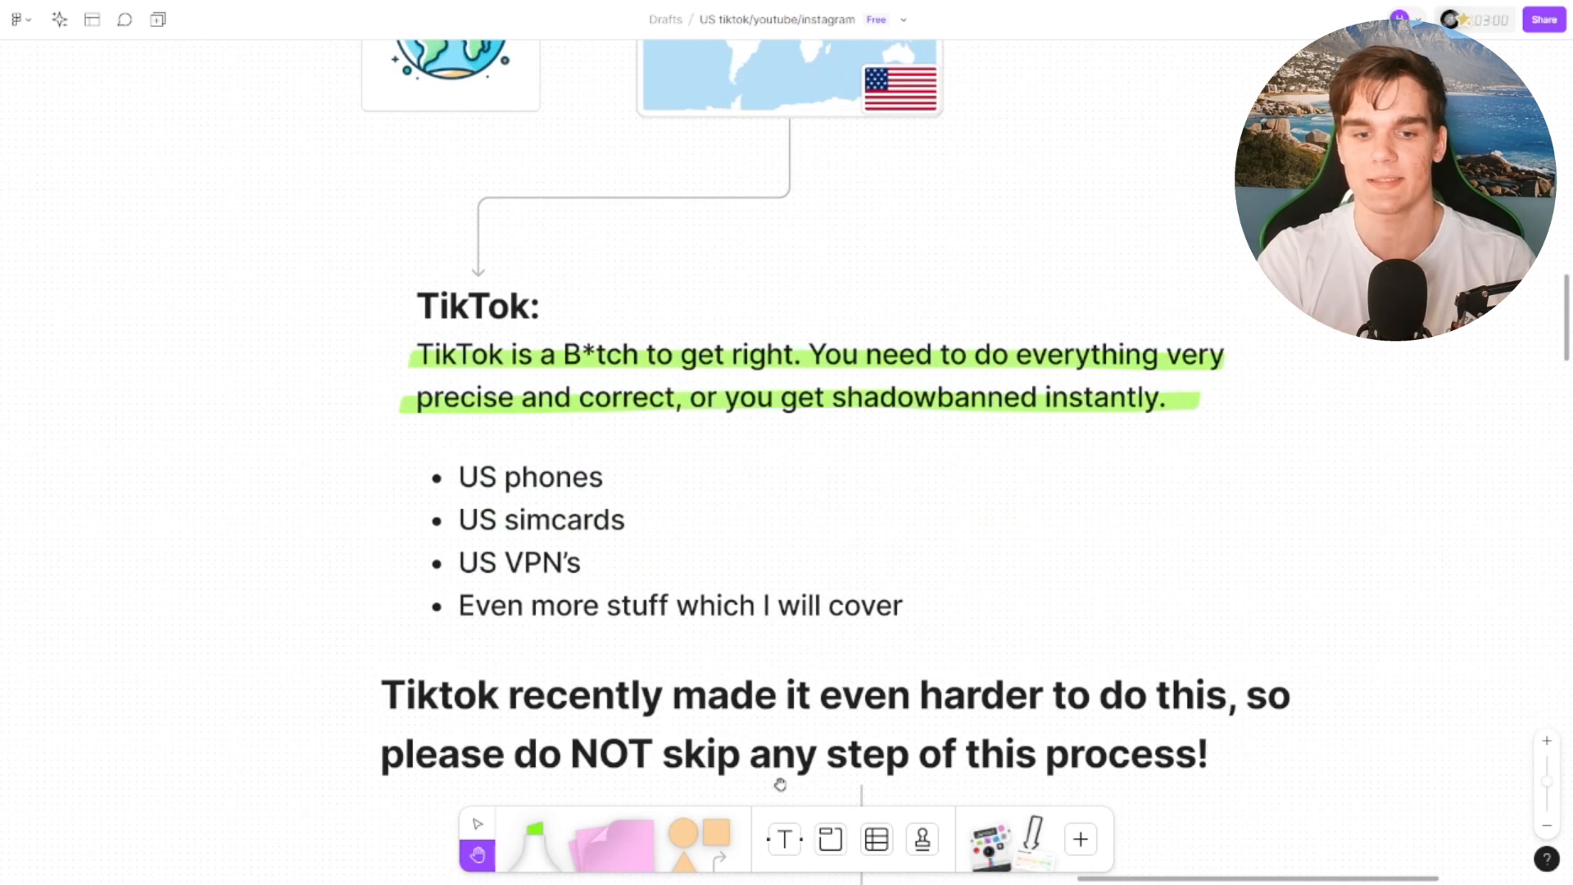
Step: Scroll to step one, 'Get a new iPhone', with its factory-reset notes
scroll(down, 3)
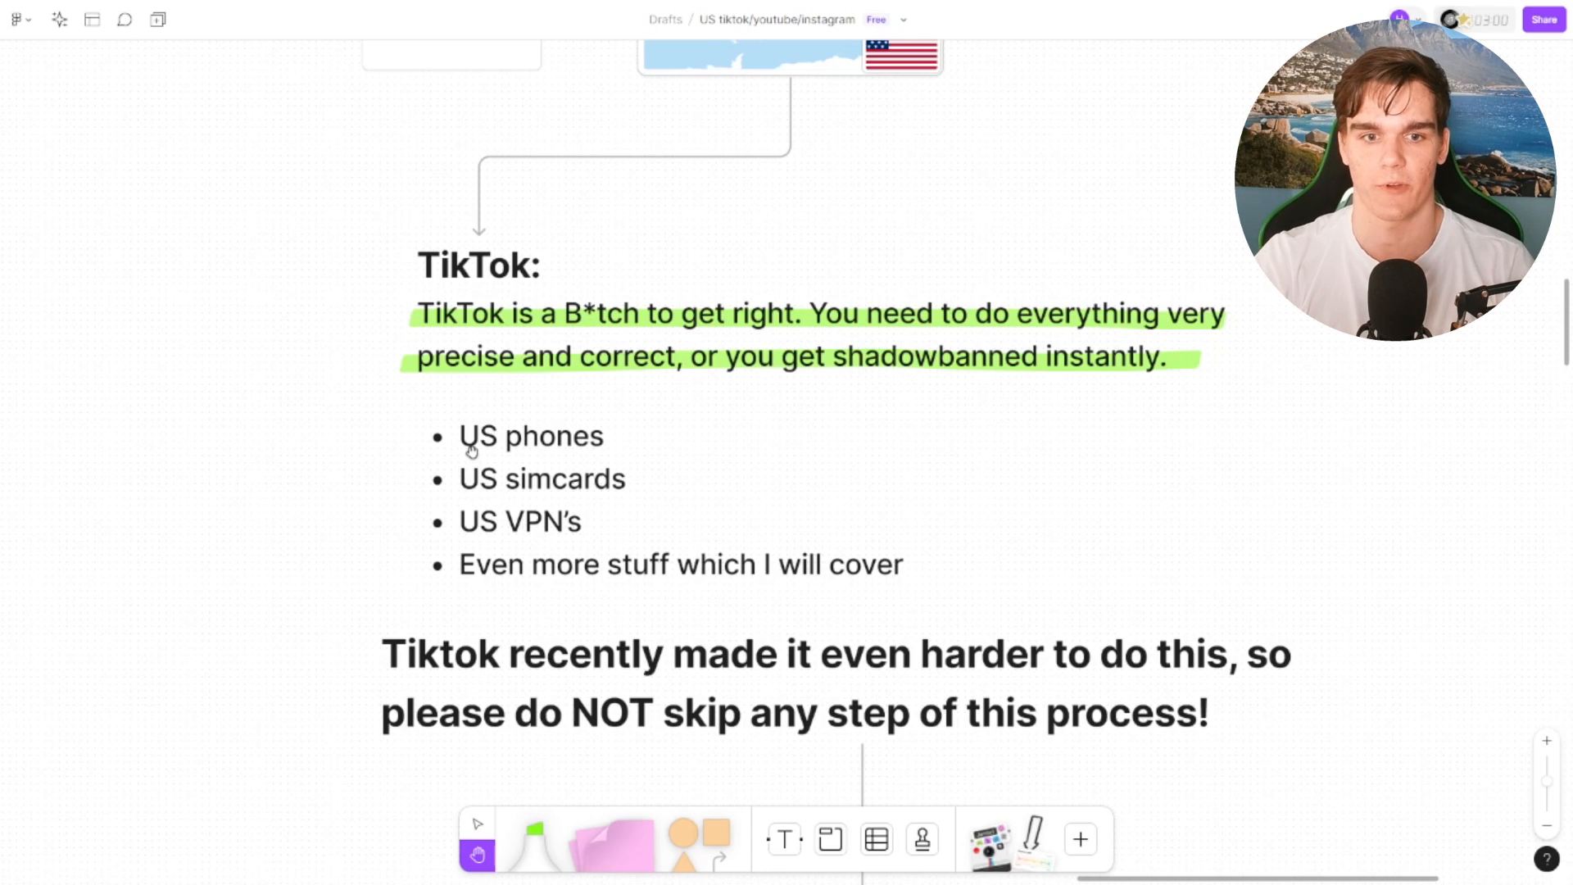
mouse_move(701, 474)
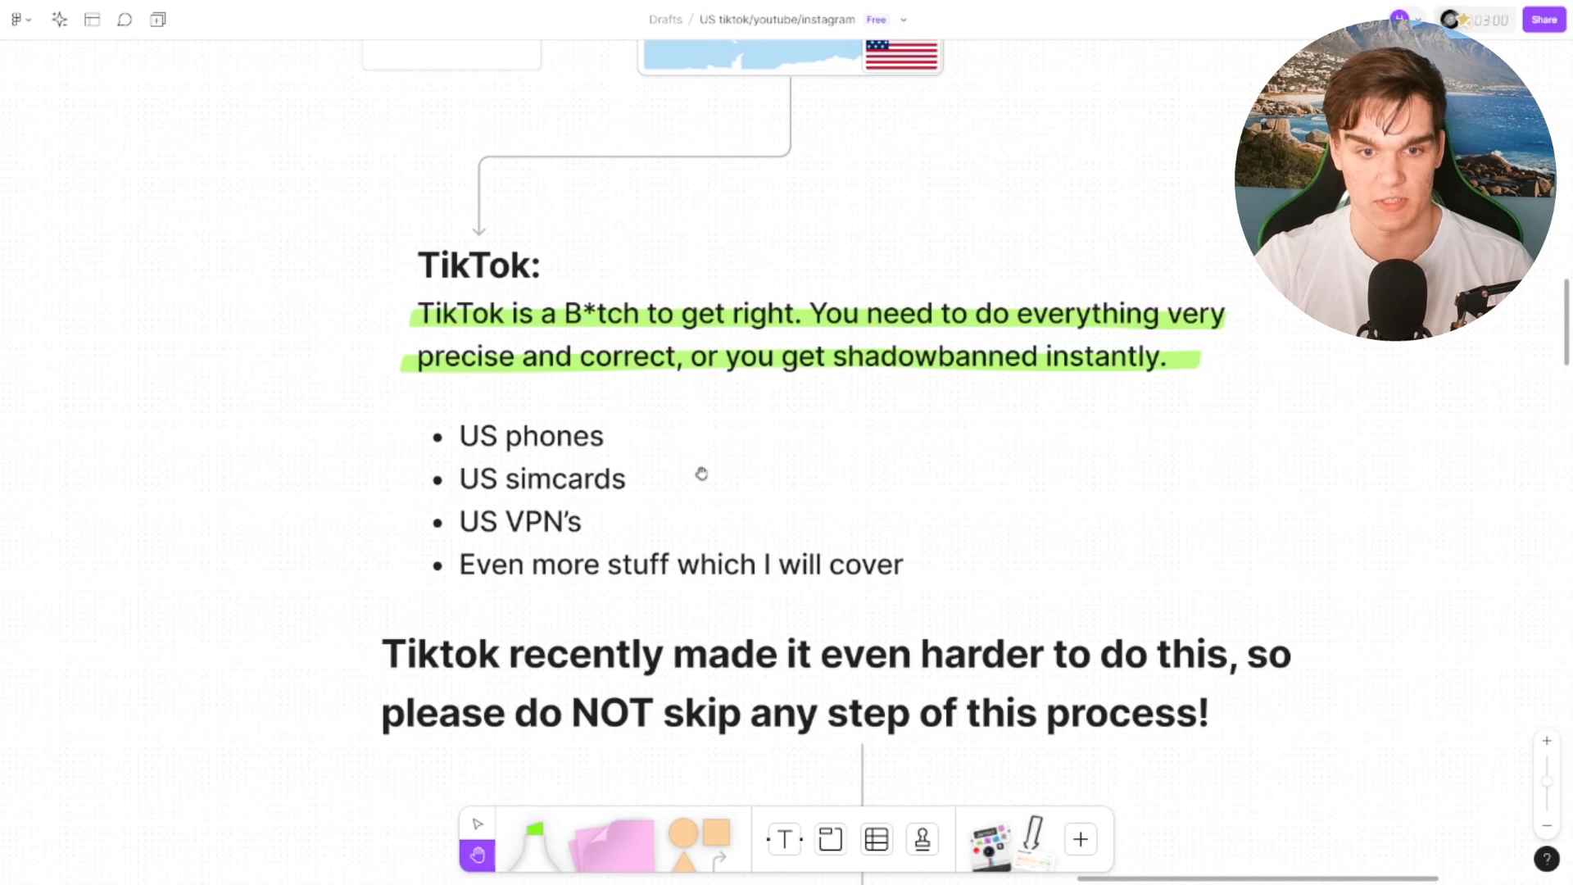
mouse_move(510, 573)
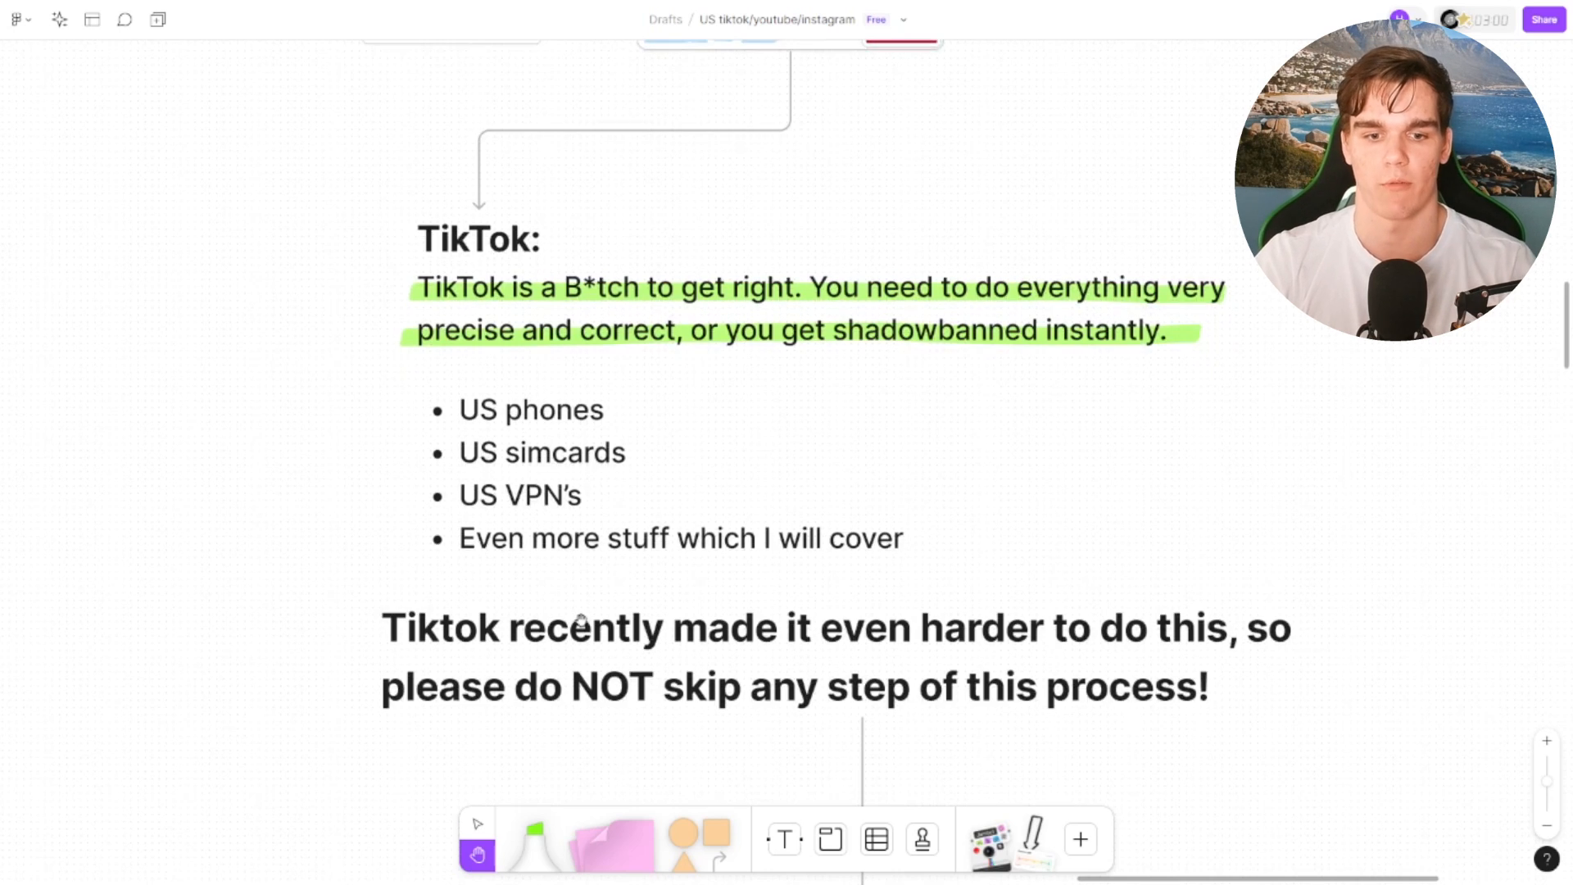
scroll(down, 3)
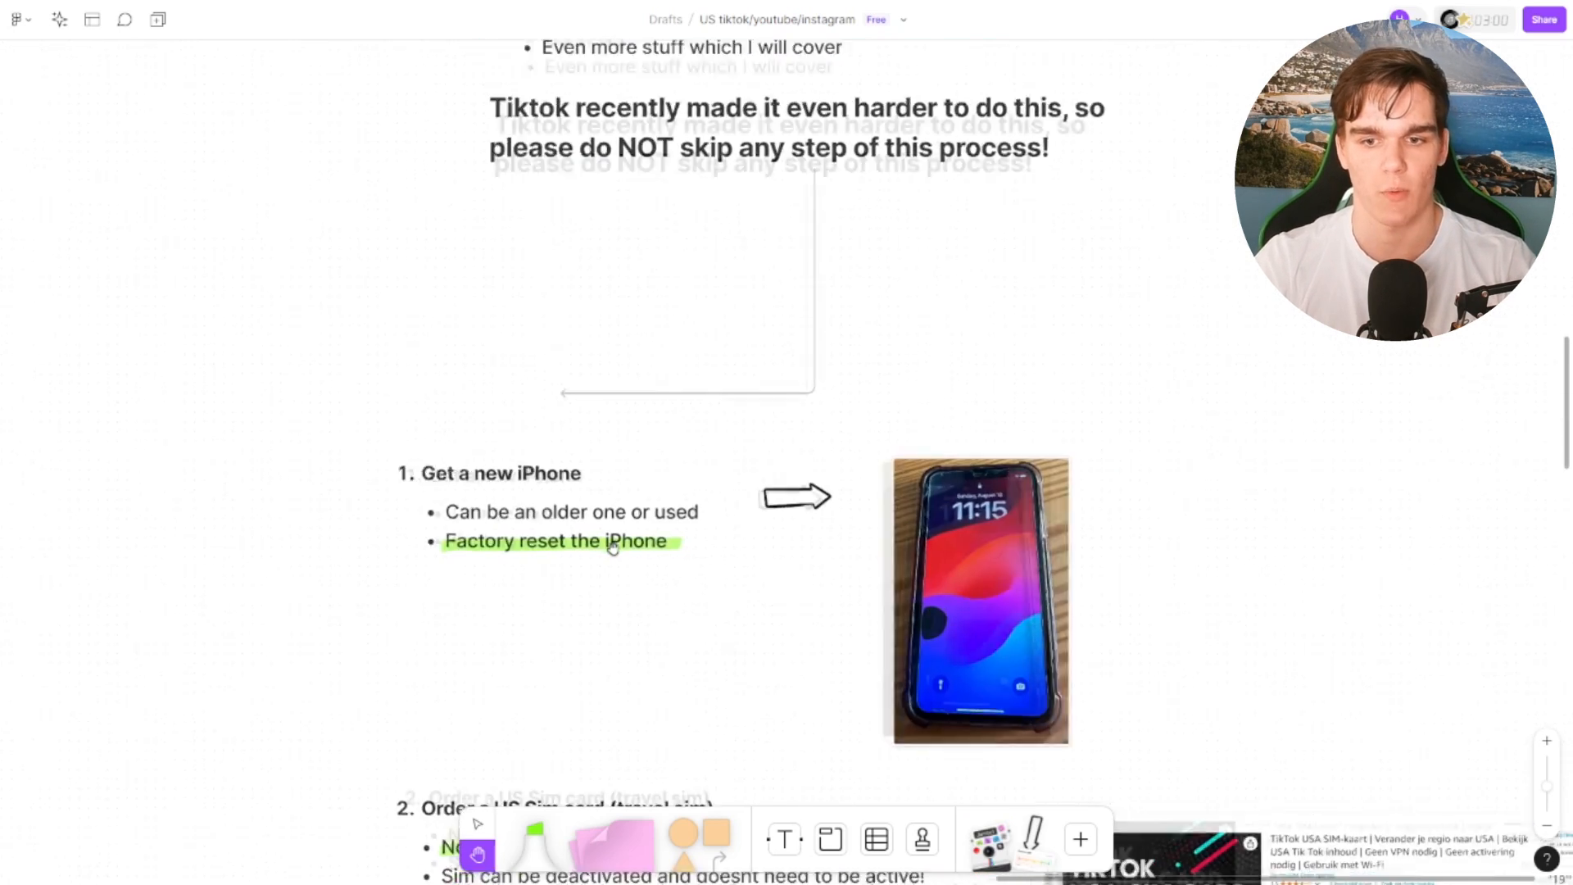
Step: Scroll to step two, 'Order a US Sim card (travel sim)', beside the SIM listing
scroll(down, 3)
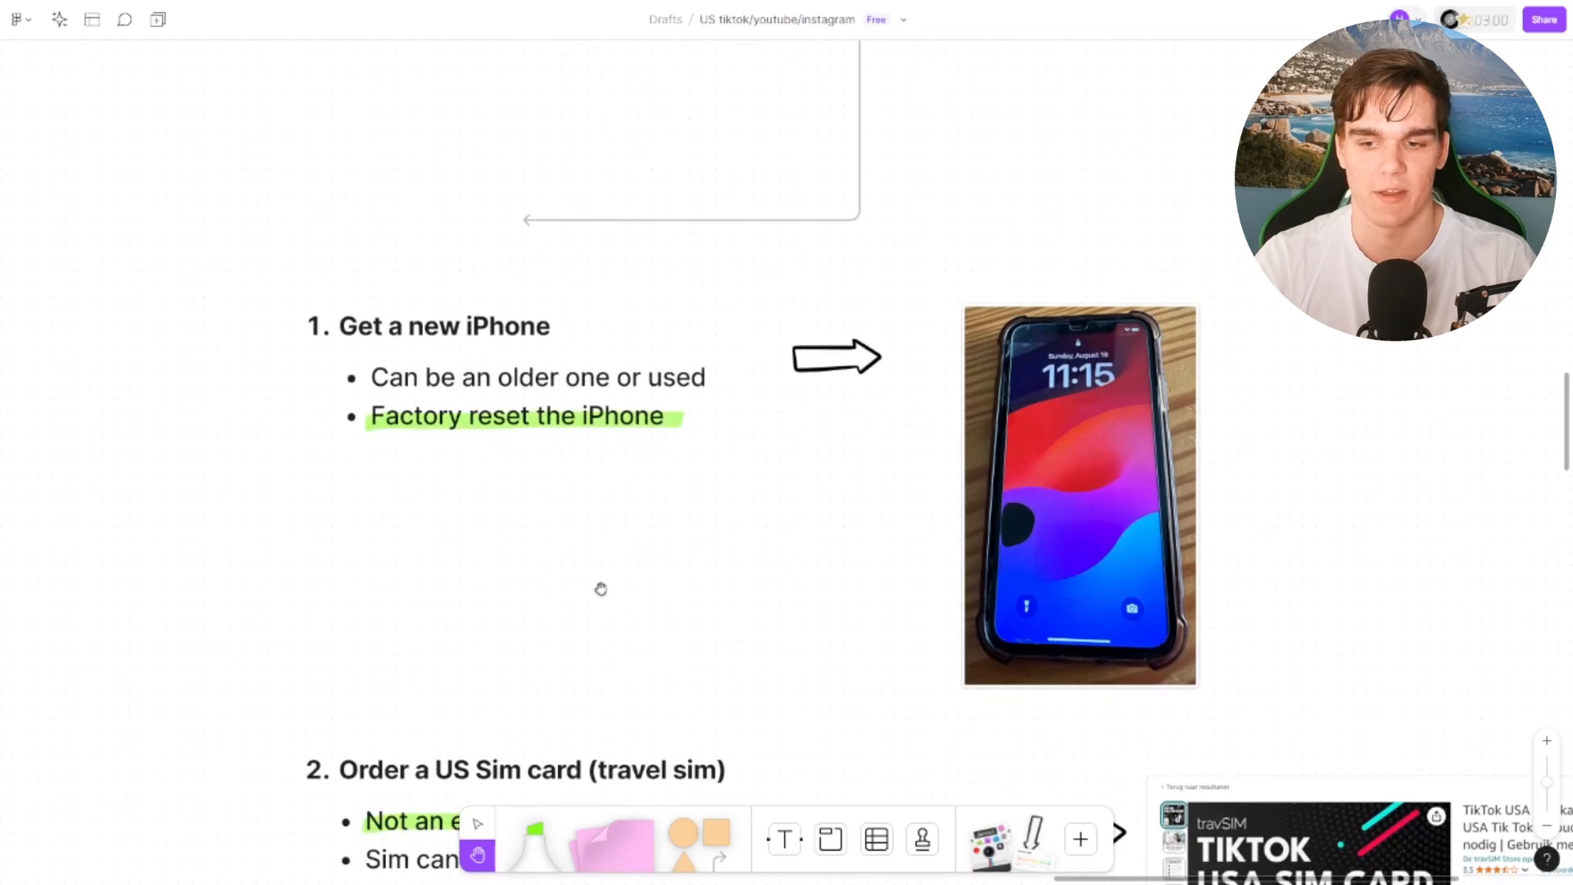
scroll(down, 3)
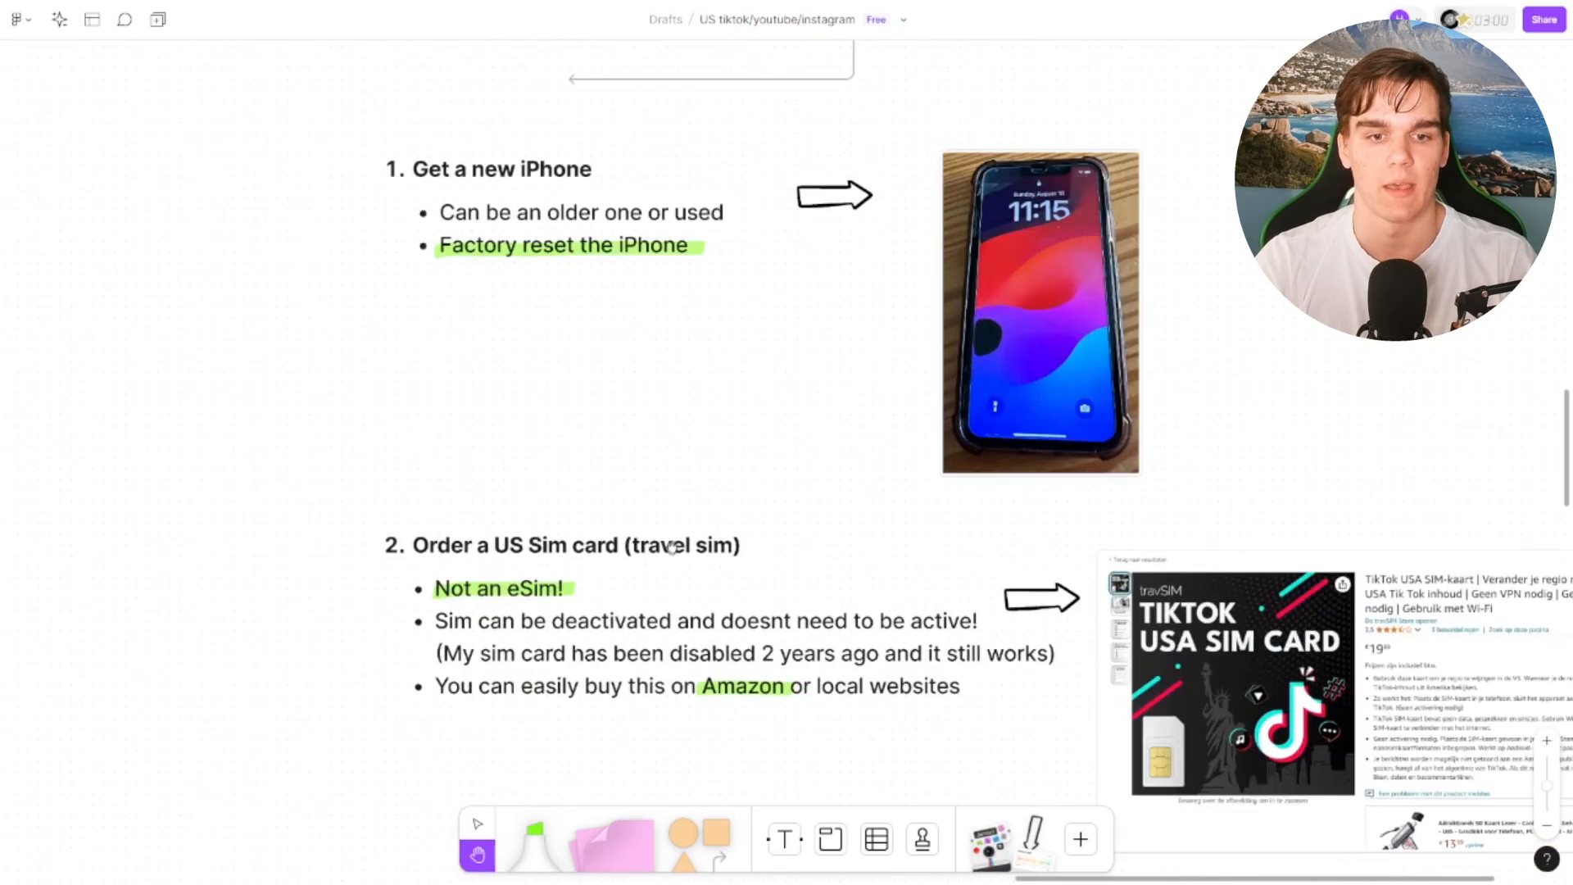
scroll(down, 3)
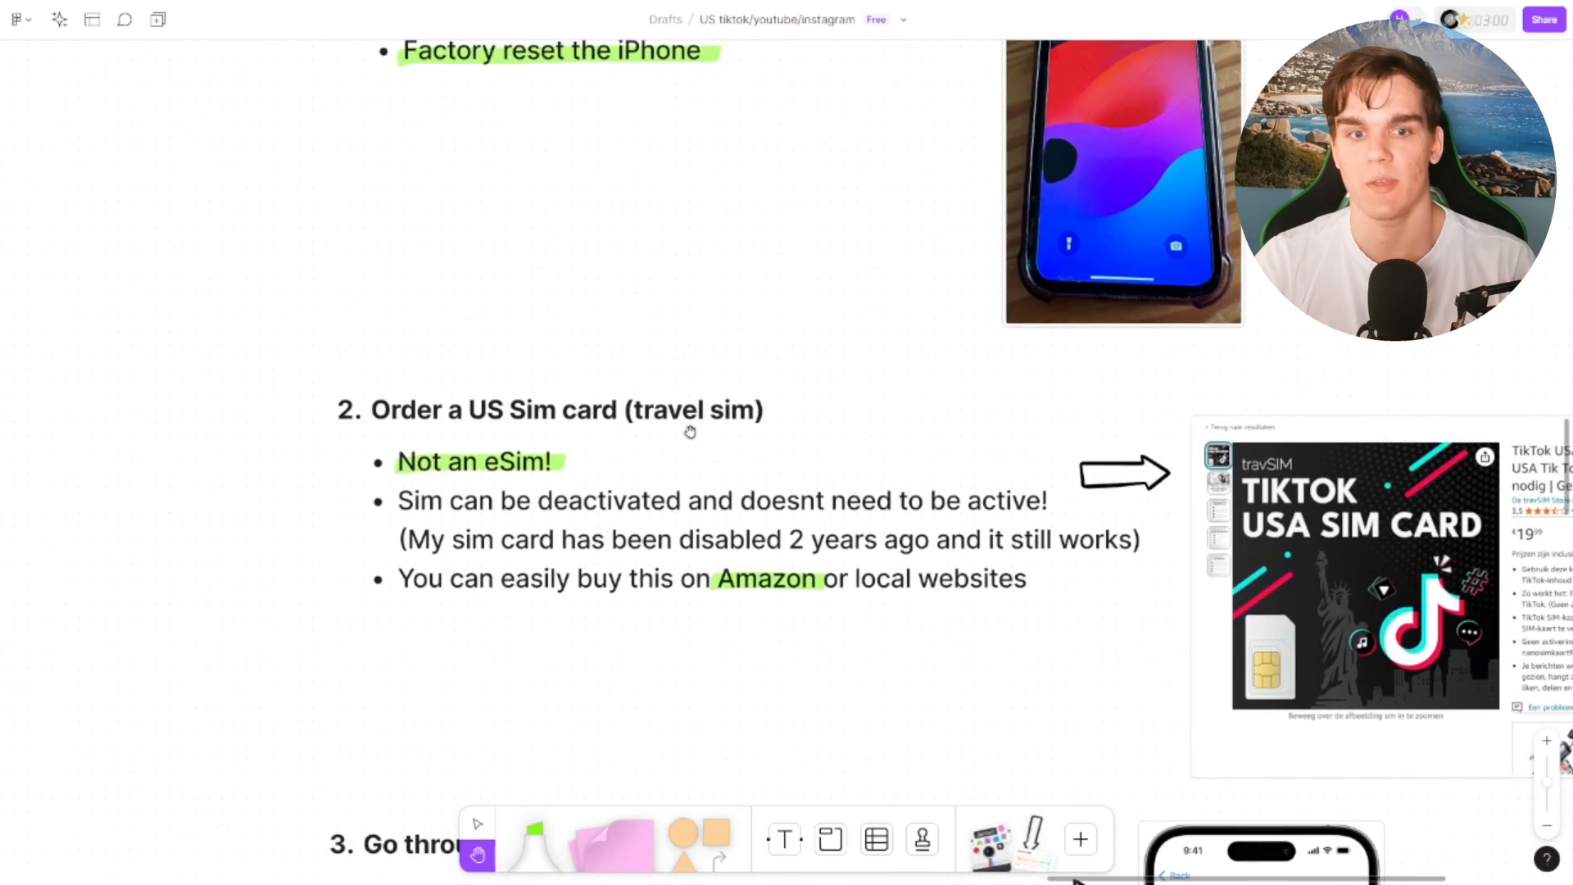
mouse_move(665, 459)
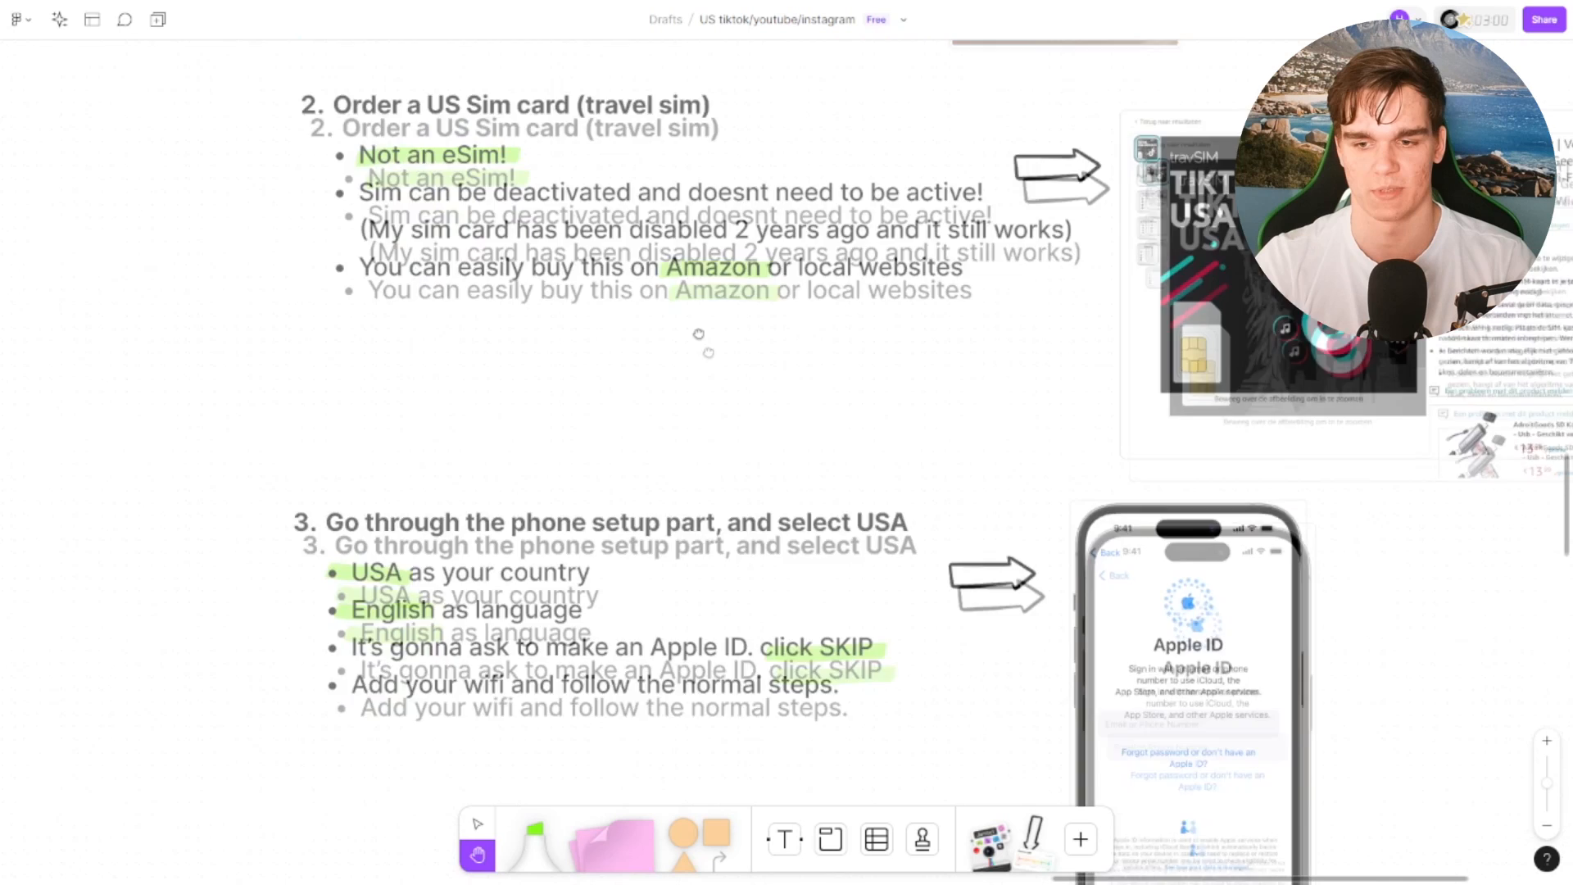
Step: Scroll to step three, phone setup selecting USA, beside the Apple ID screen
scroll(down, 3)
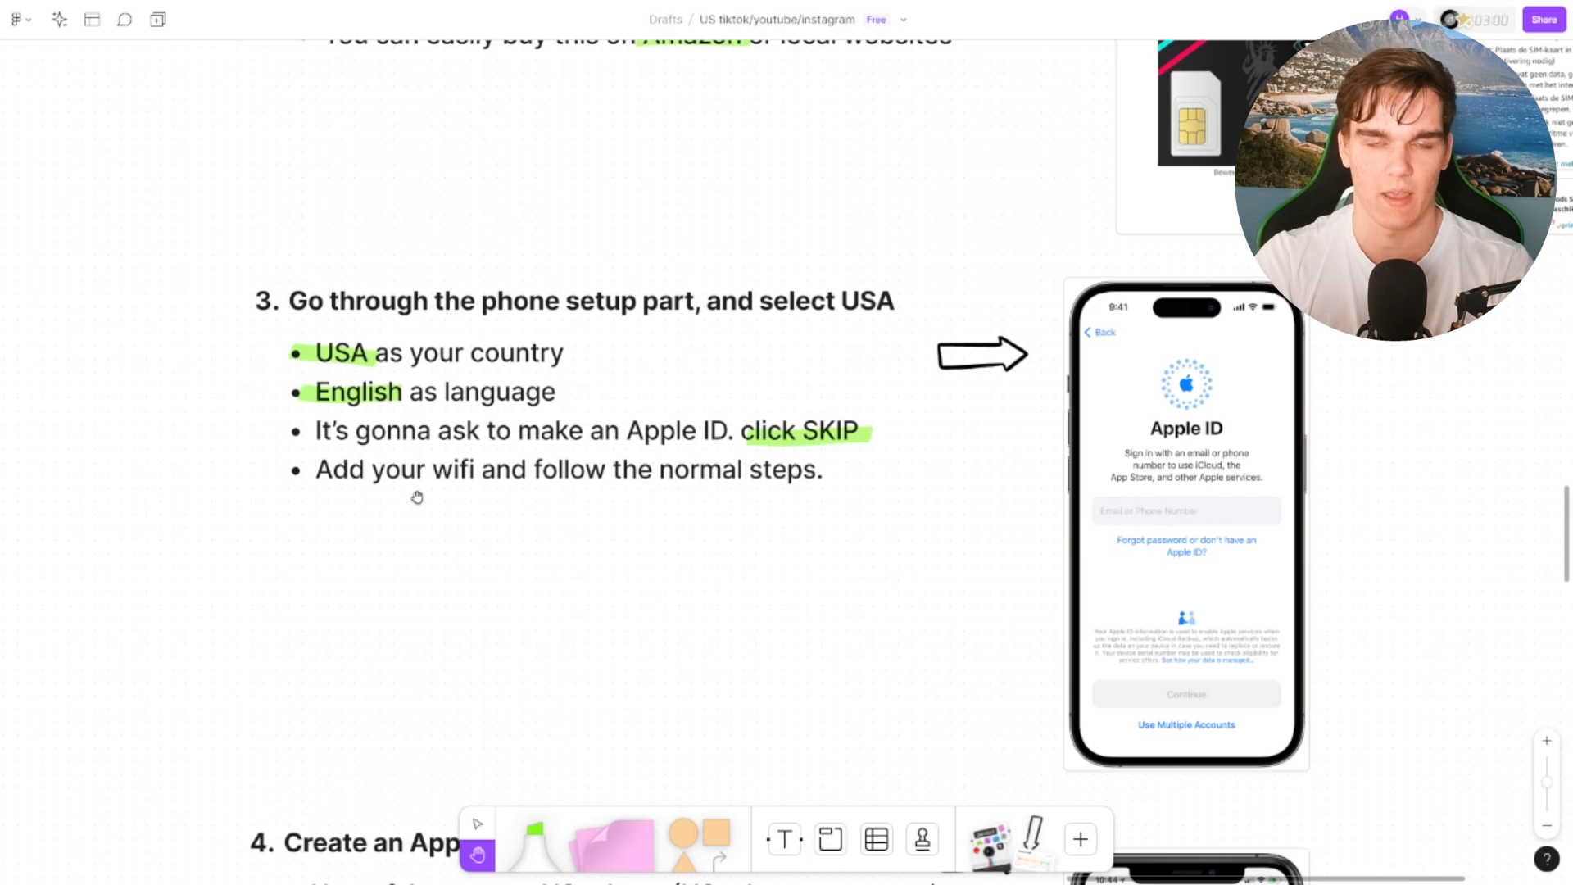
scroll(down, 3)
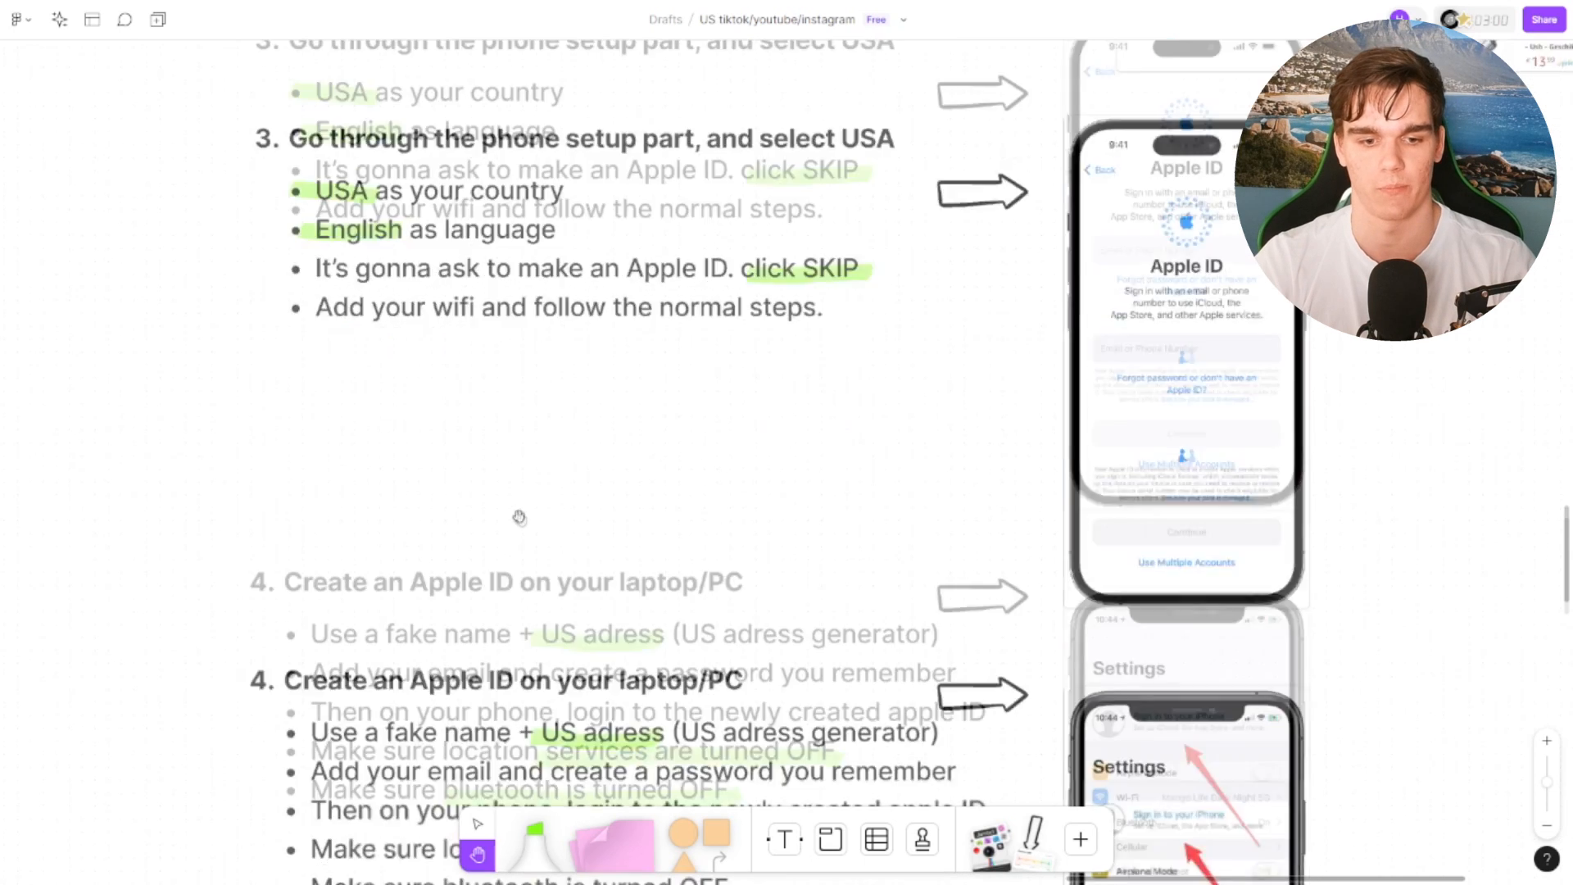
Step: Scroll past step four to step five, 'You need a VPN (and not JUST a VPN)'
scroll(down, 3)
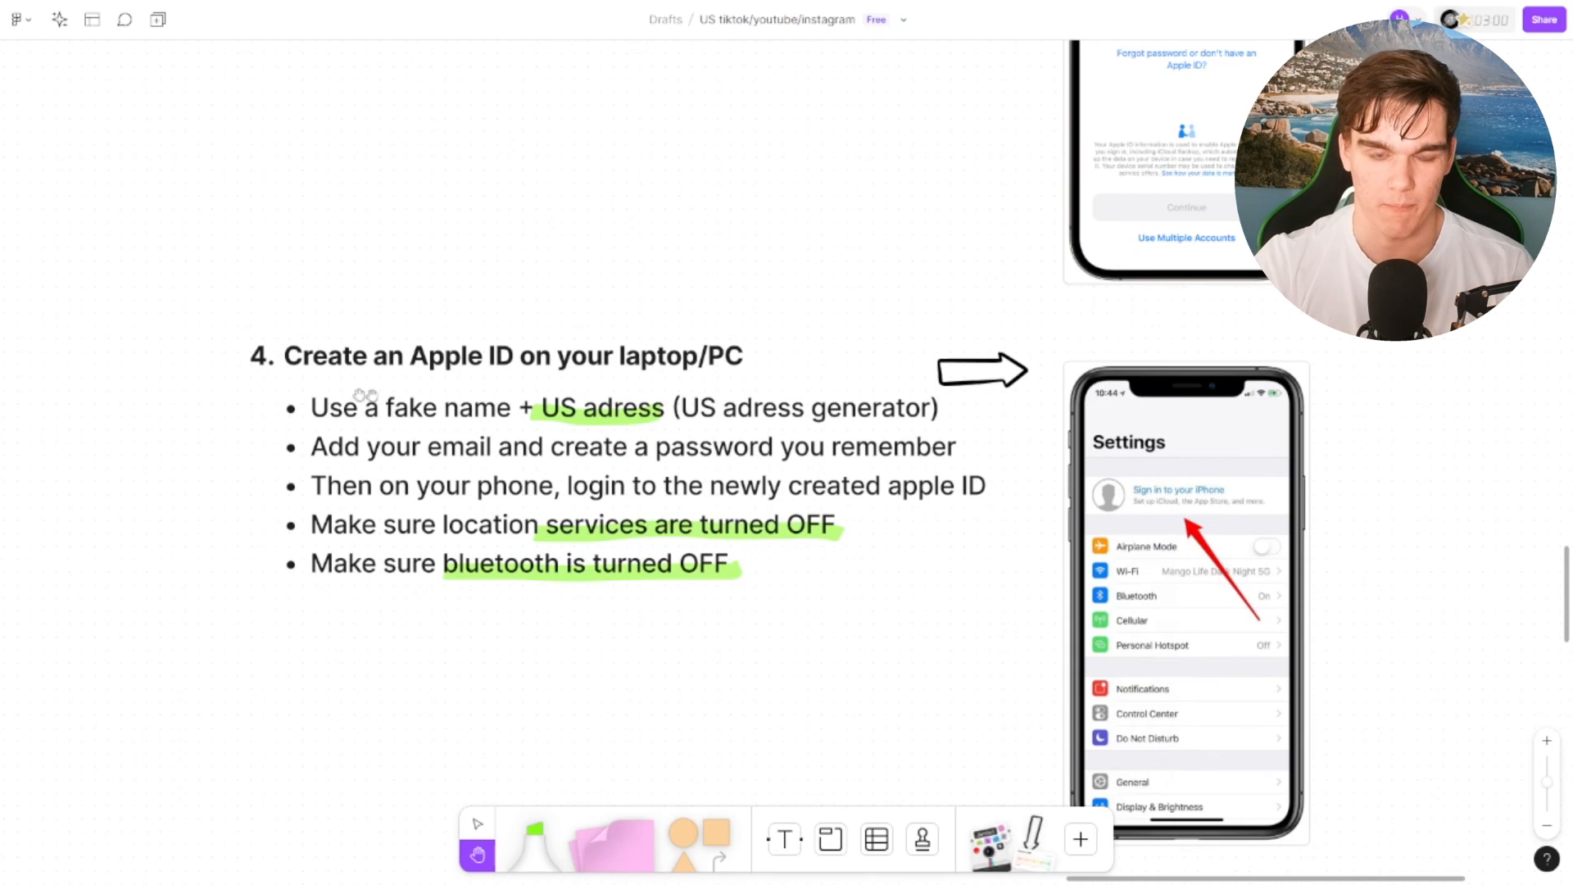
mouse_move(720, 446)
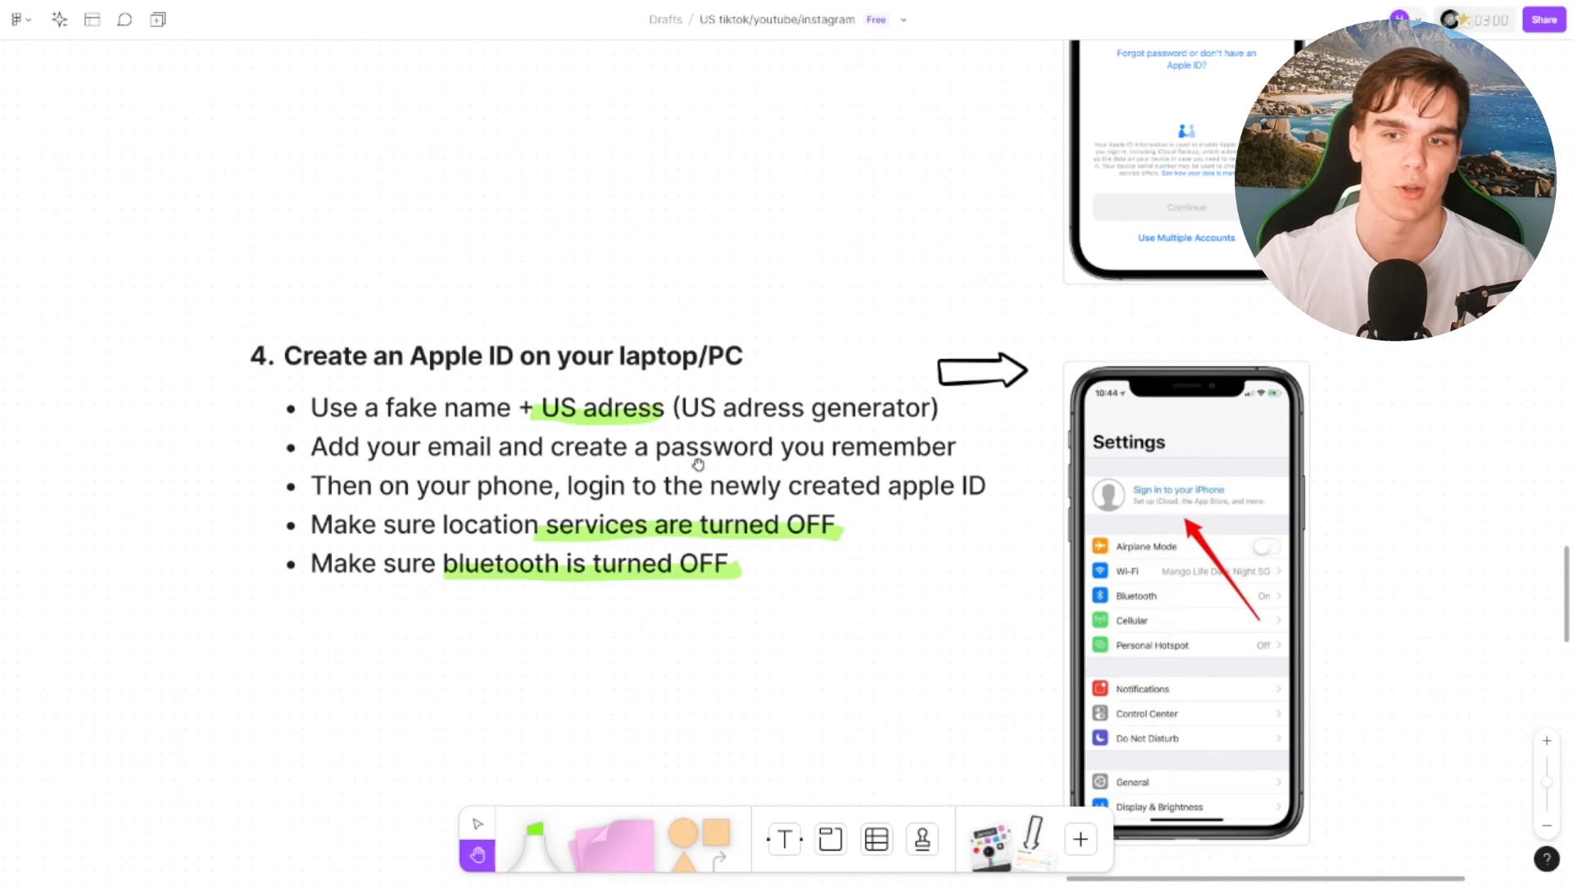
mouse_move(1196, 545)
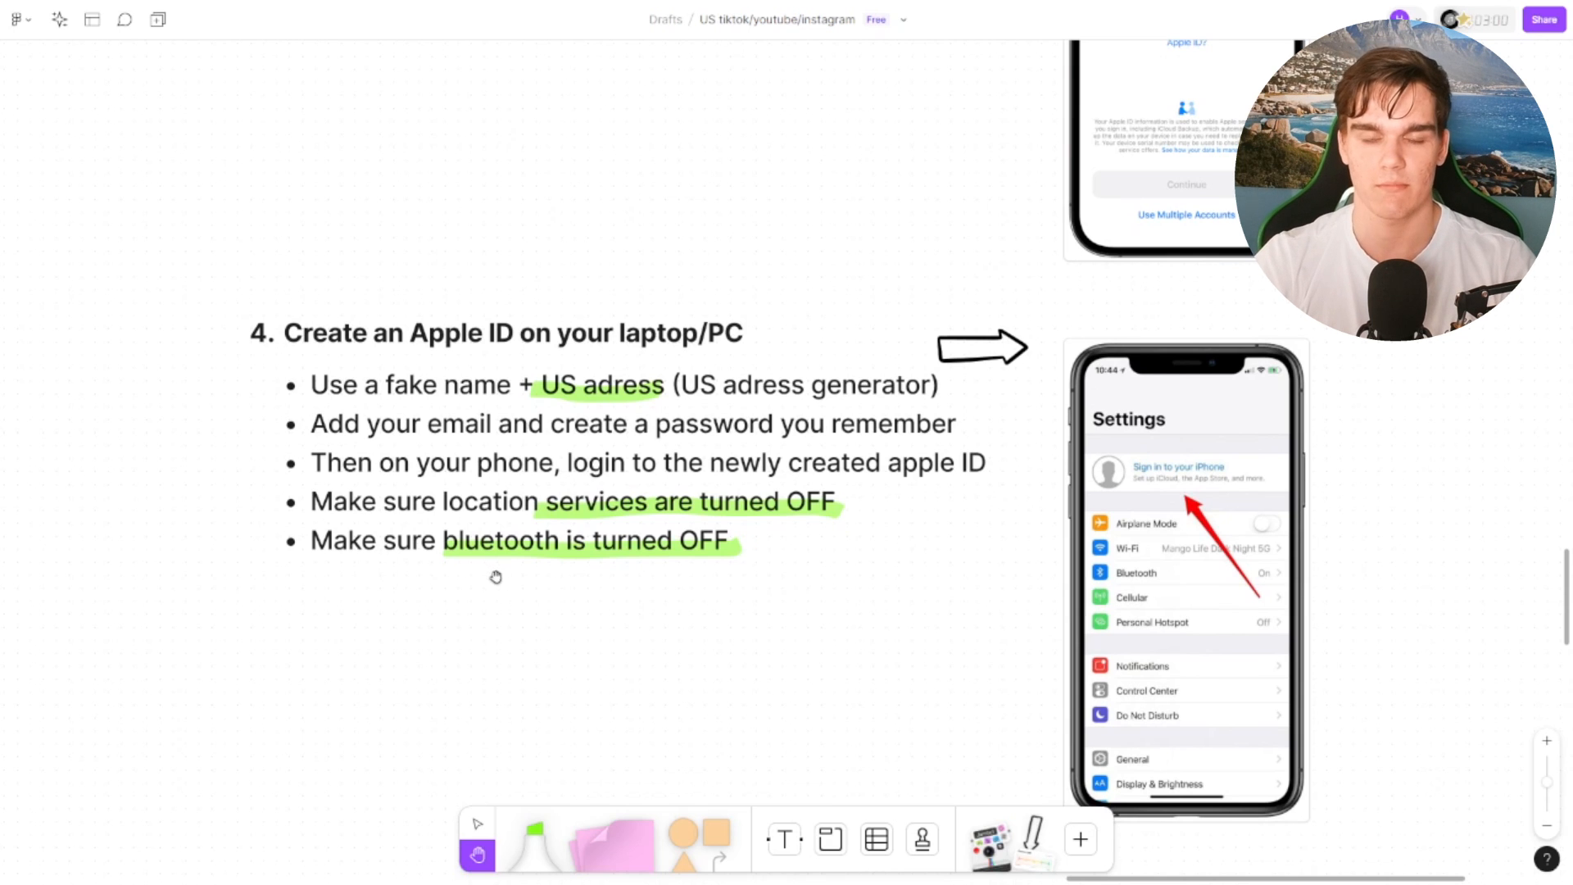
scroll(down, 3)
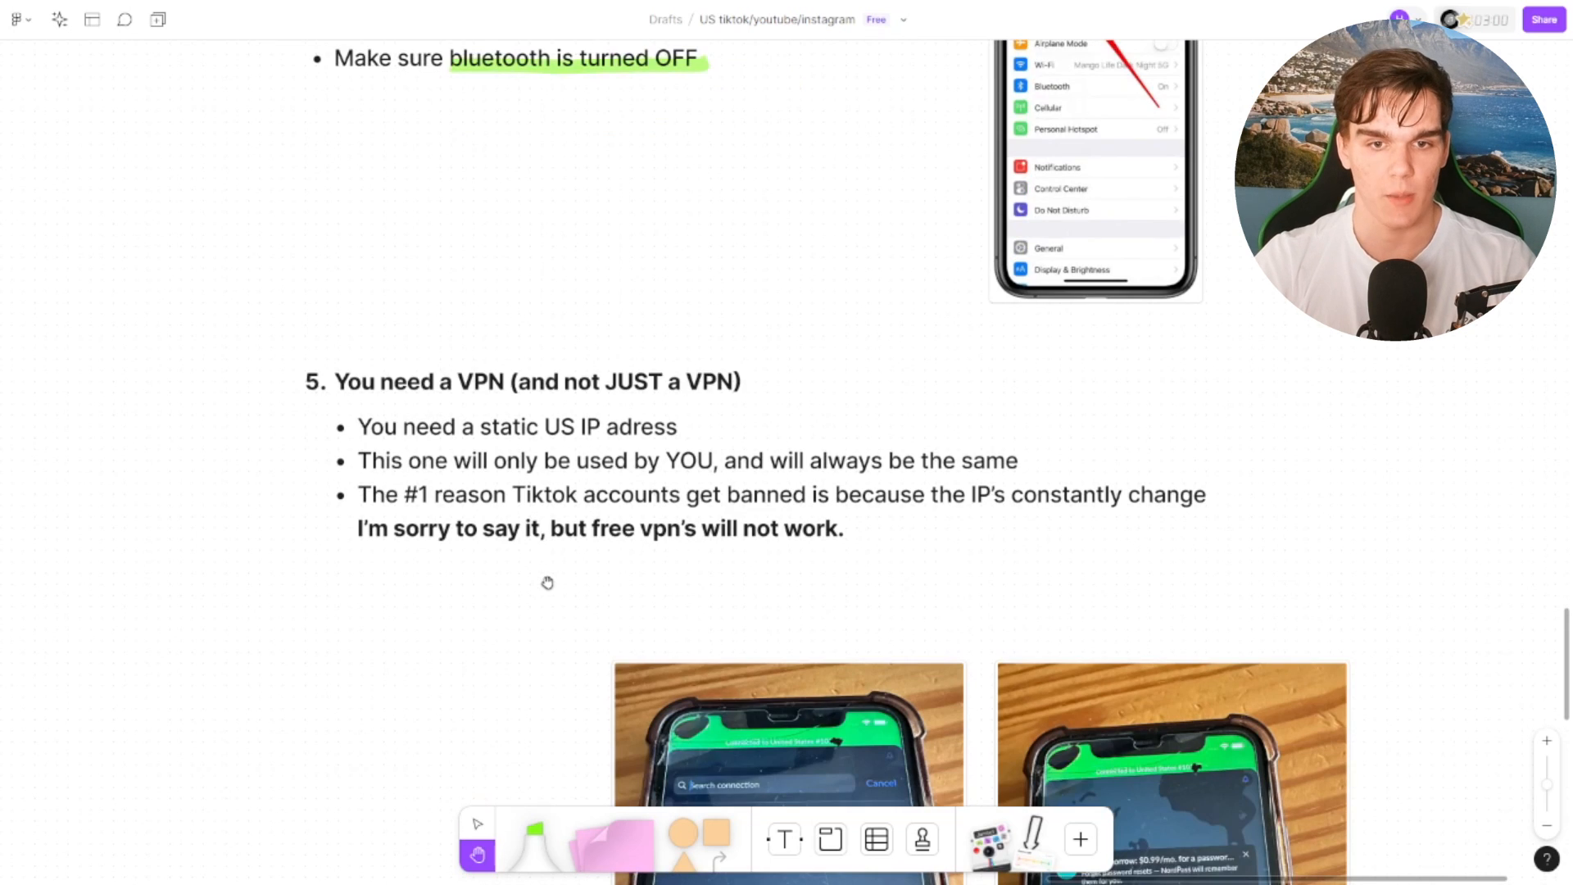
Step: Scroll to both phone photos of the VPN app connecting to a US server
scroll(down, 3)
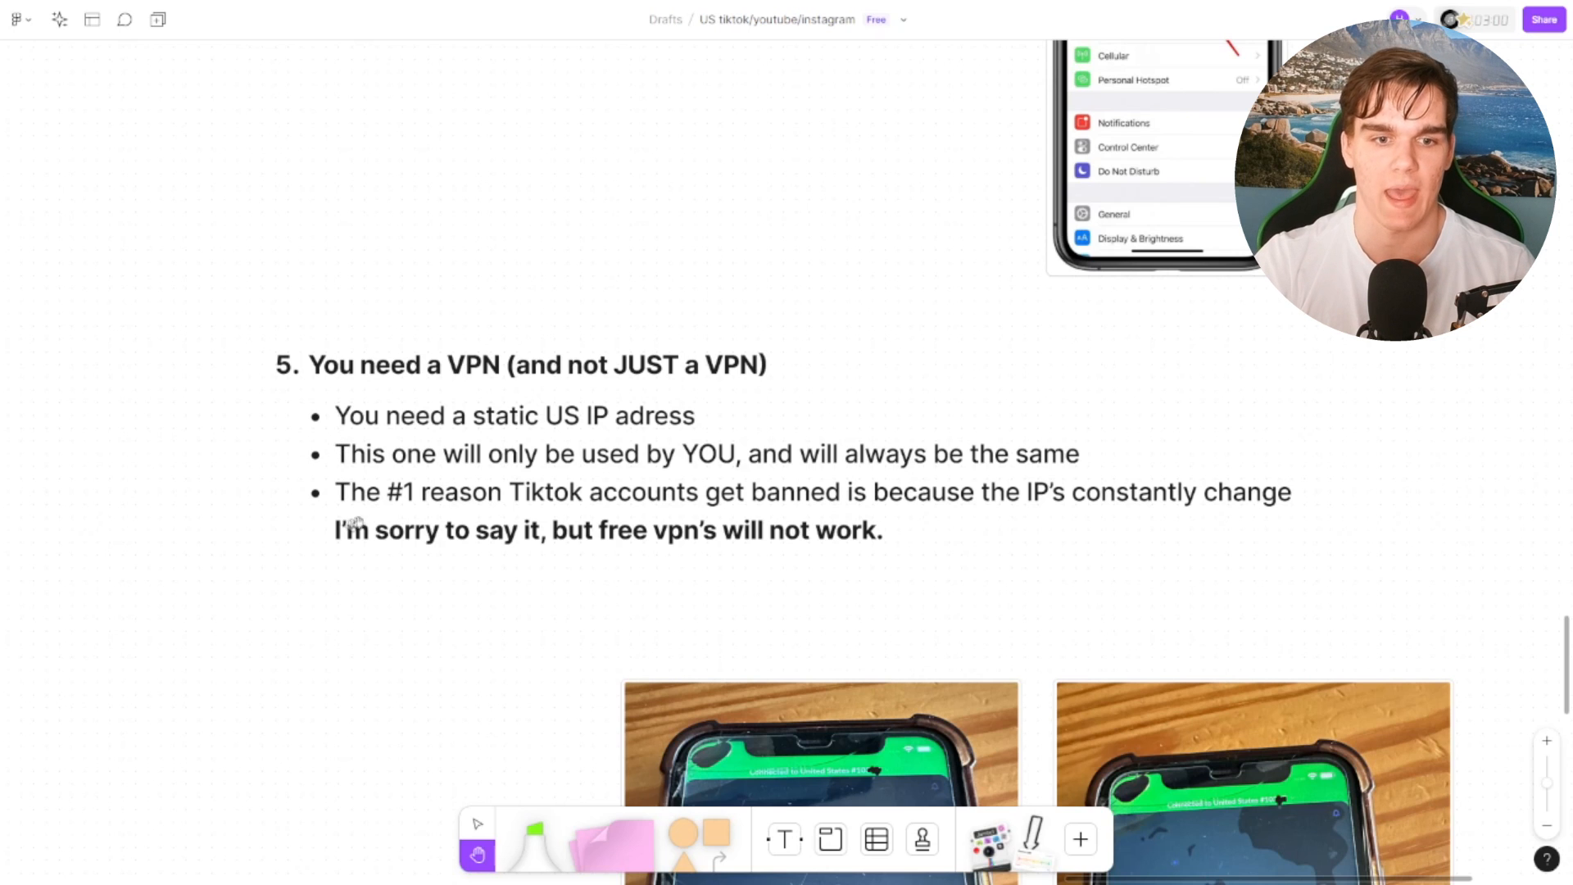
mouse_move(846, 557)
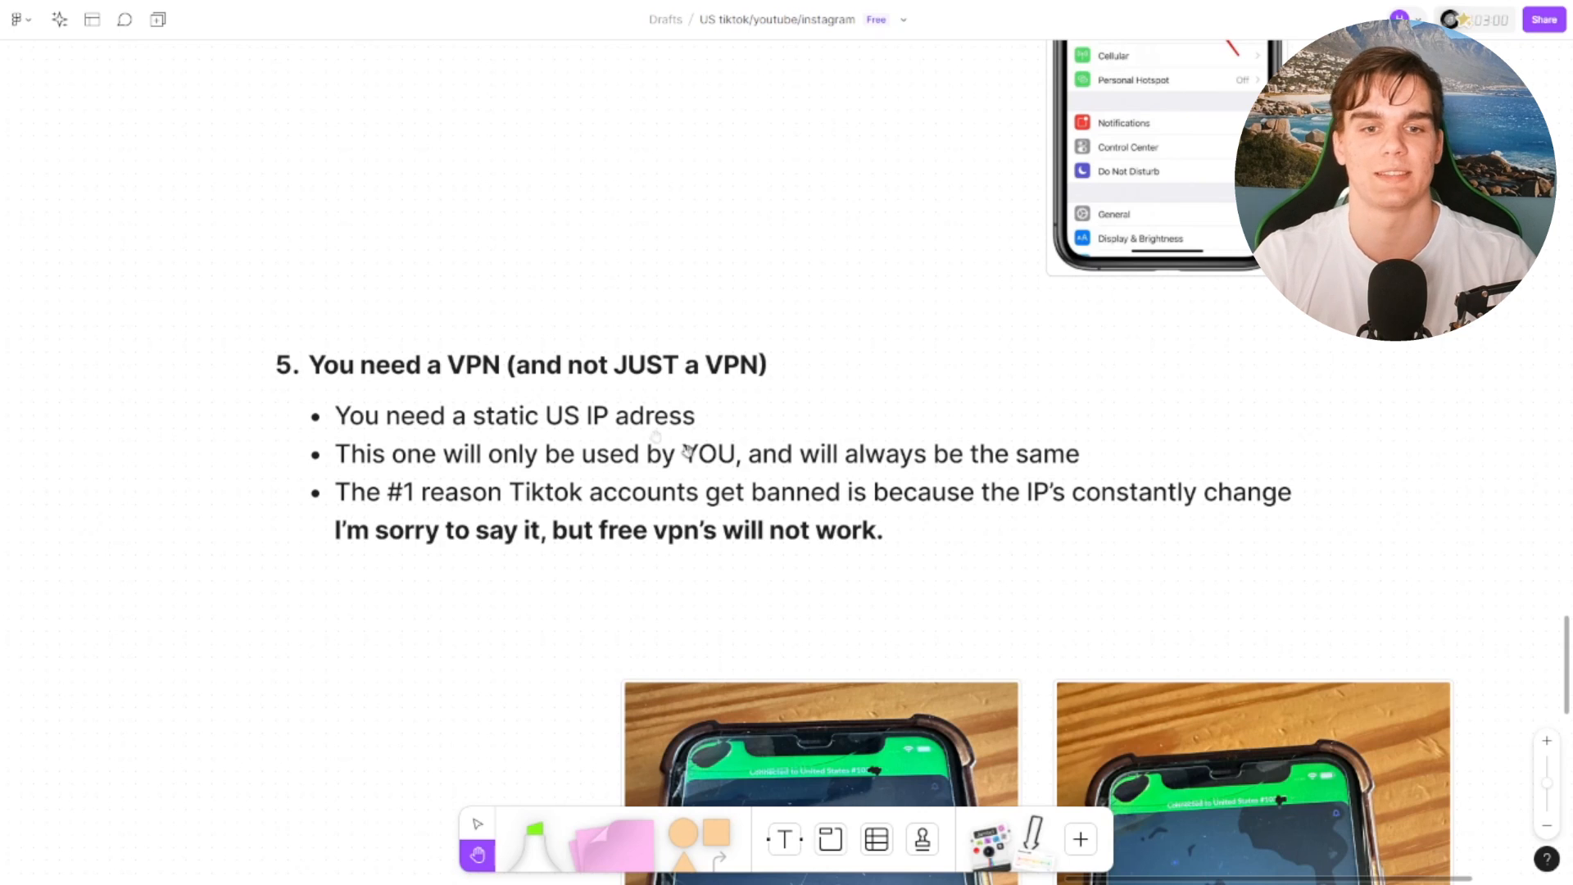
mouse_move(1028, 477)
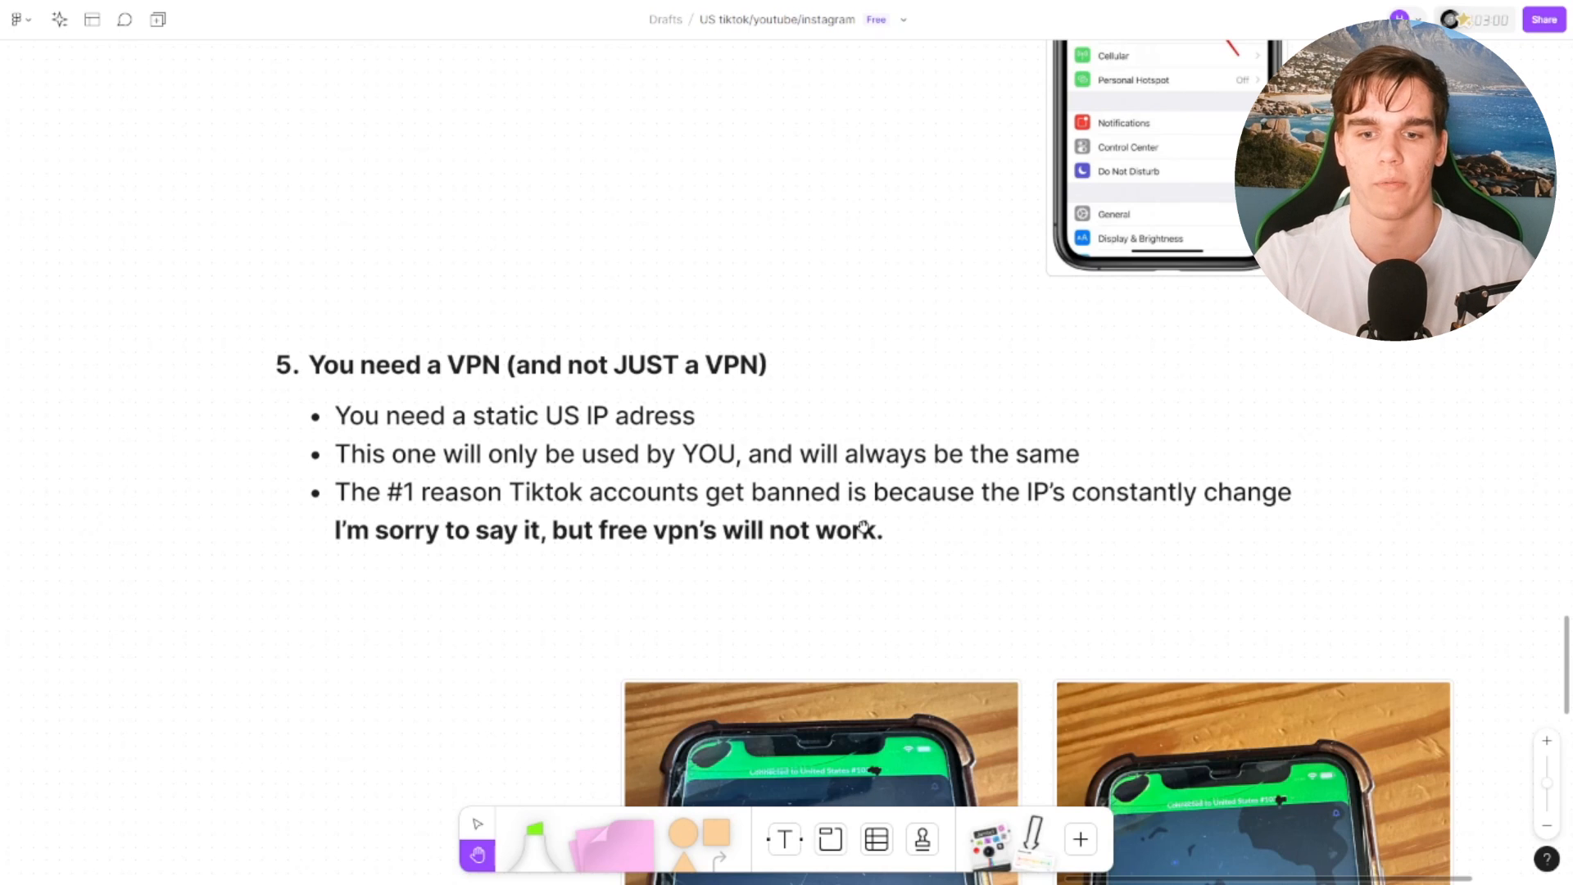
scroll(down, 3)
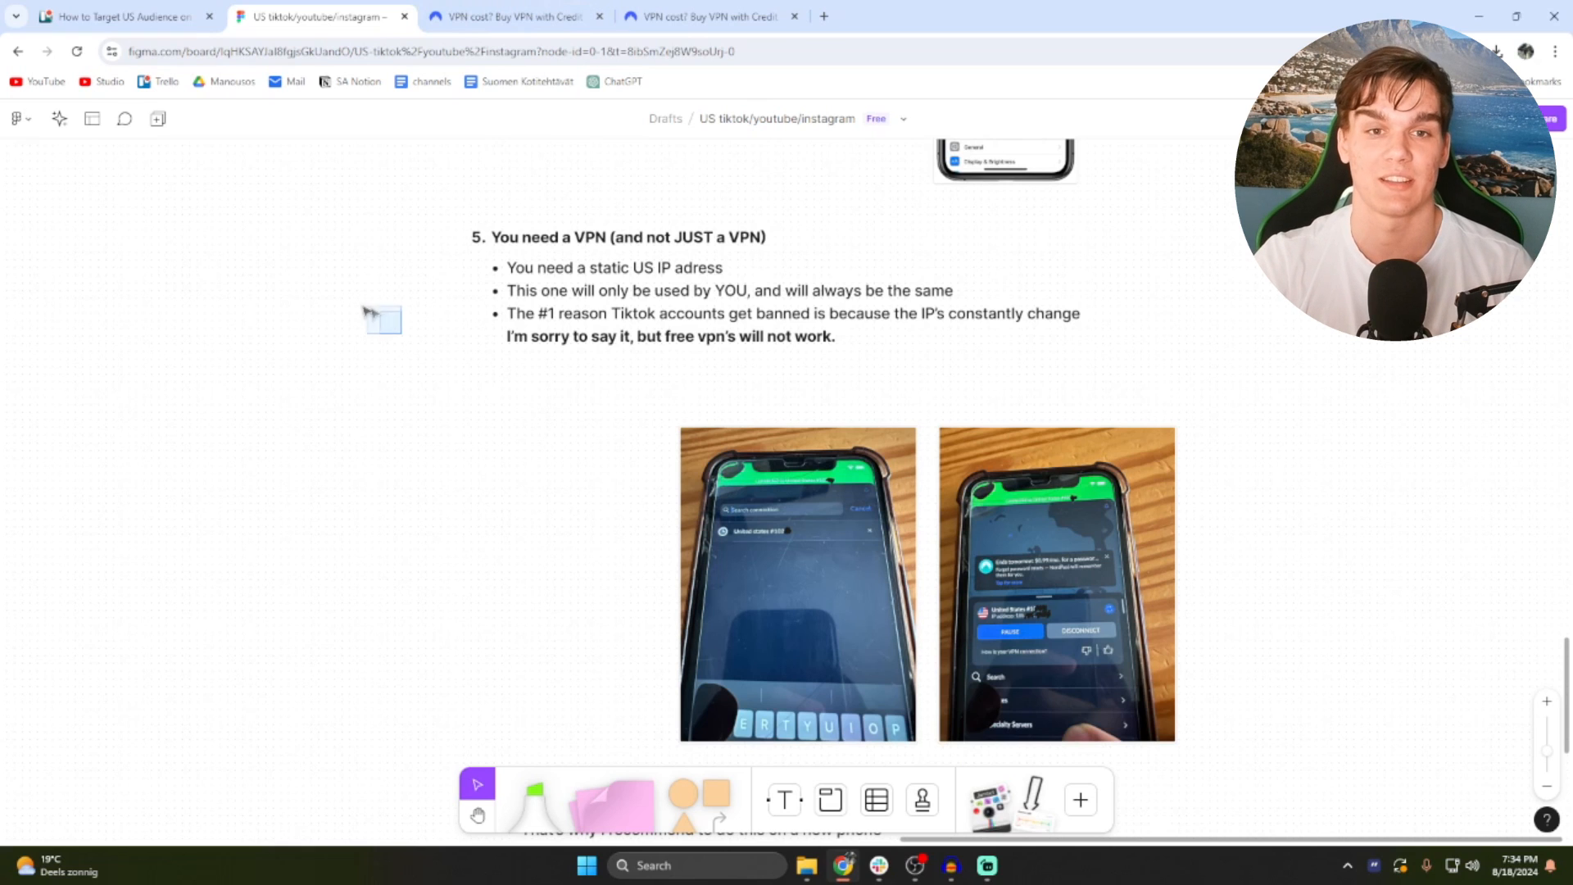
Step: Switch from the FigJam board to the Nord Account dashboard tab
scroll(down, 3)
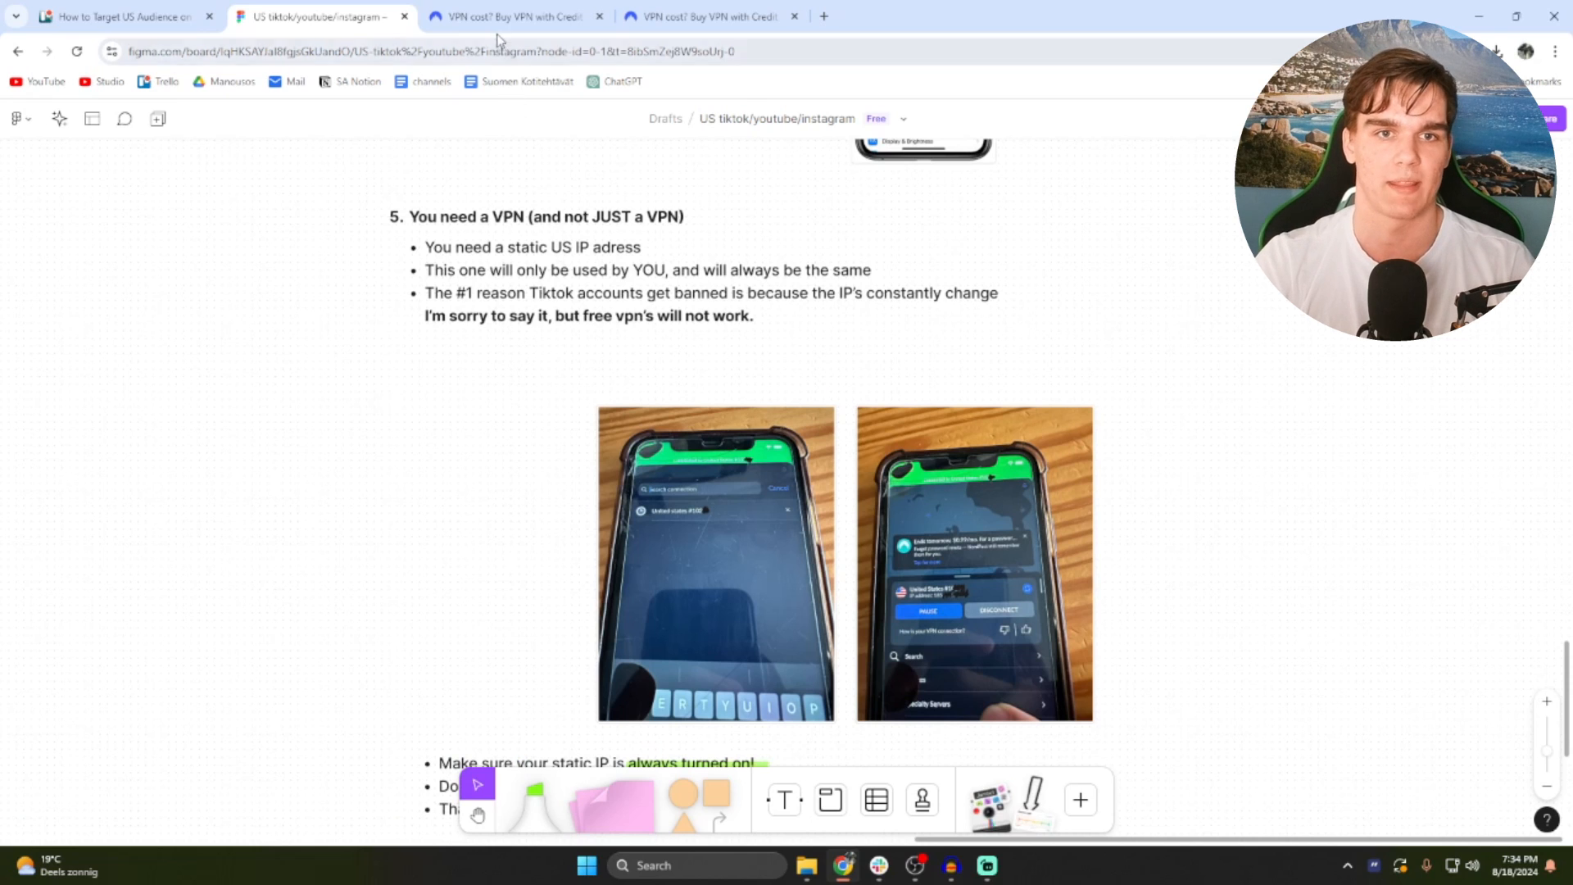
click(511, 16)
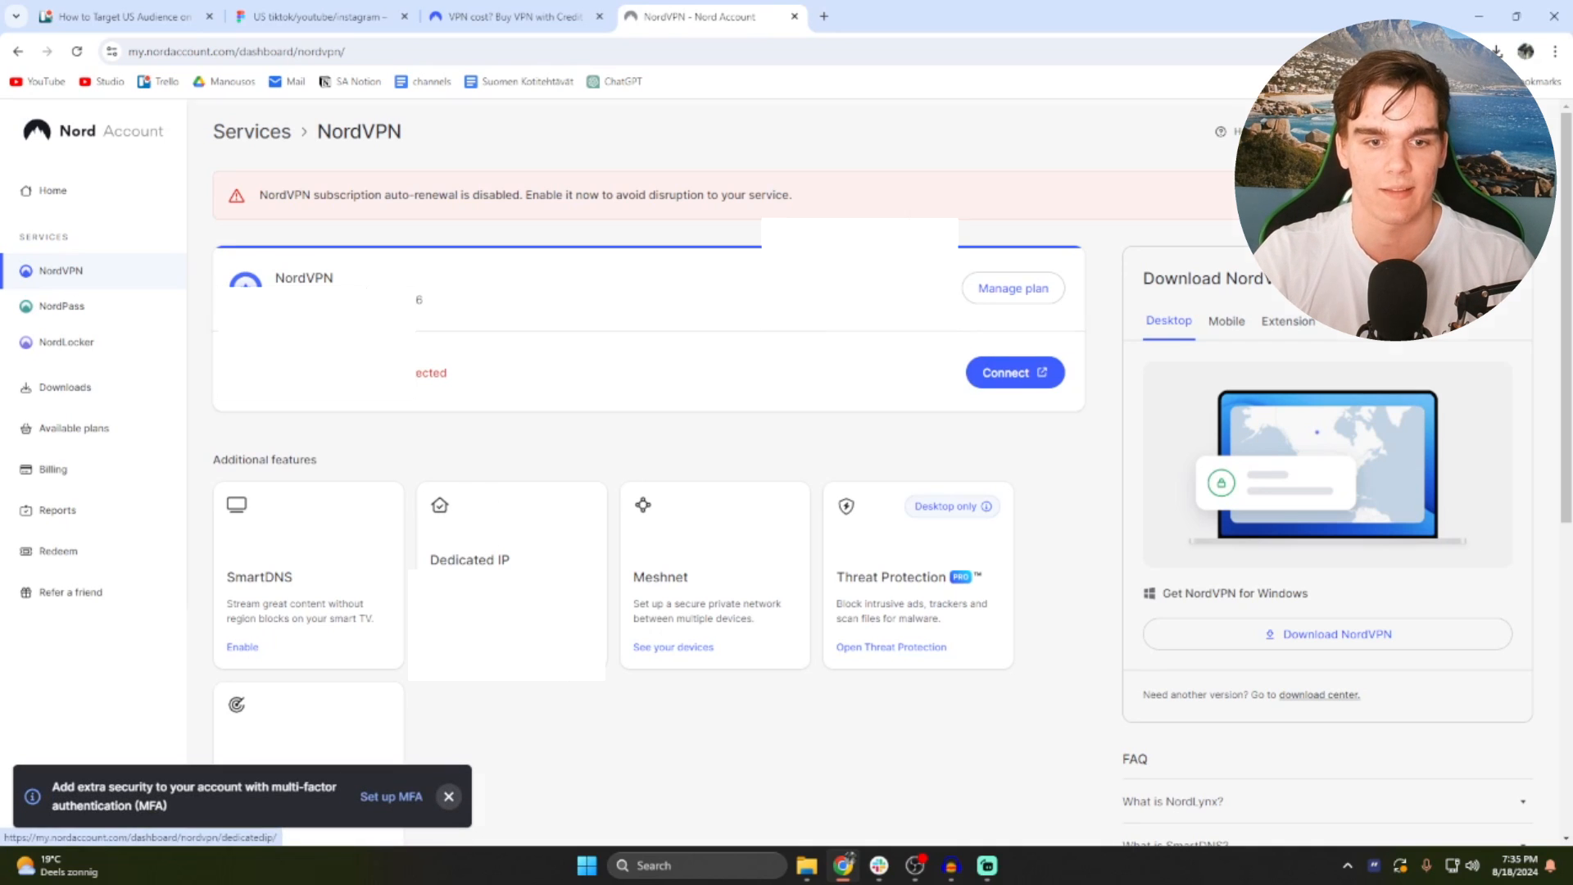
Step: Check the Nord Account dedicated IP is in United States (Miami), then return to FigJam
click(468, 559)
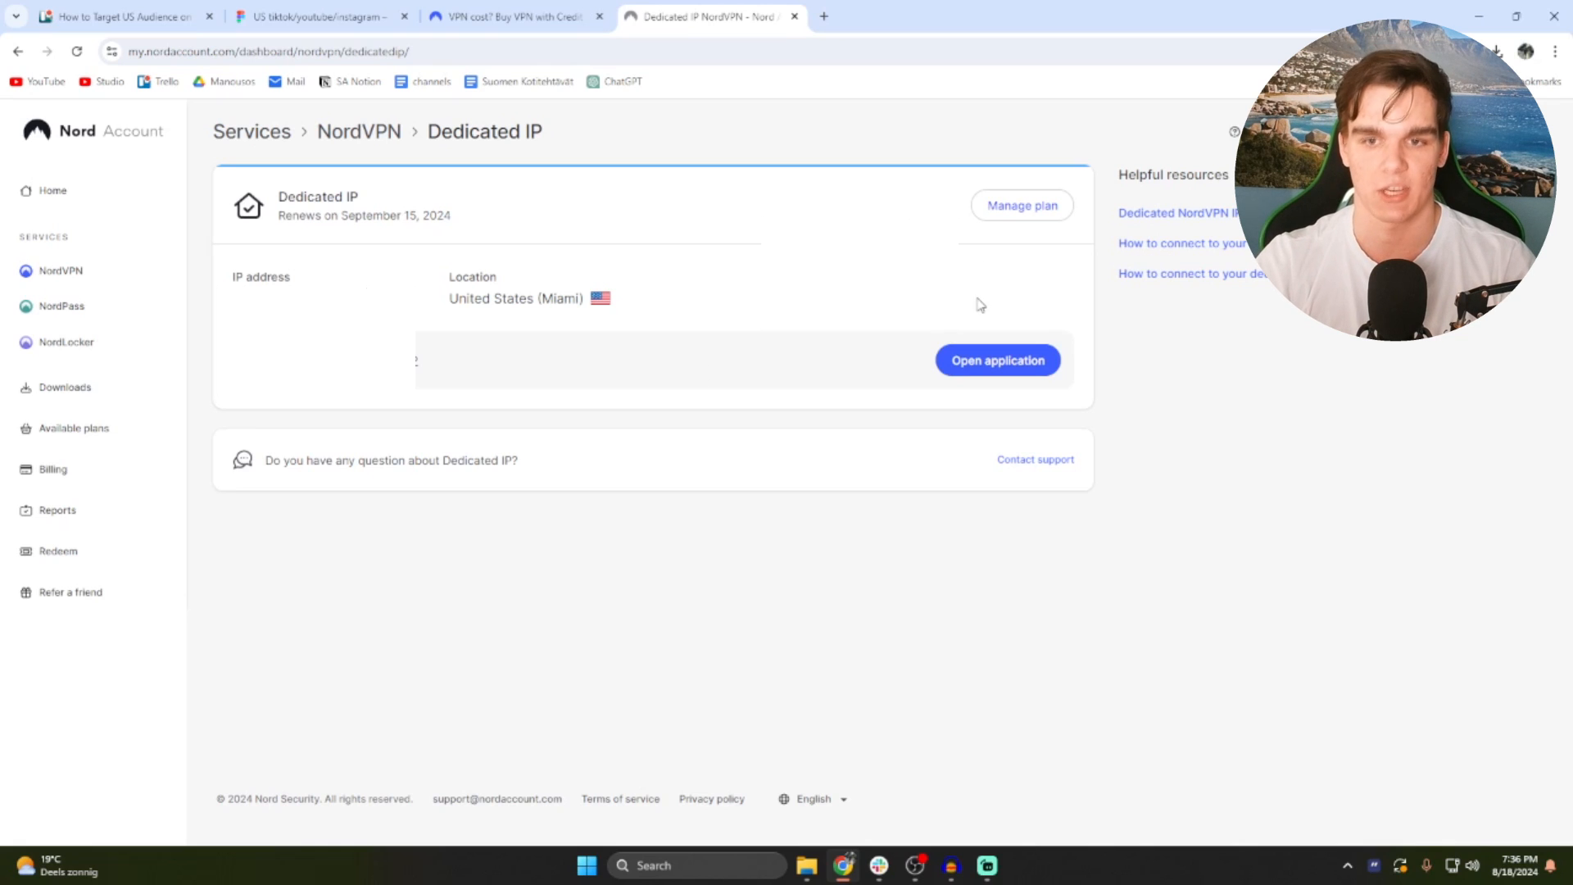
mouse_move(609, 120)
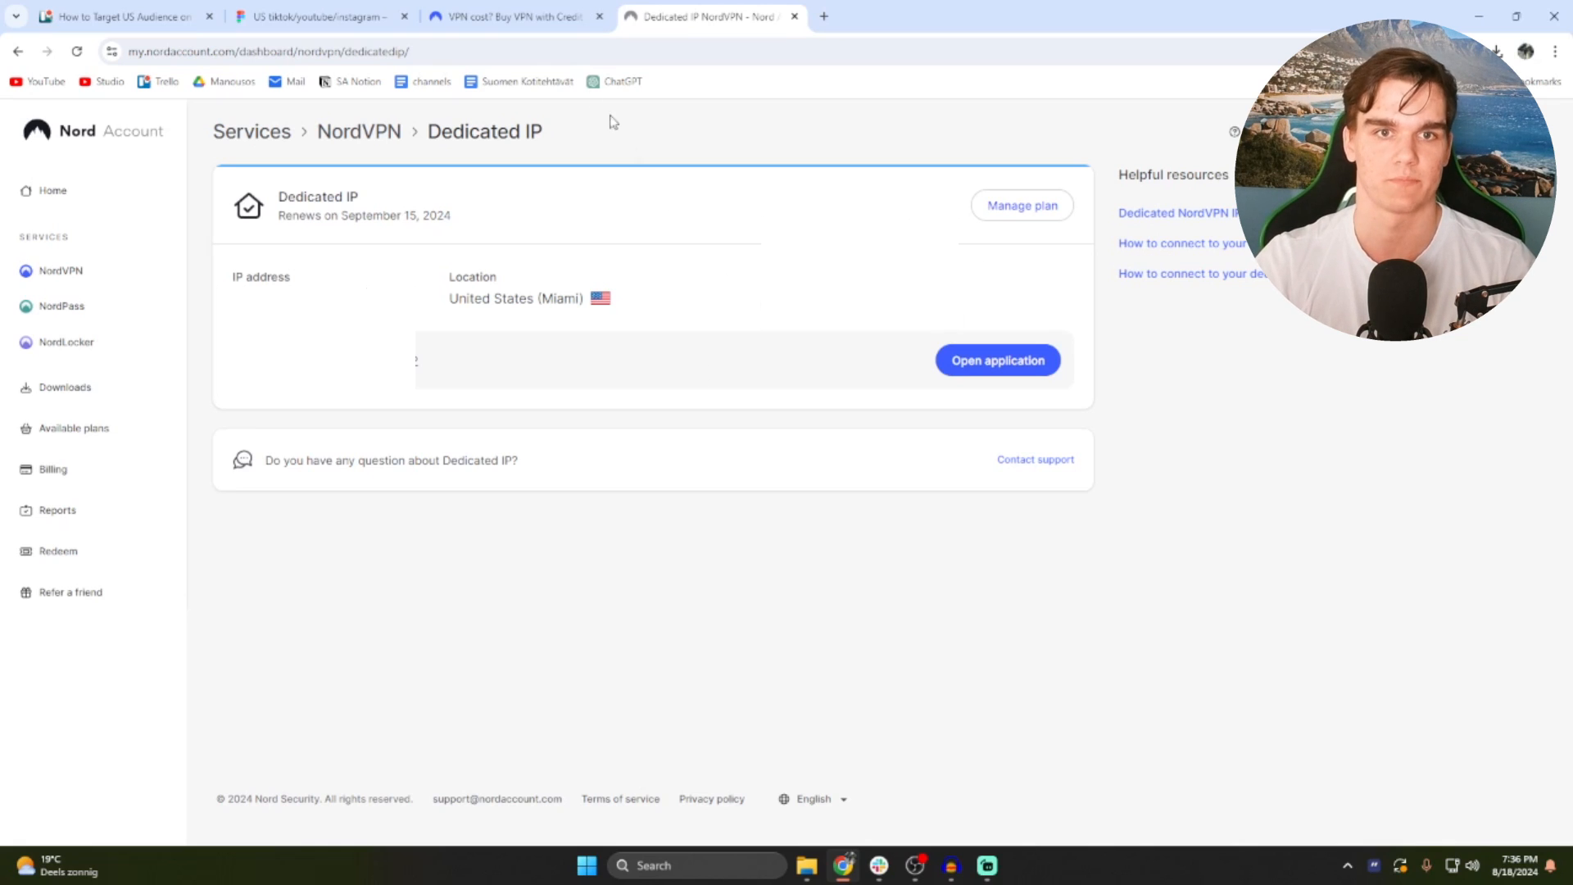
click(317, 17)
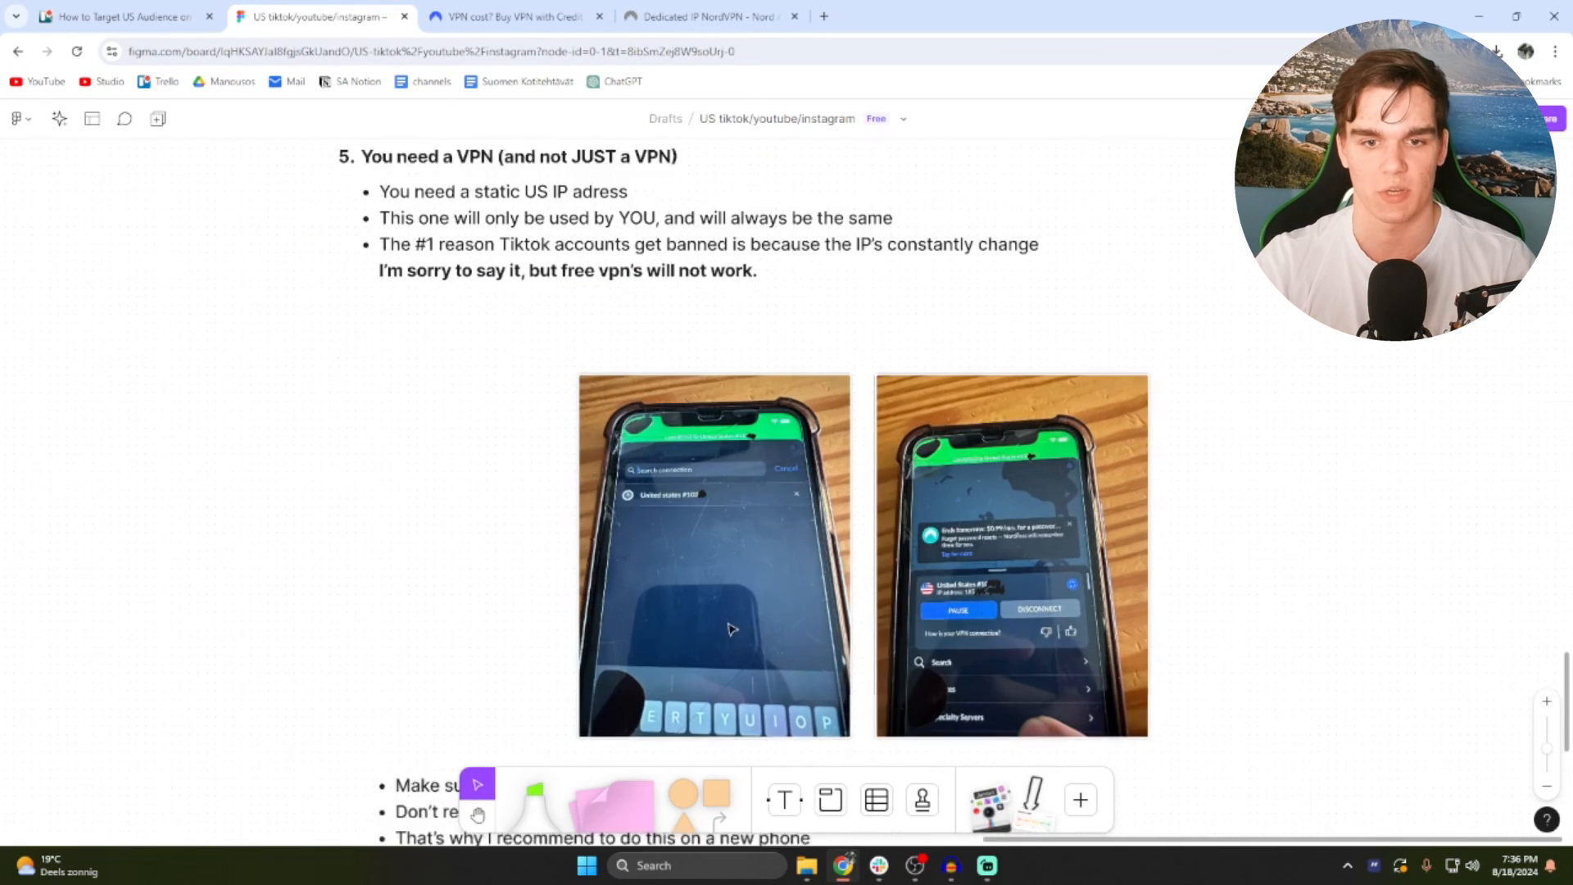
scroll(down, 3)
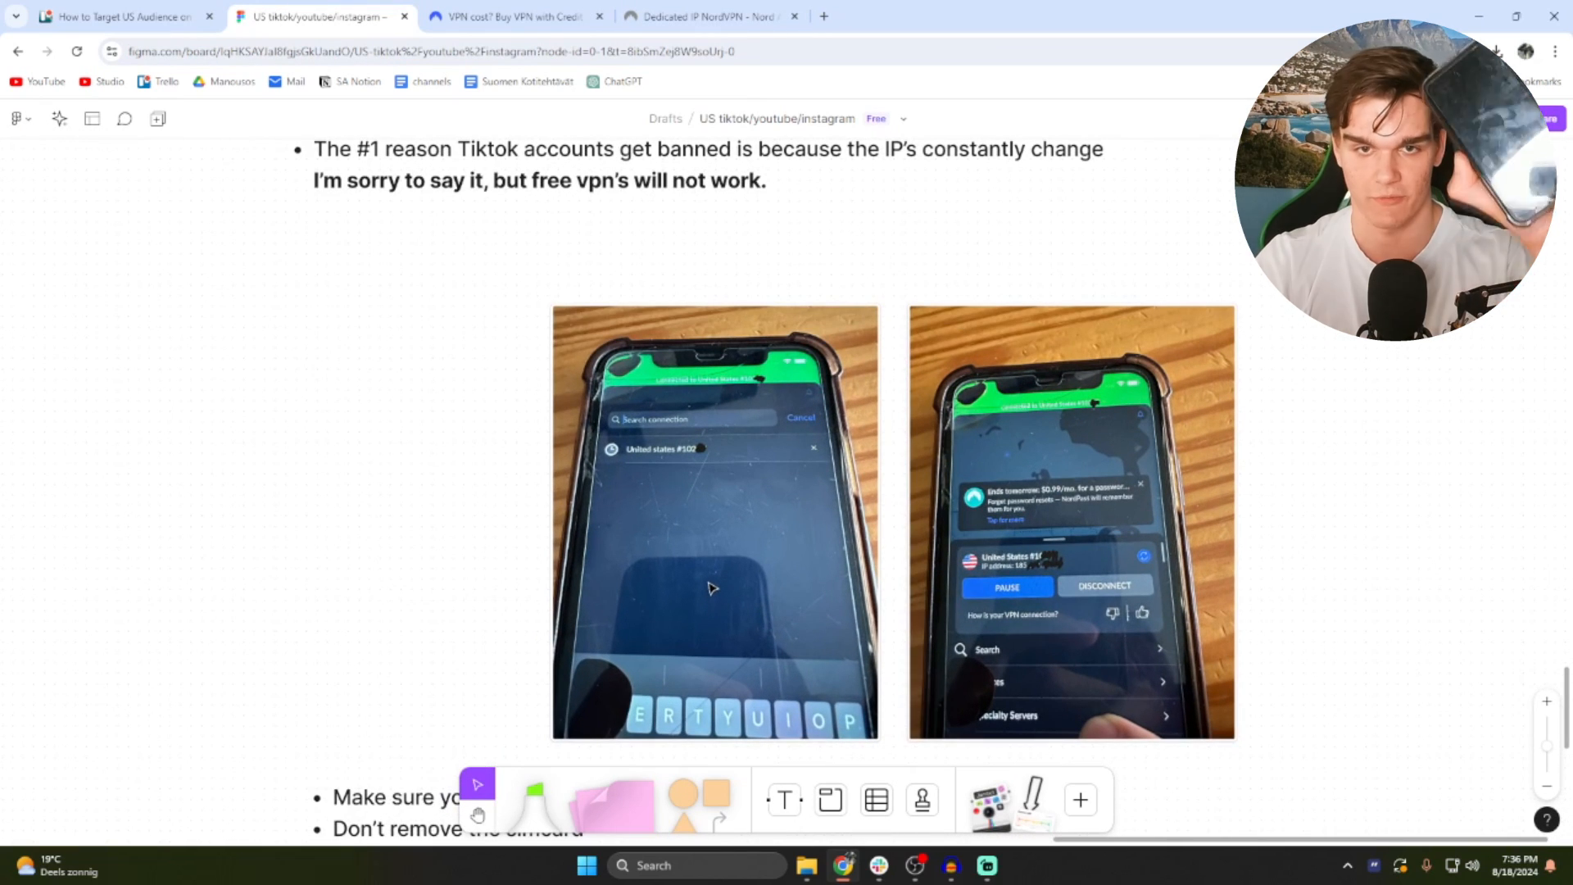
mouse_move(717, 424)
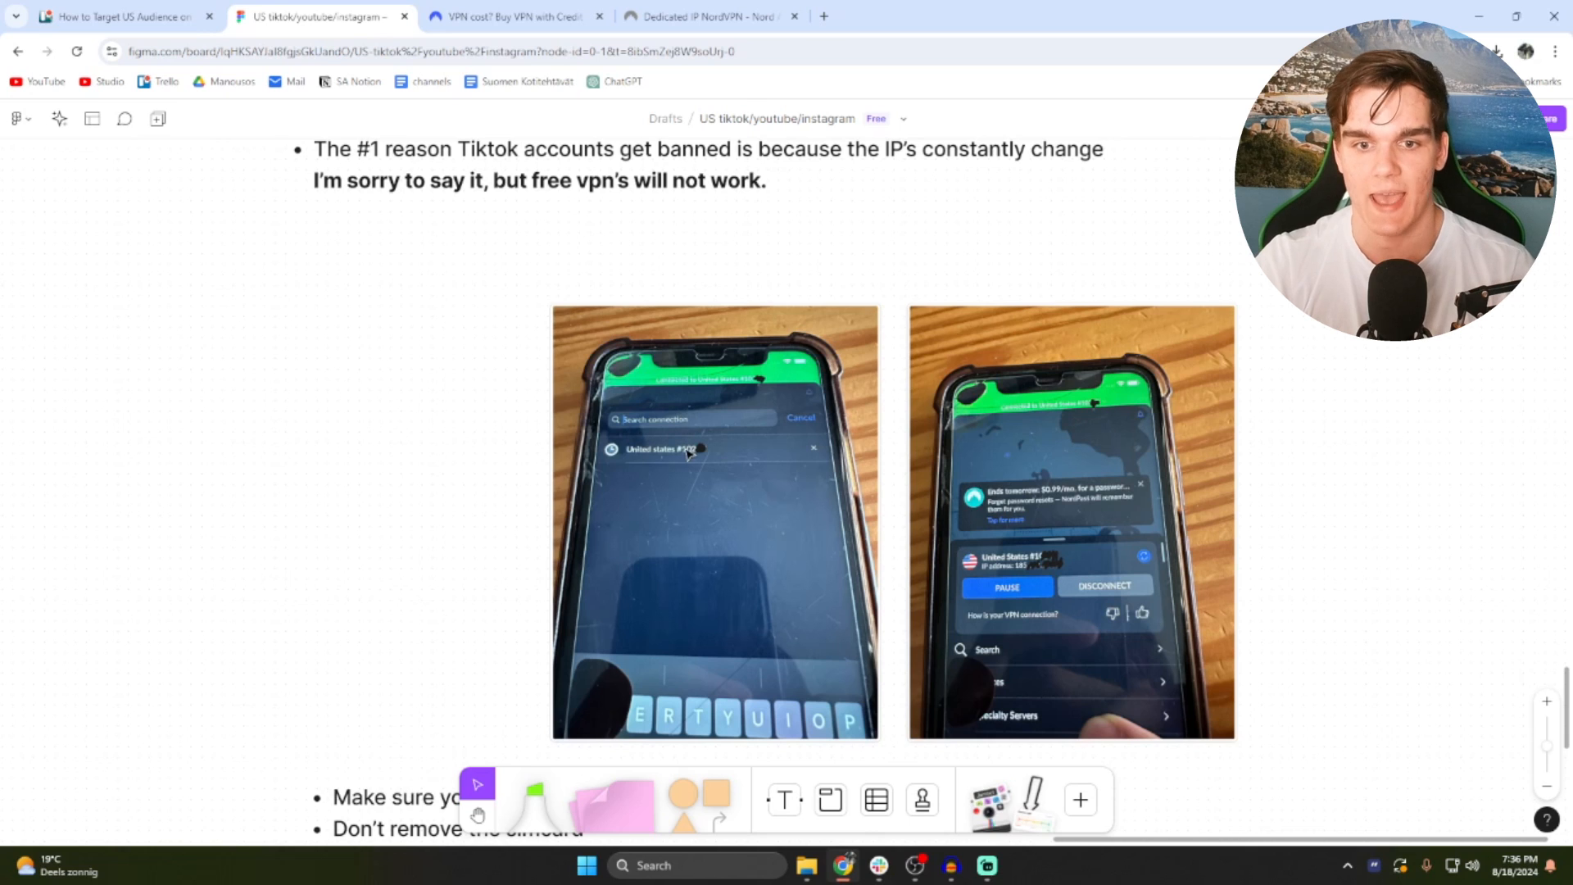
click(514, 16)
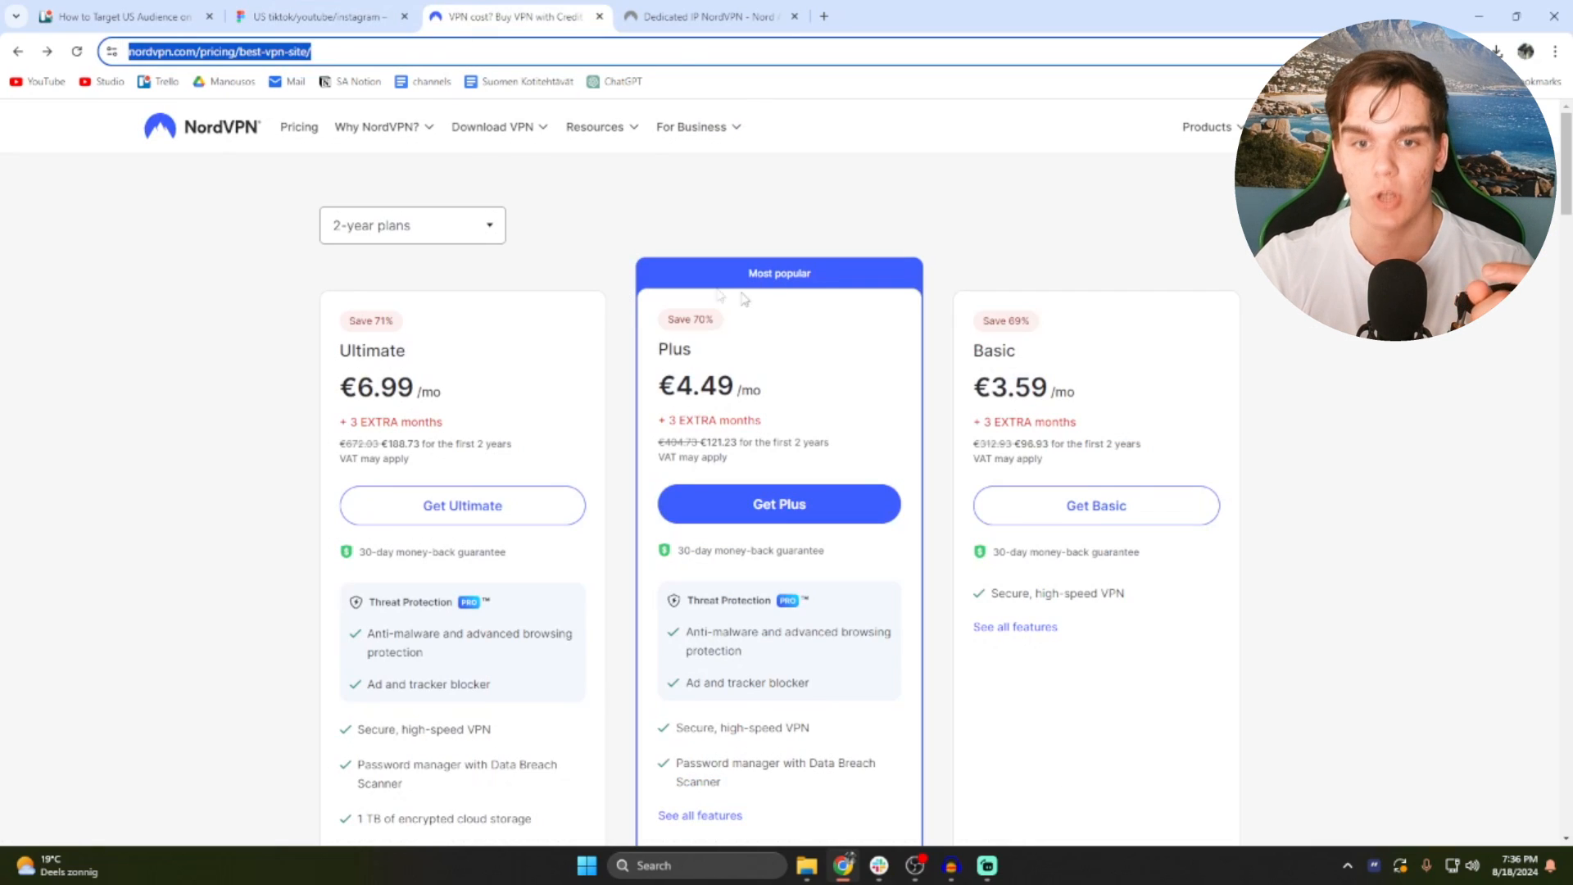
click(319, 16)
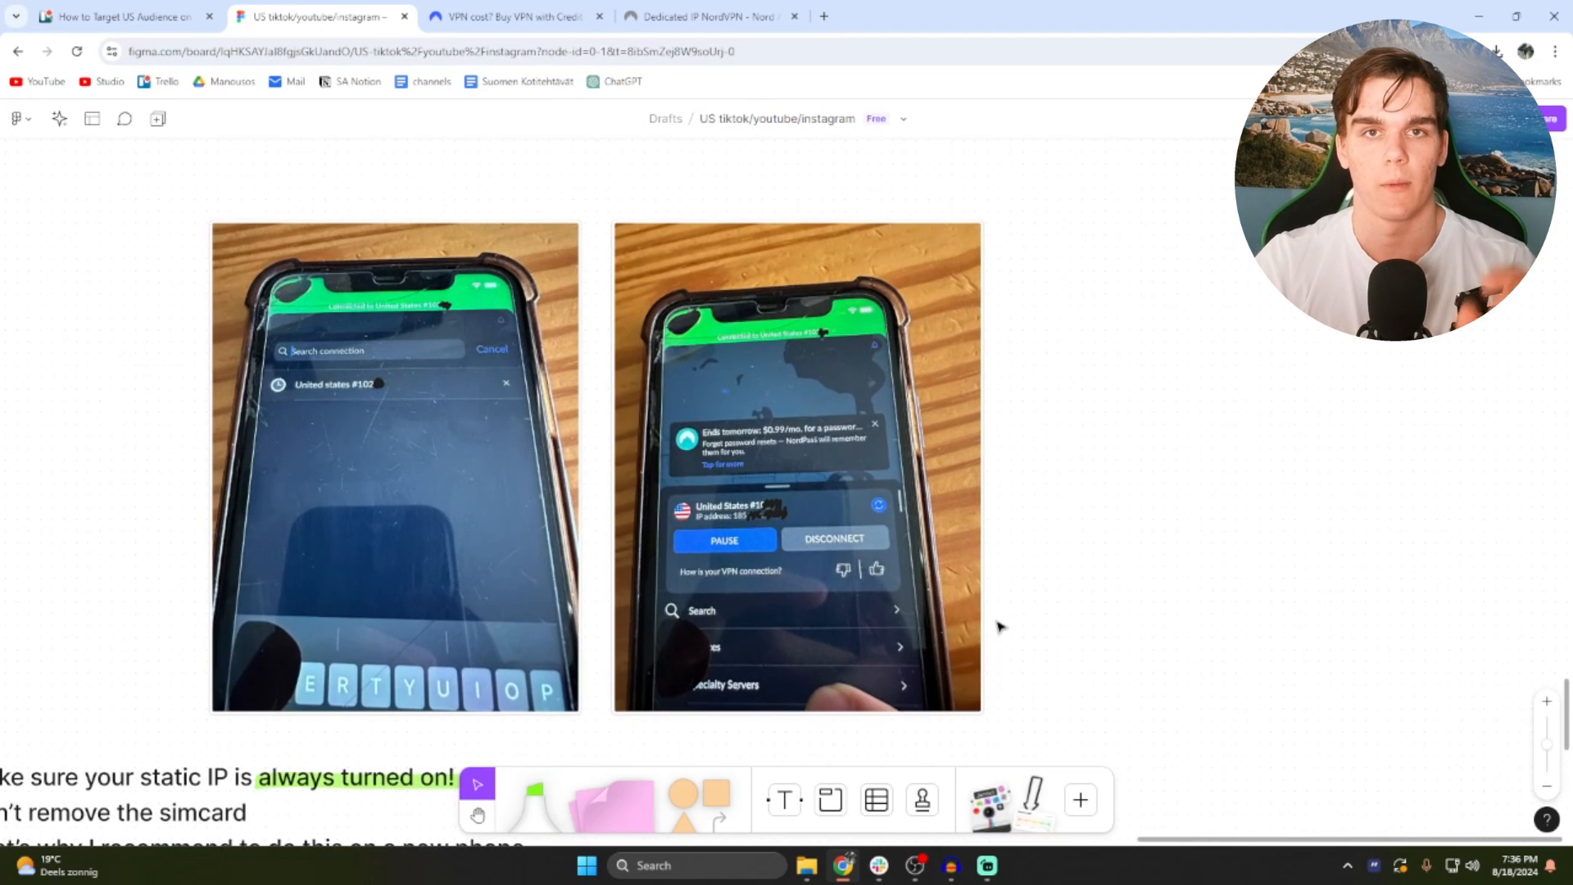
Step: Scroll past the VPN photos to the static IP tips and step 6, 'We are almost done!'
scroll(down, 3)
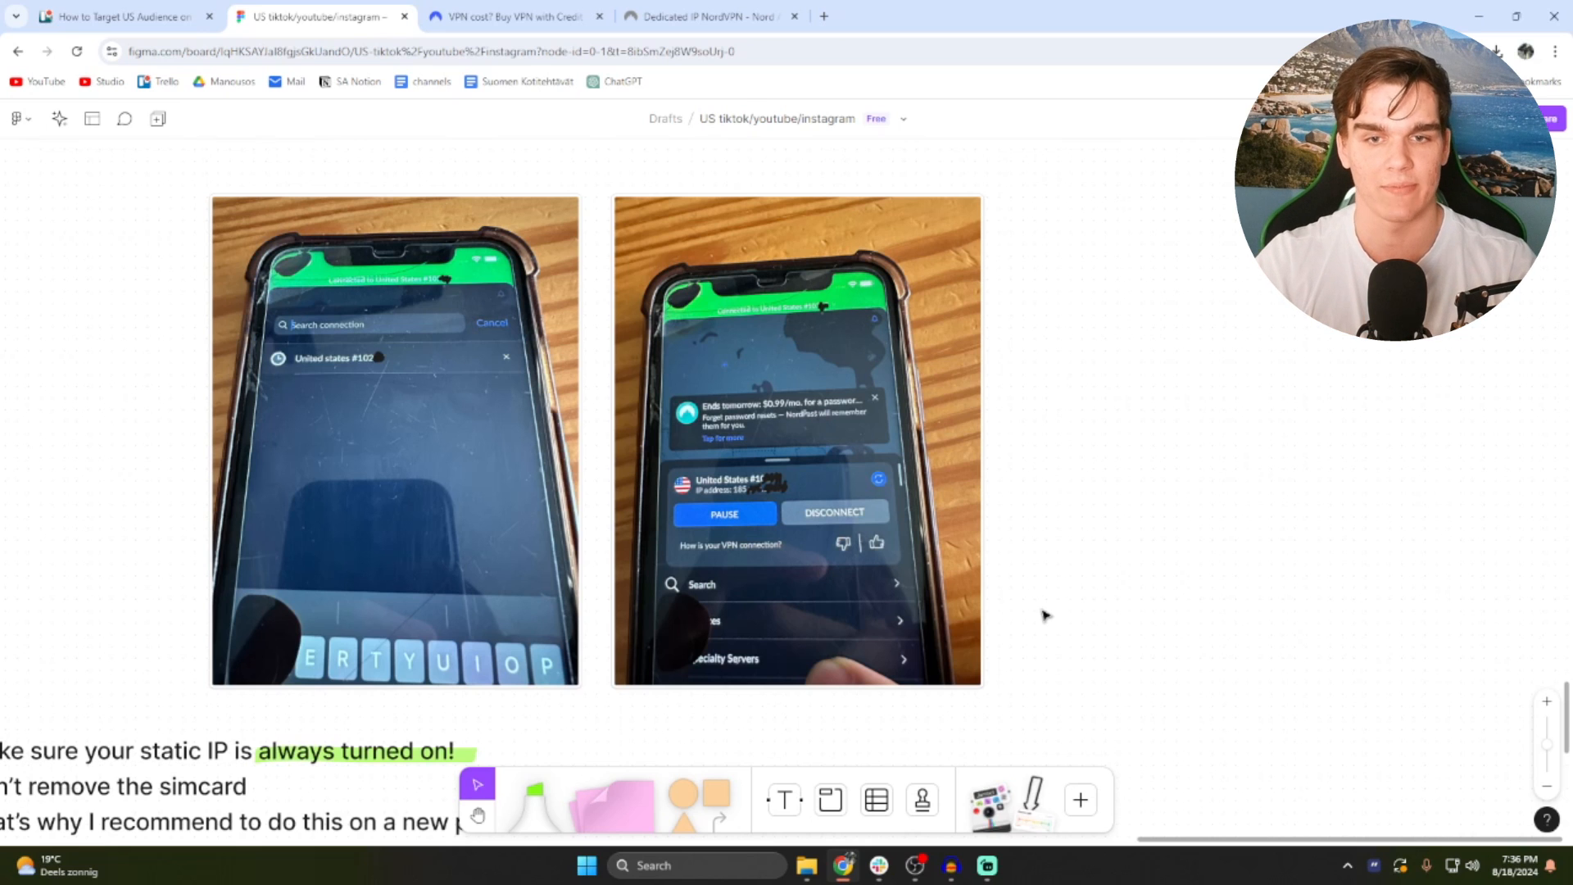
scroll(down, 3)
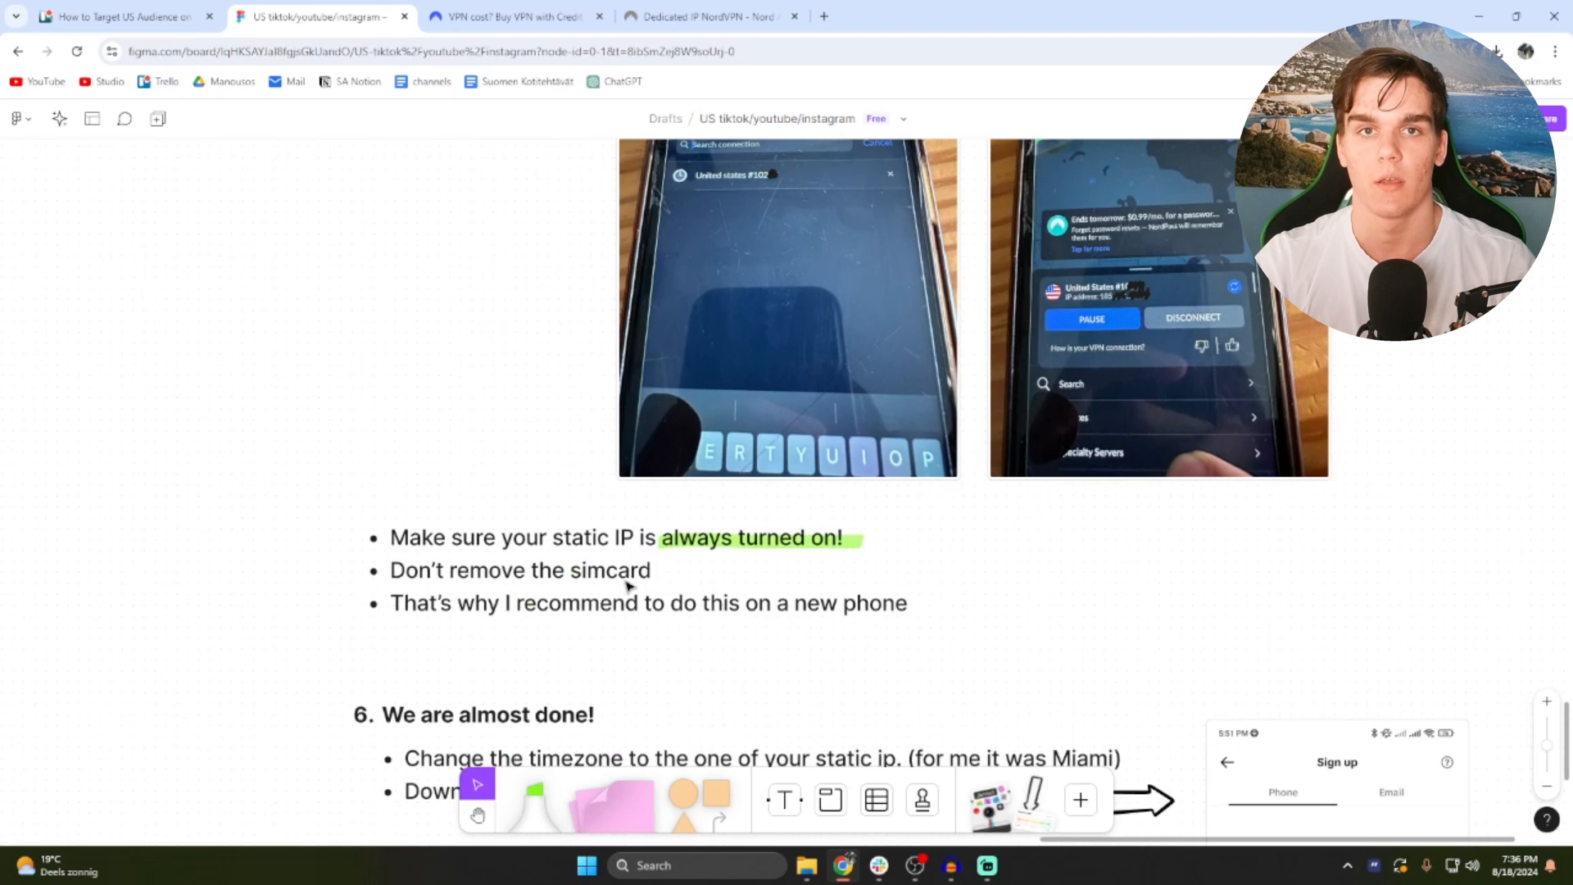
mouse_move(591, 651)
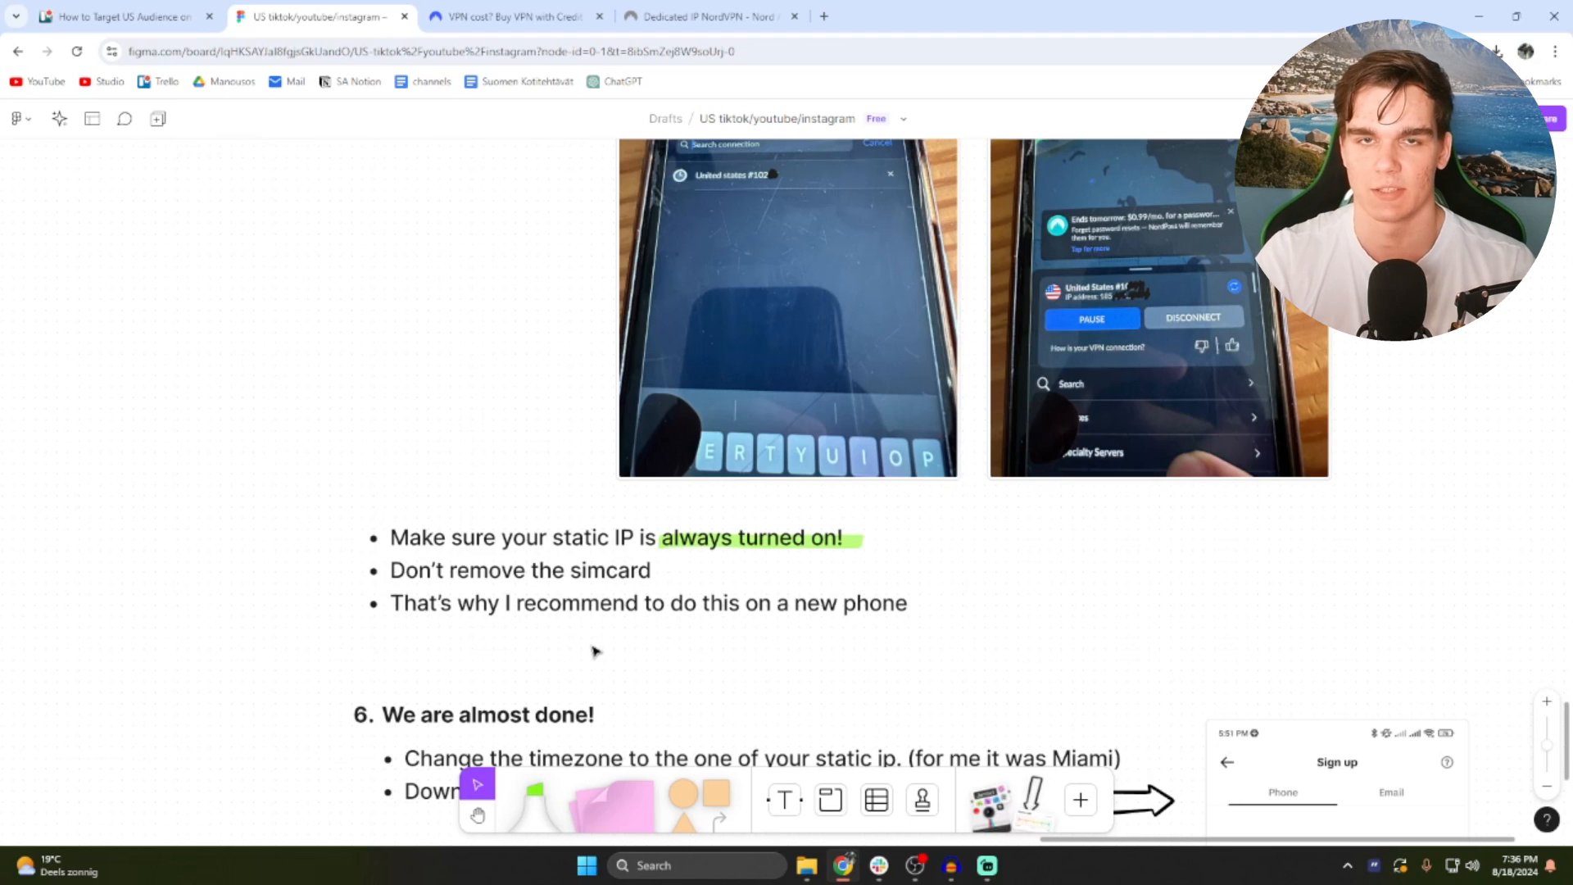
mouse_move(547, 616)
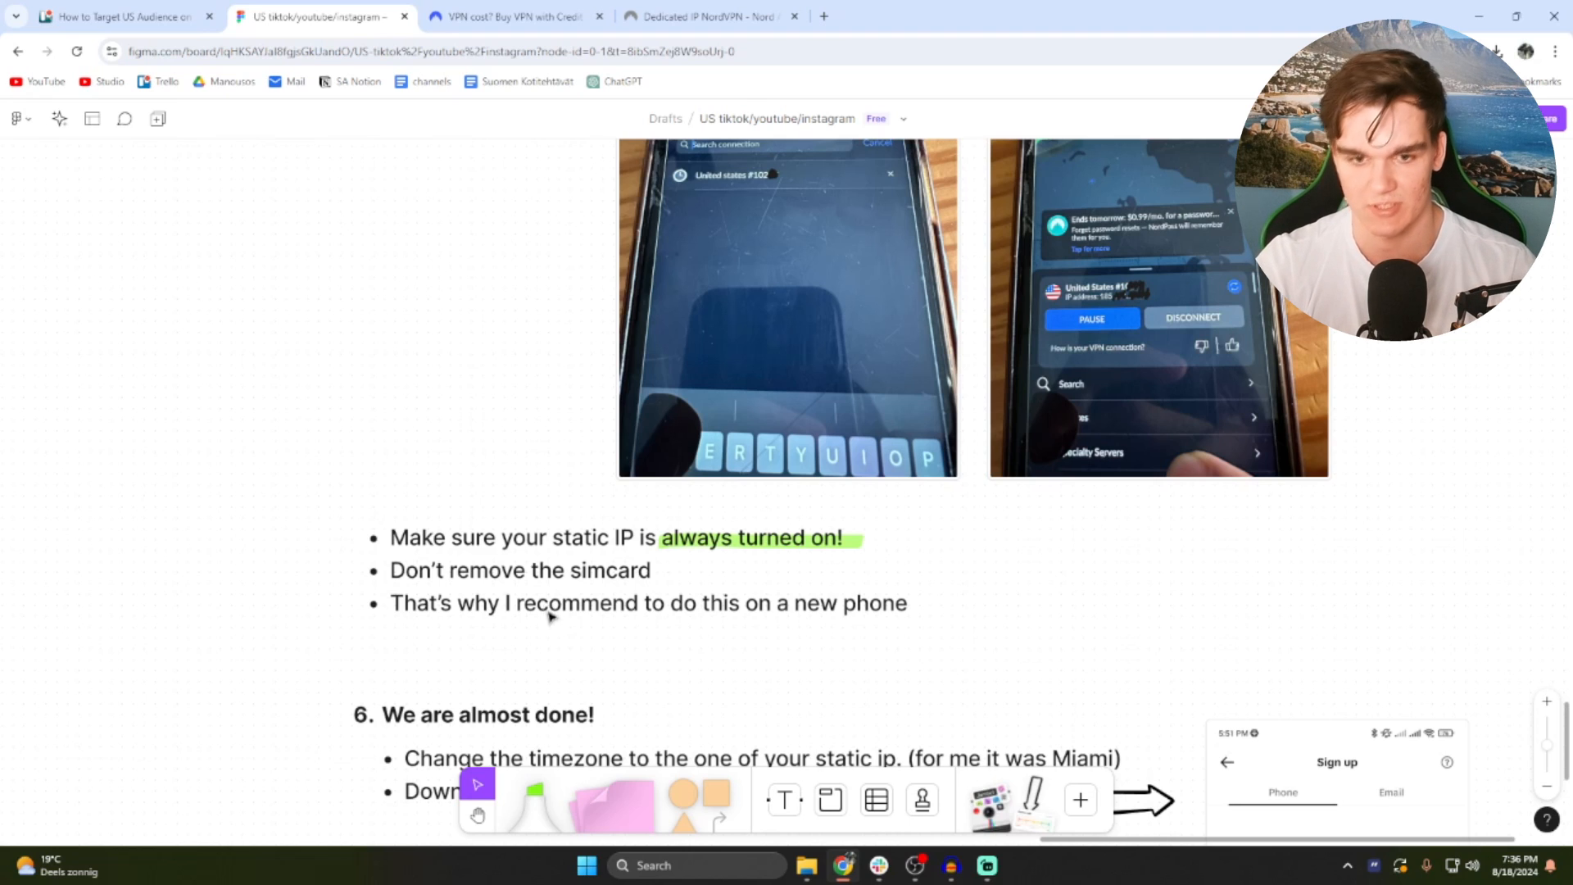
scroll(down, 3)
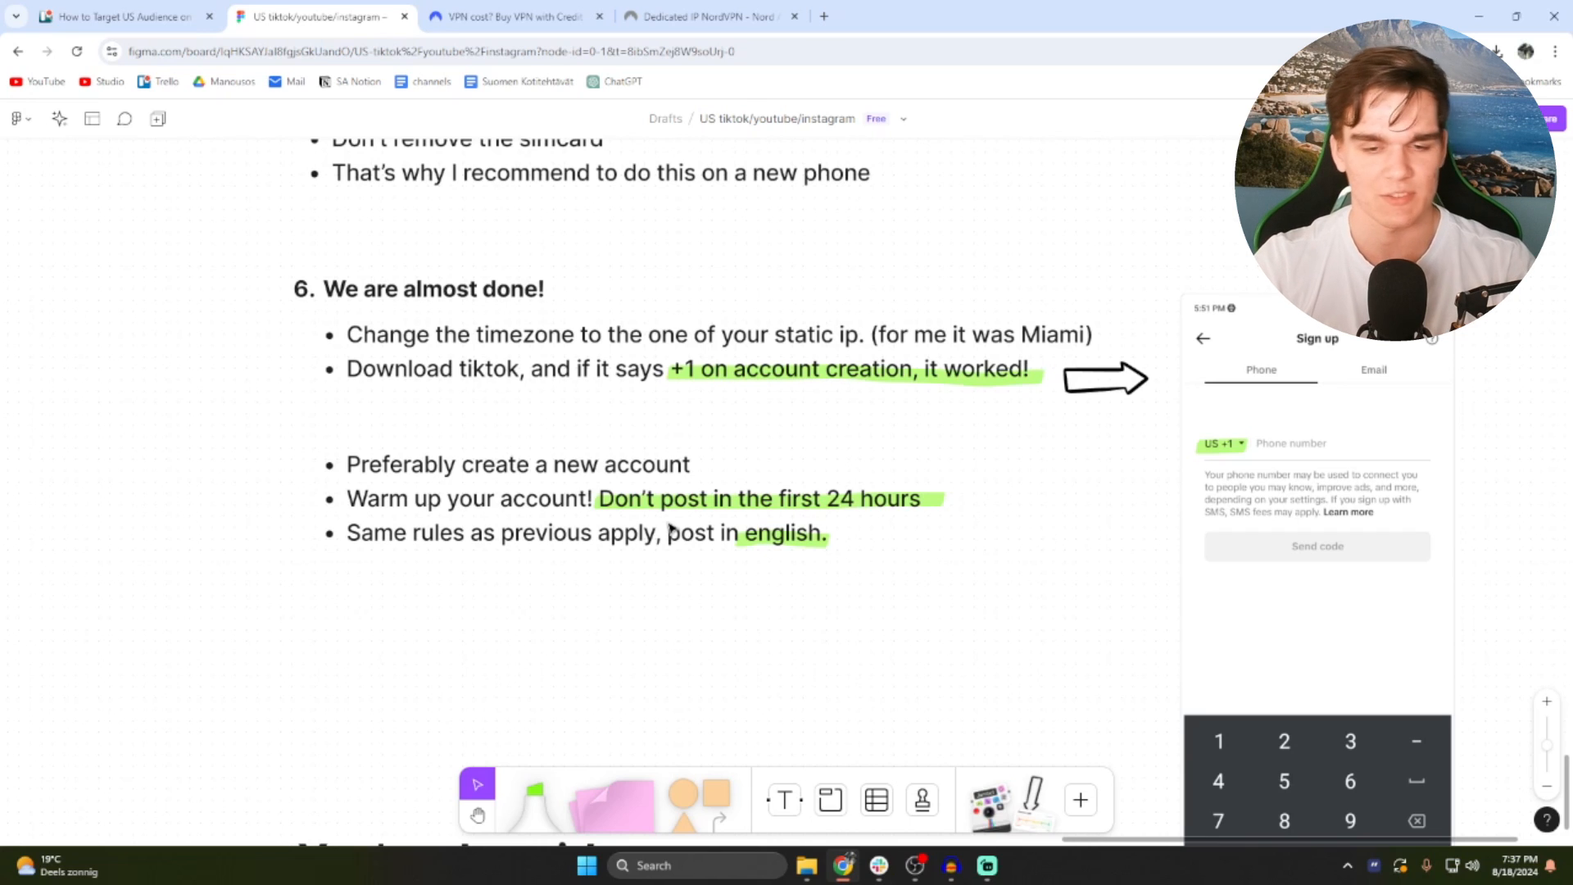
mouse_move(447, 568)
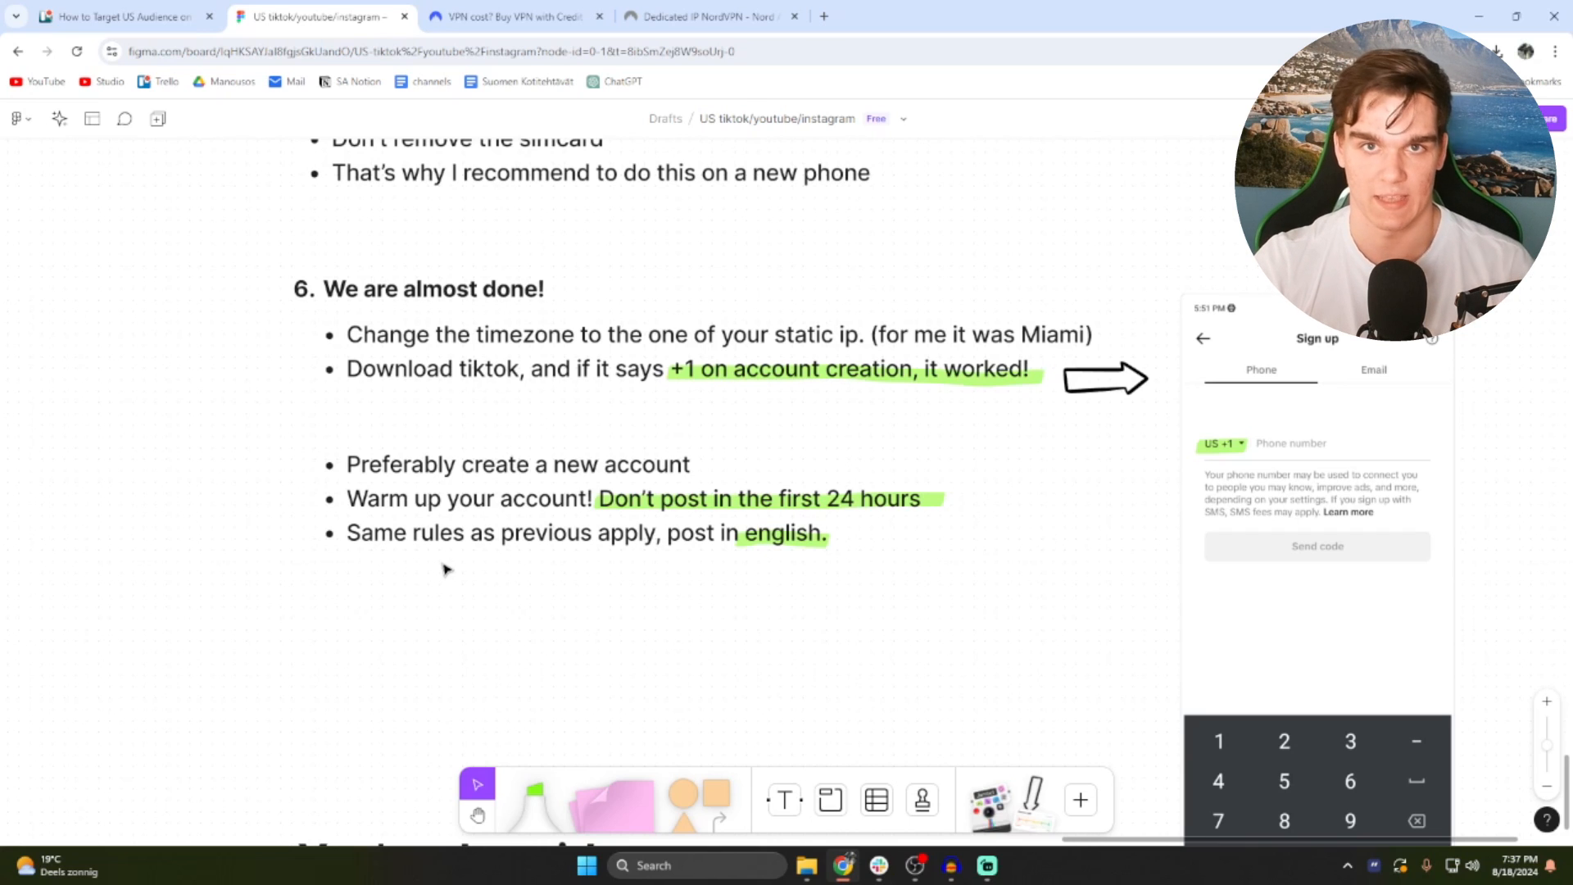